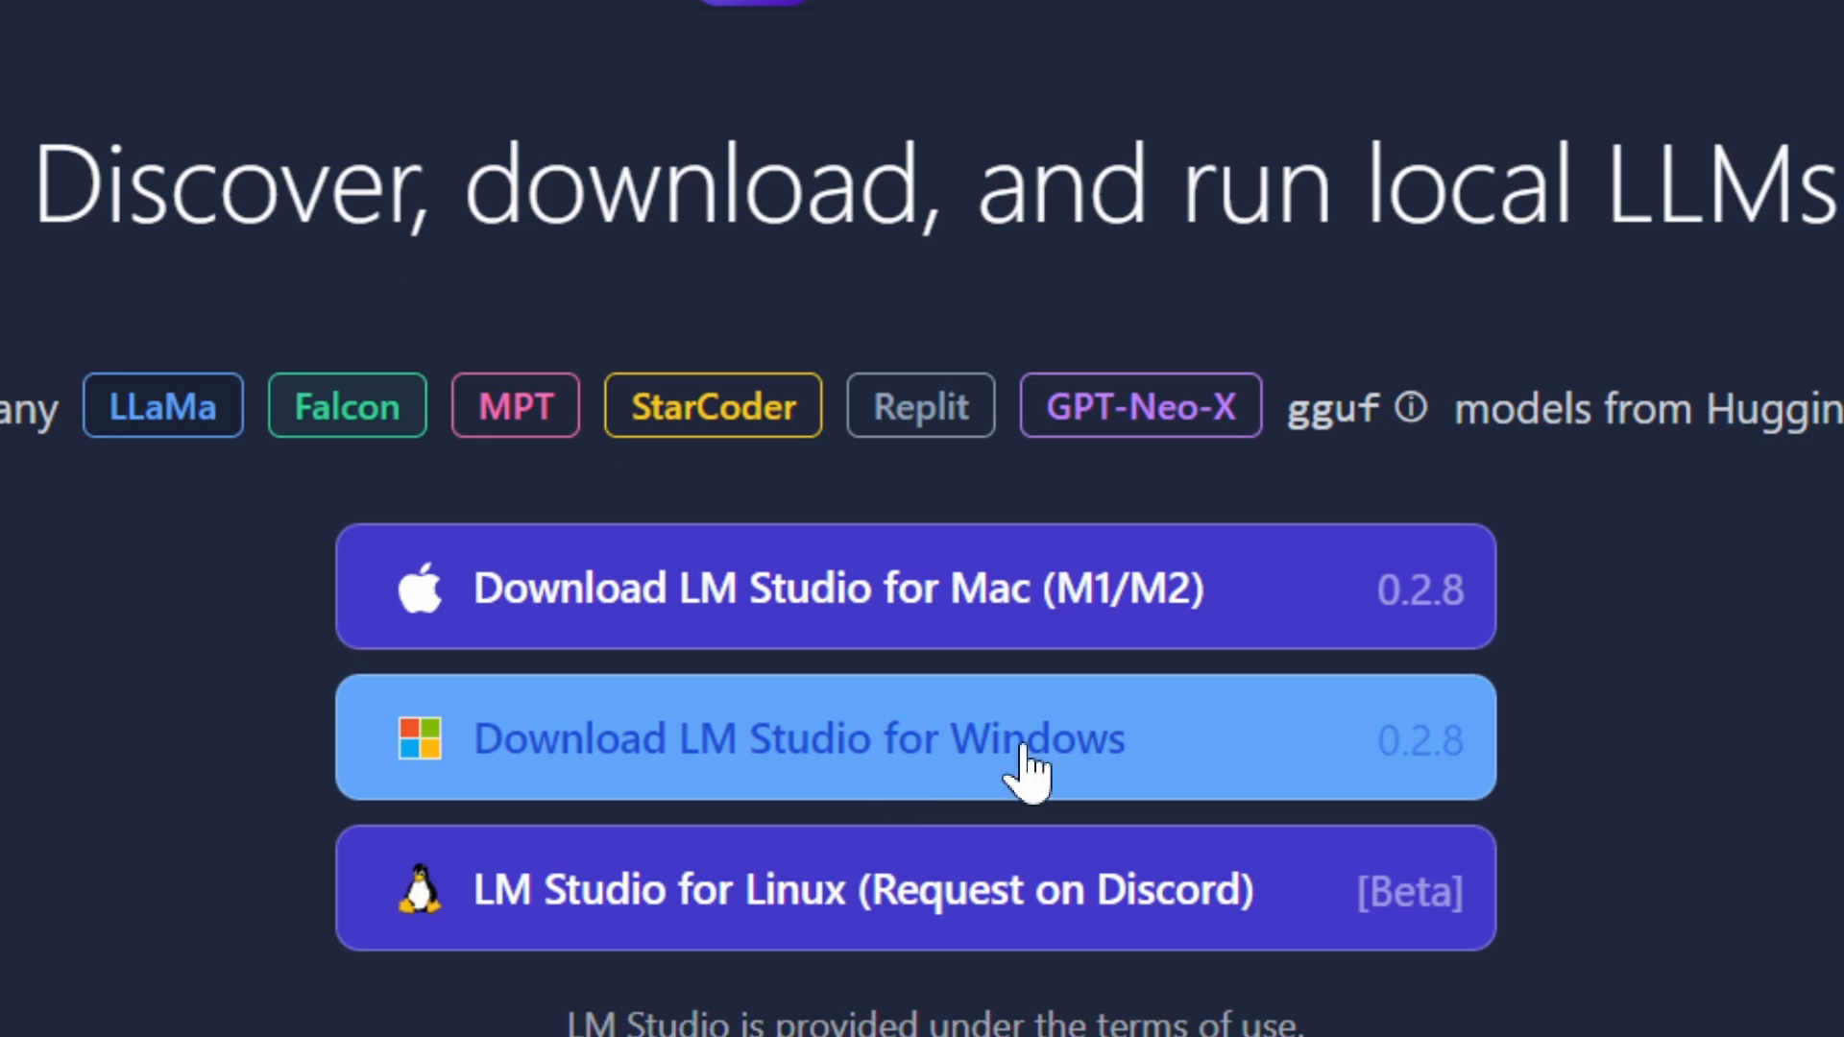
mouse_move(953, 918)
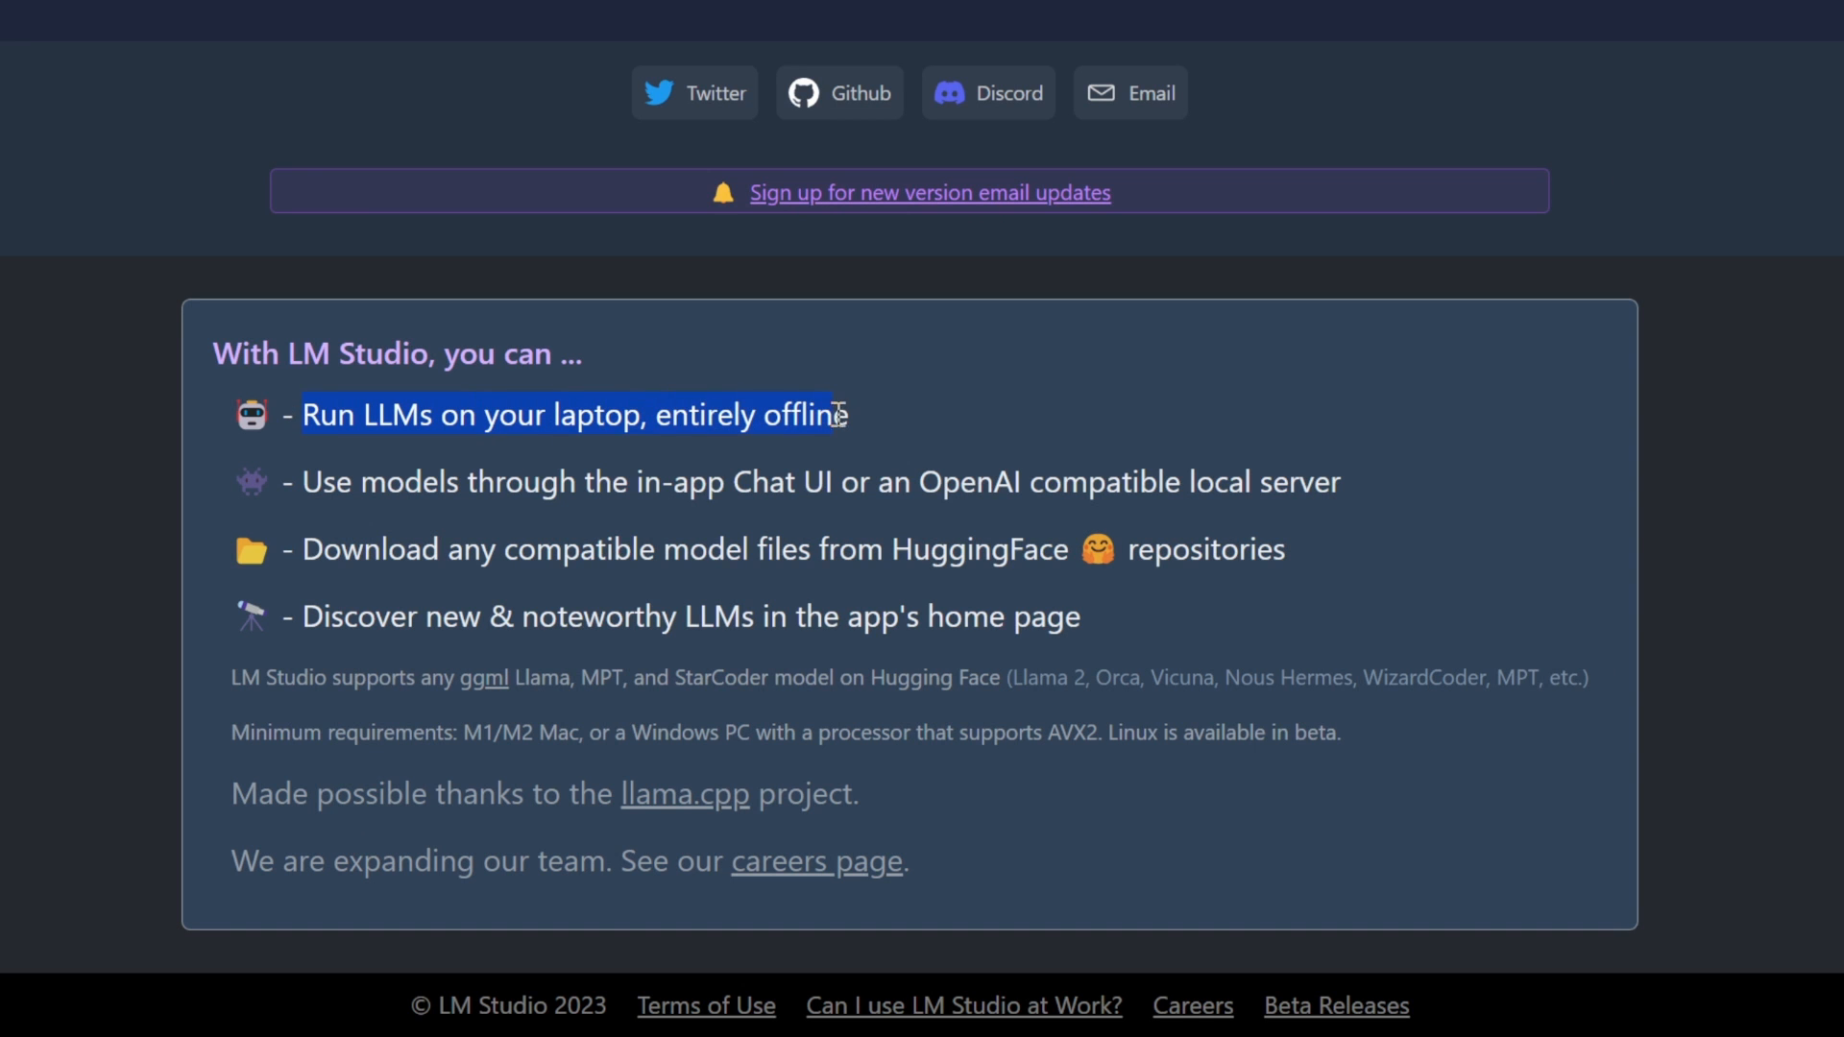
mouse_move(878, 440)
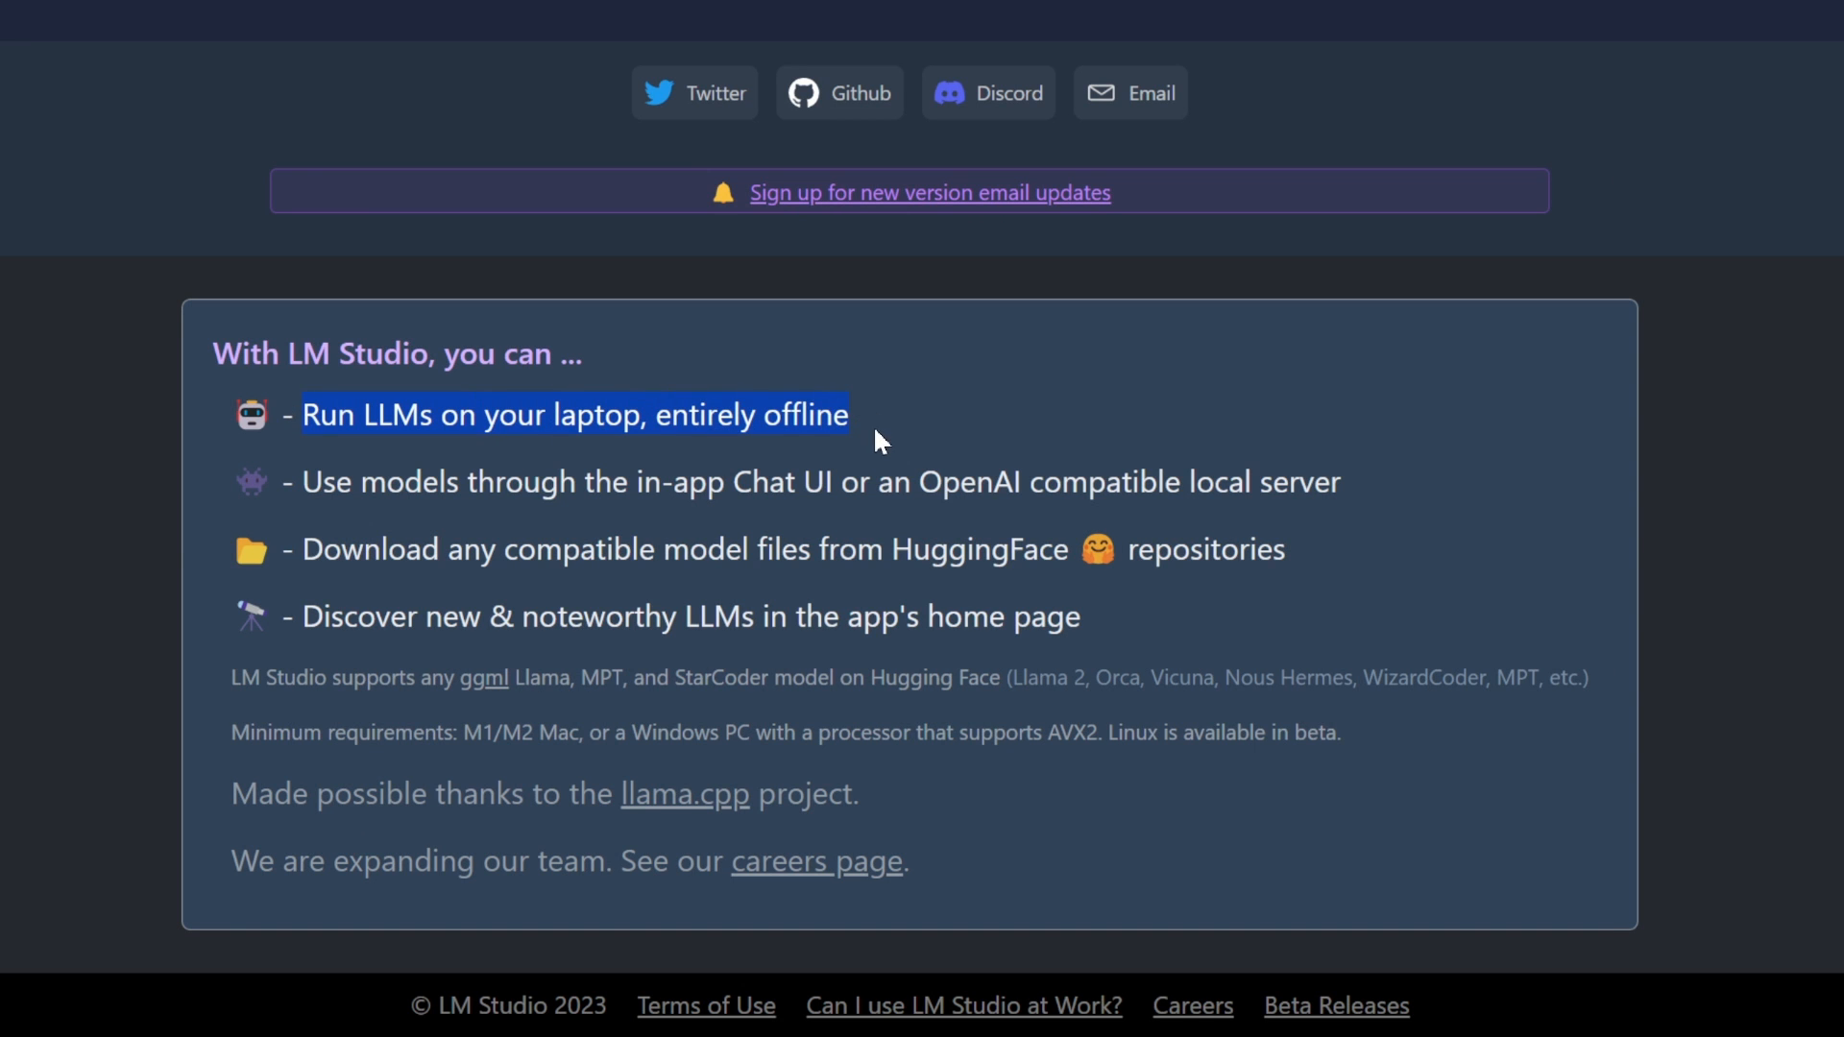
mouse_move(494, 488)
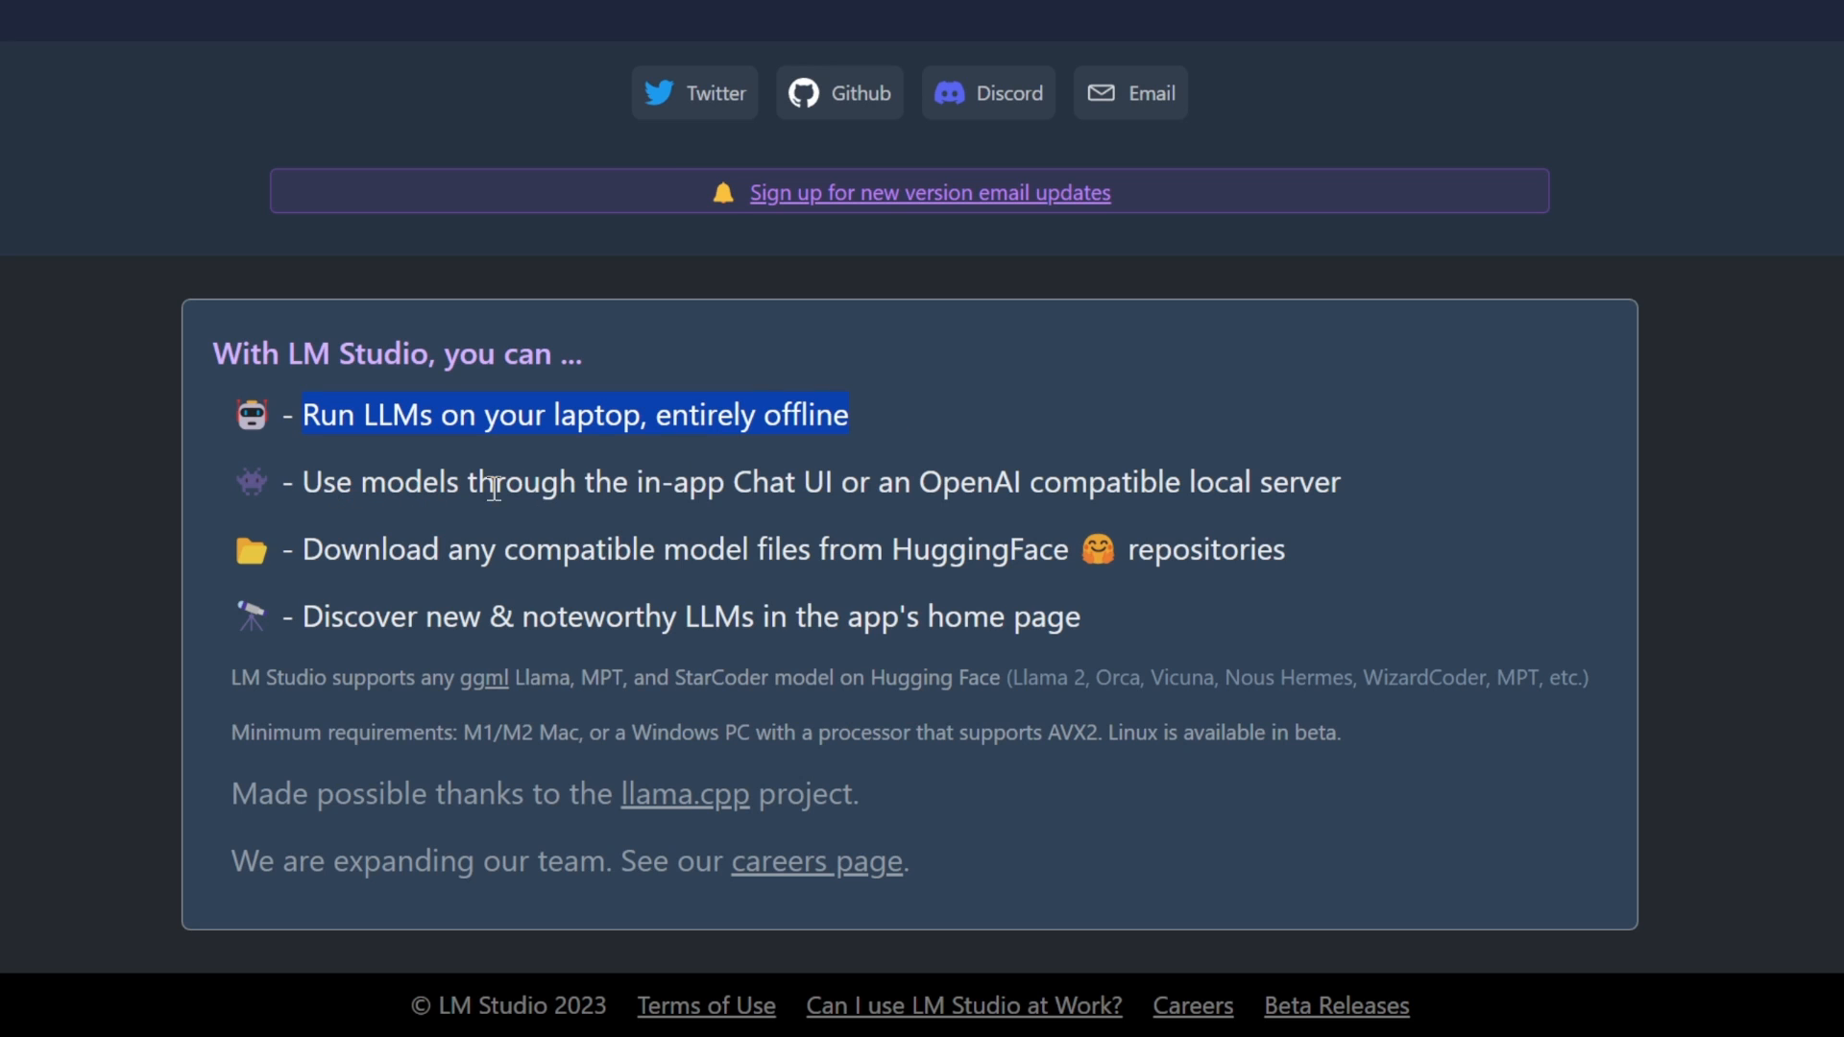
mouse_move(824, 486)
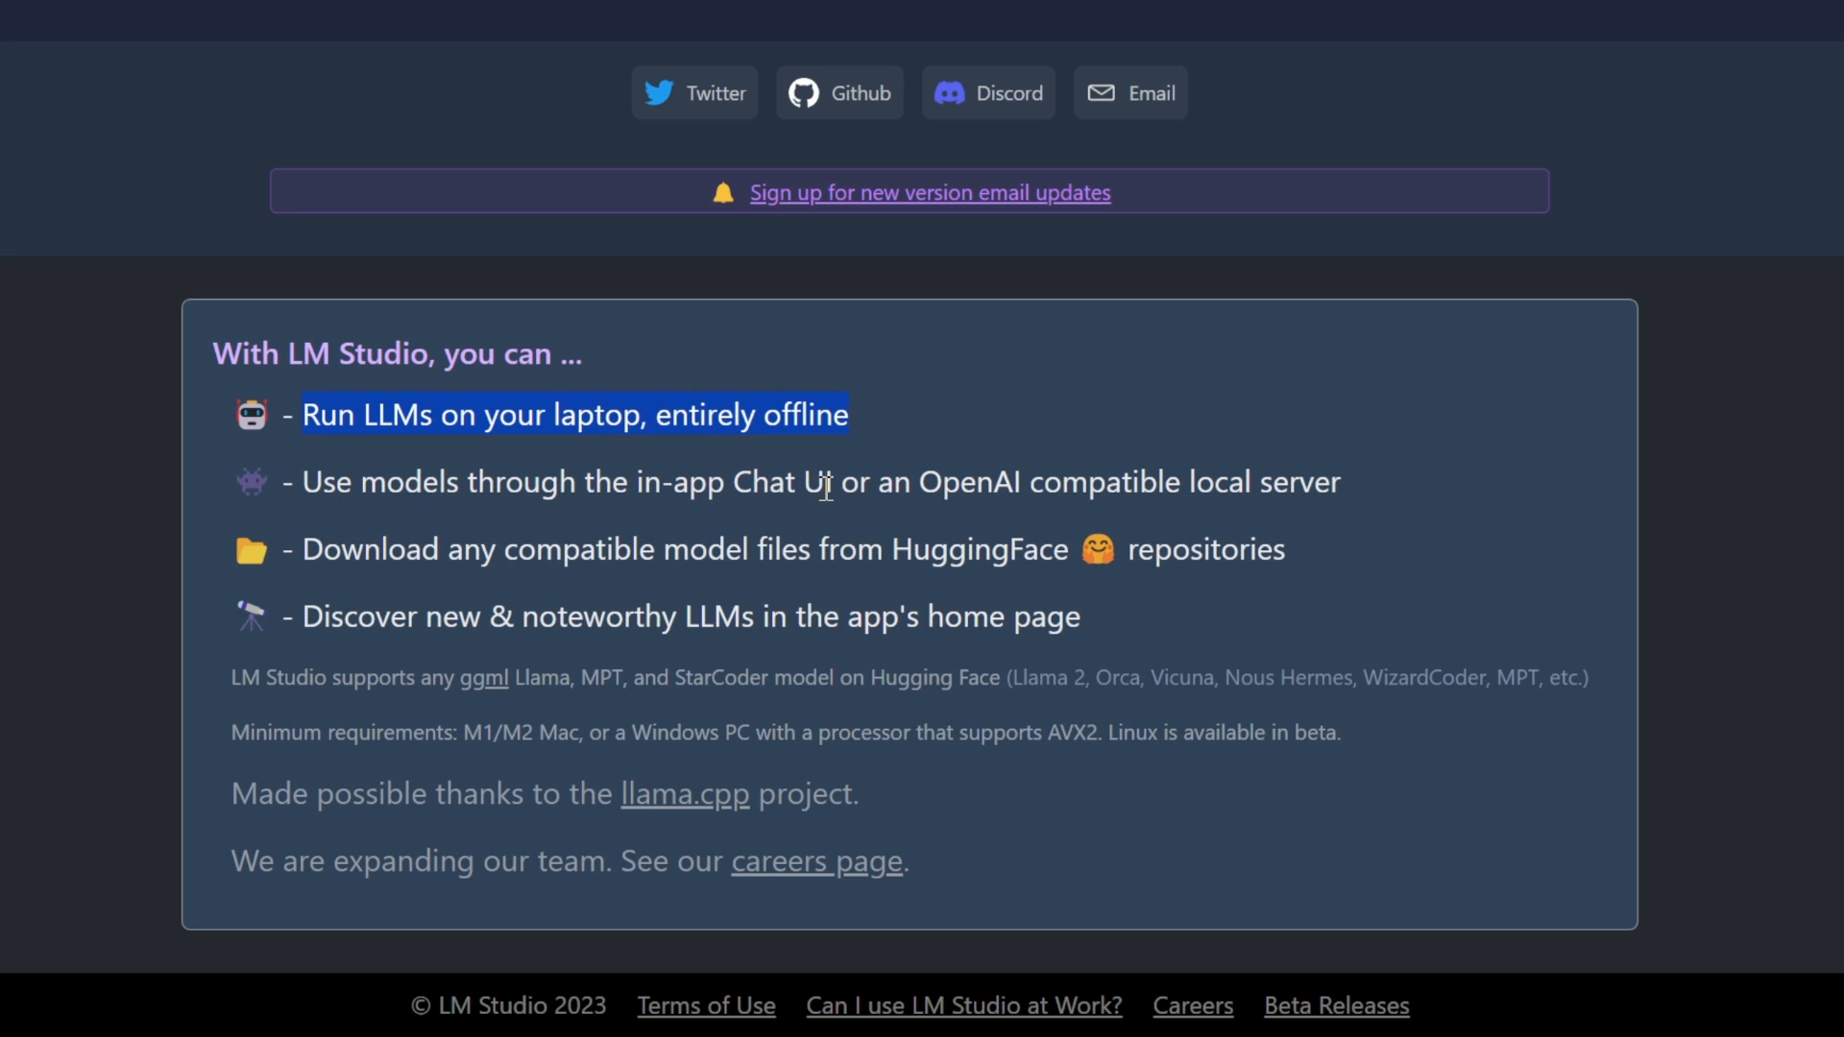
mouse_move(1001, 486)
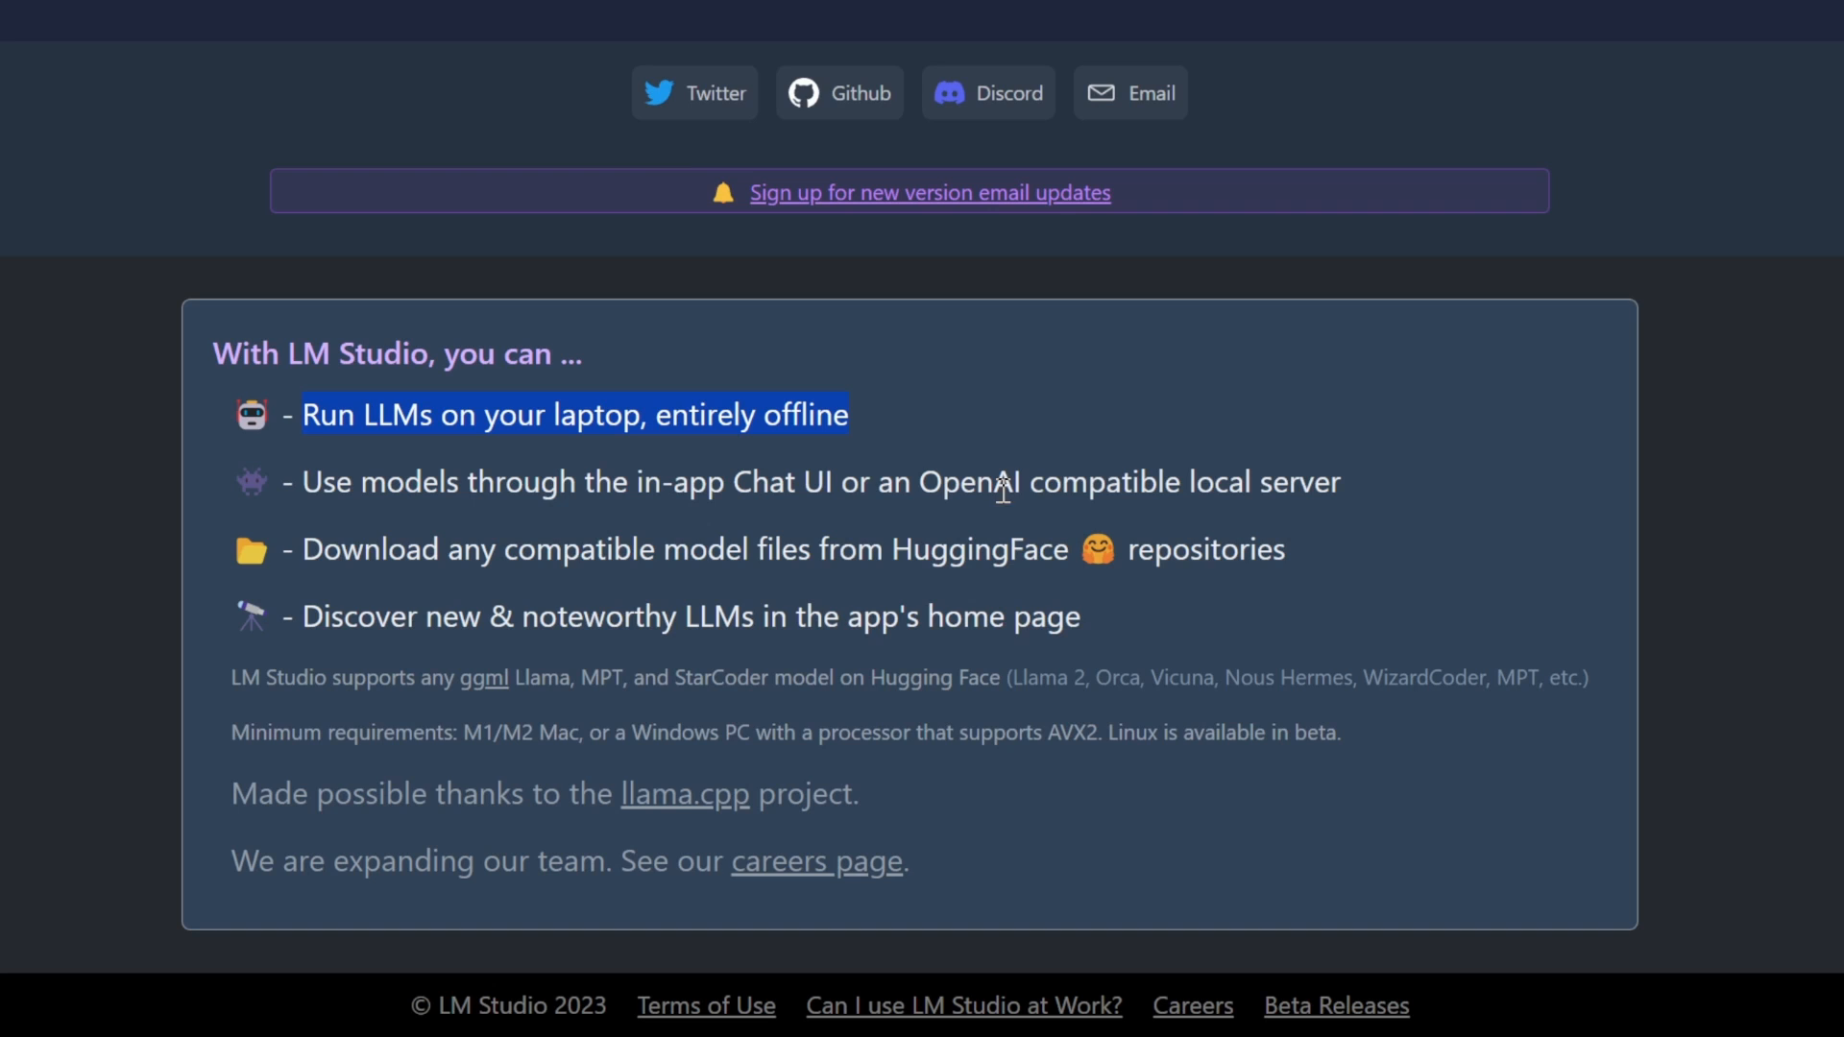
mouse_move(1372, 502)
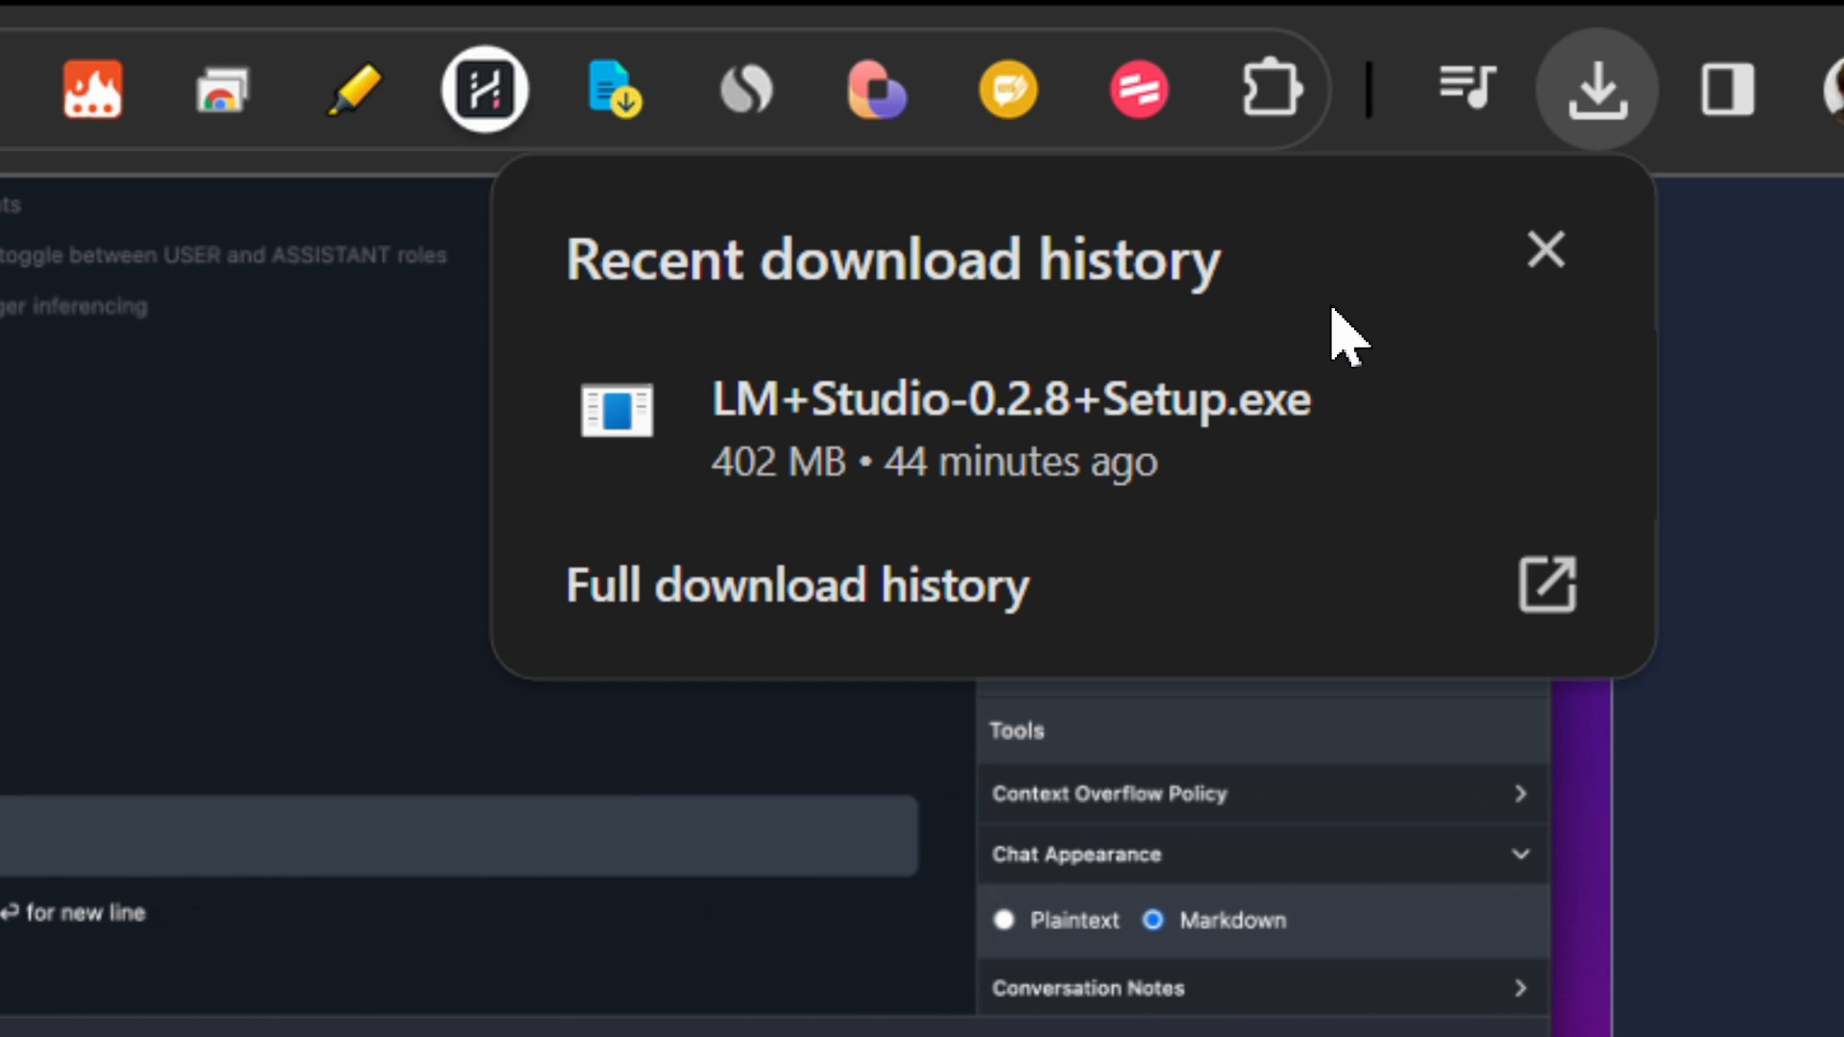
mouse_move(1224, 459)
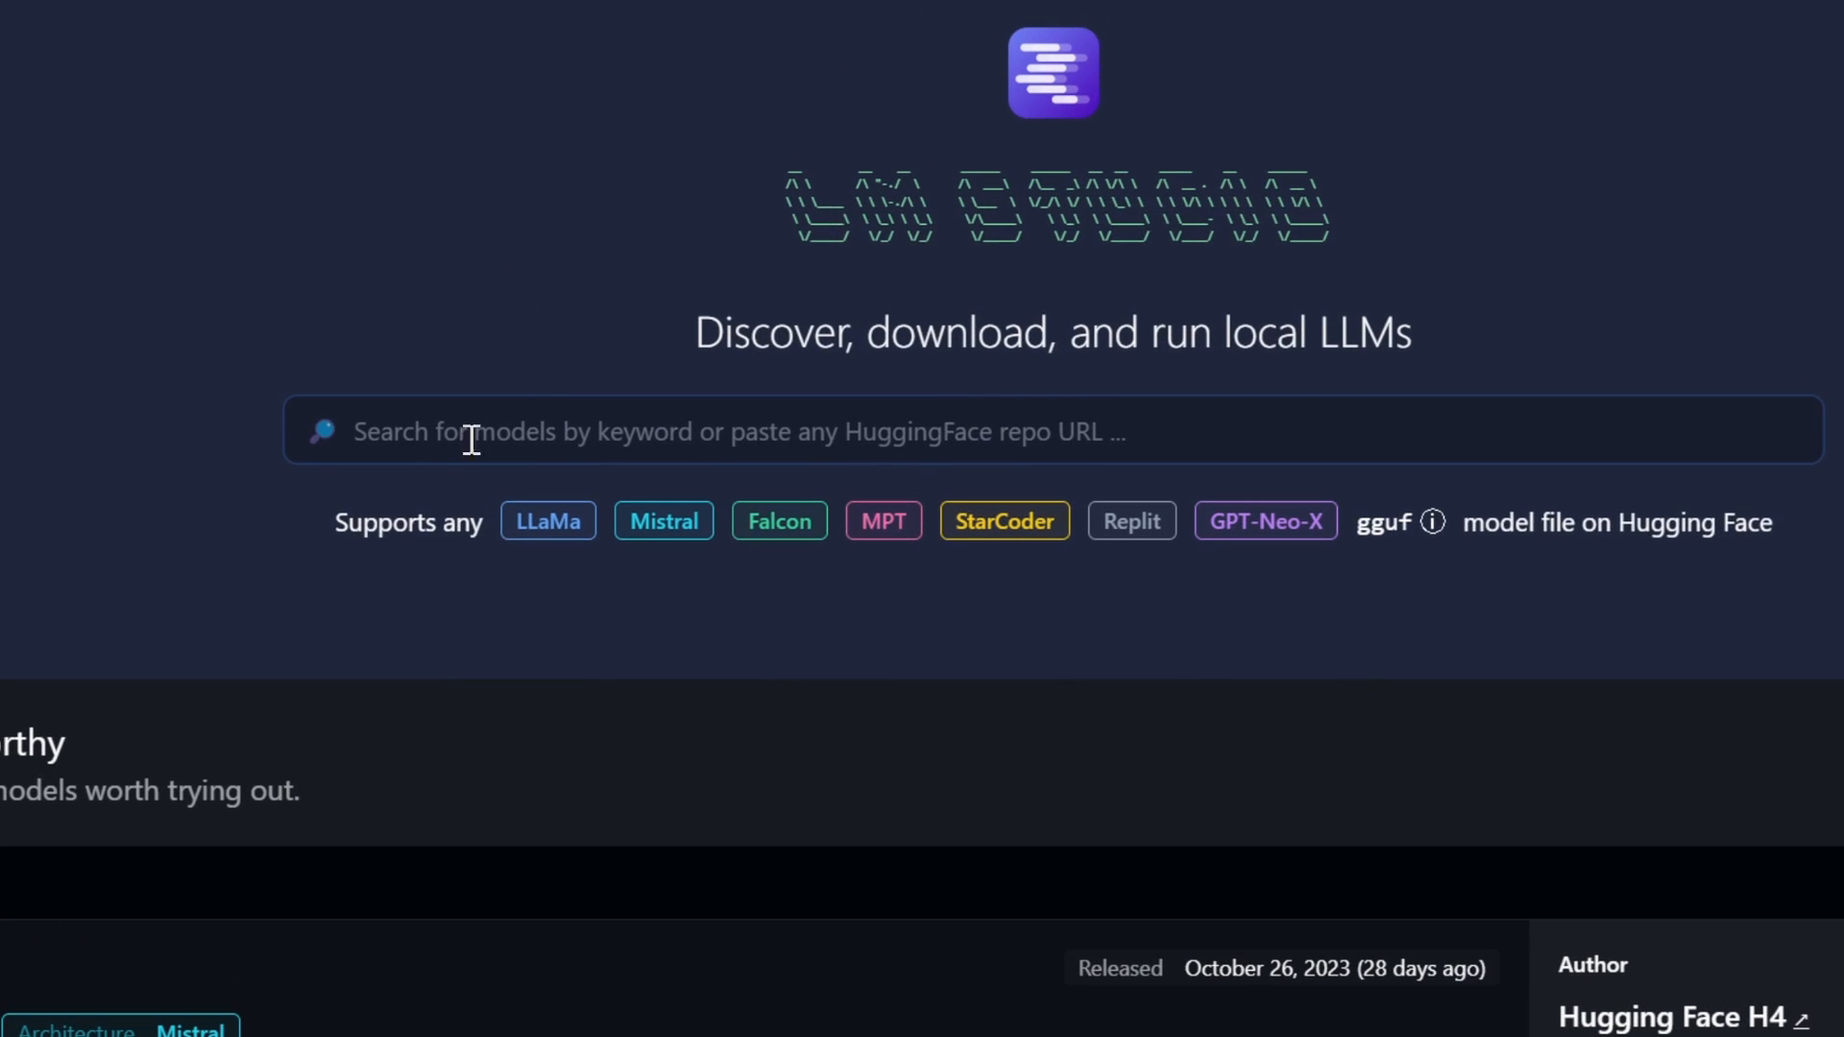
mouse_move(902, 427)
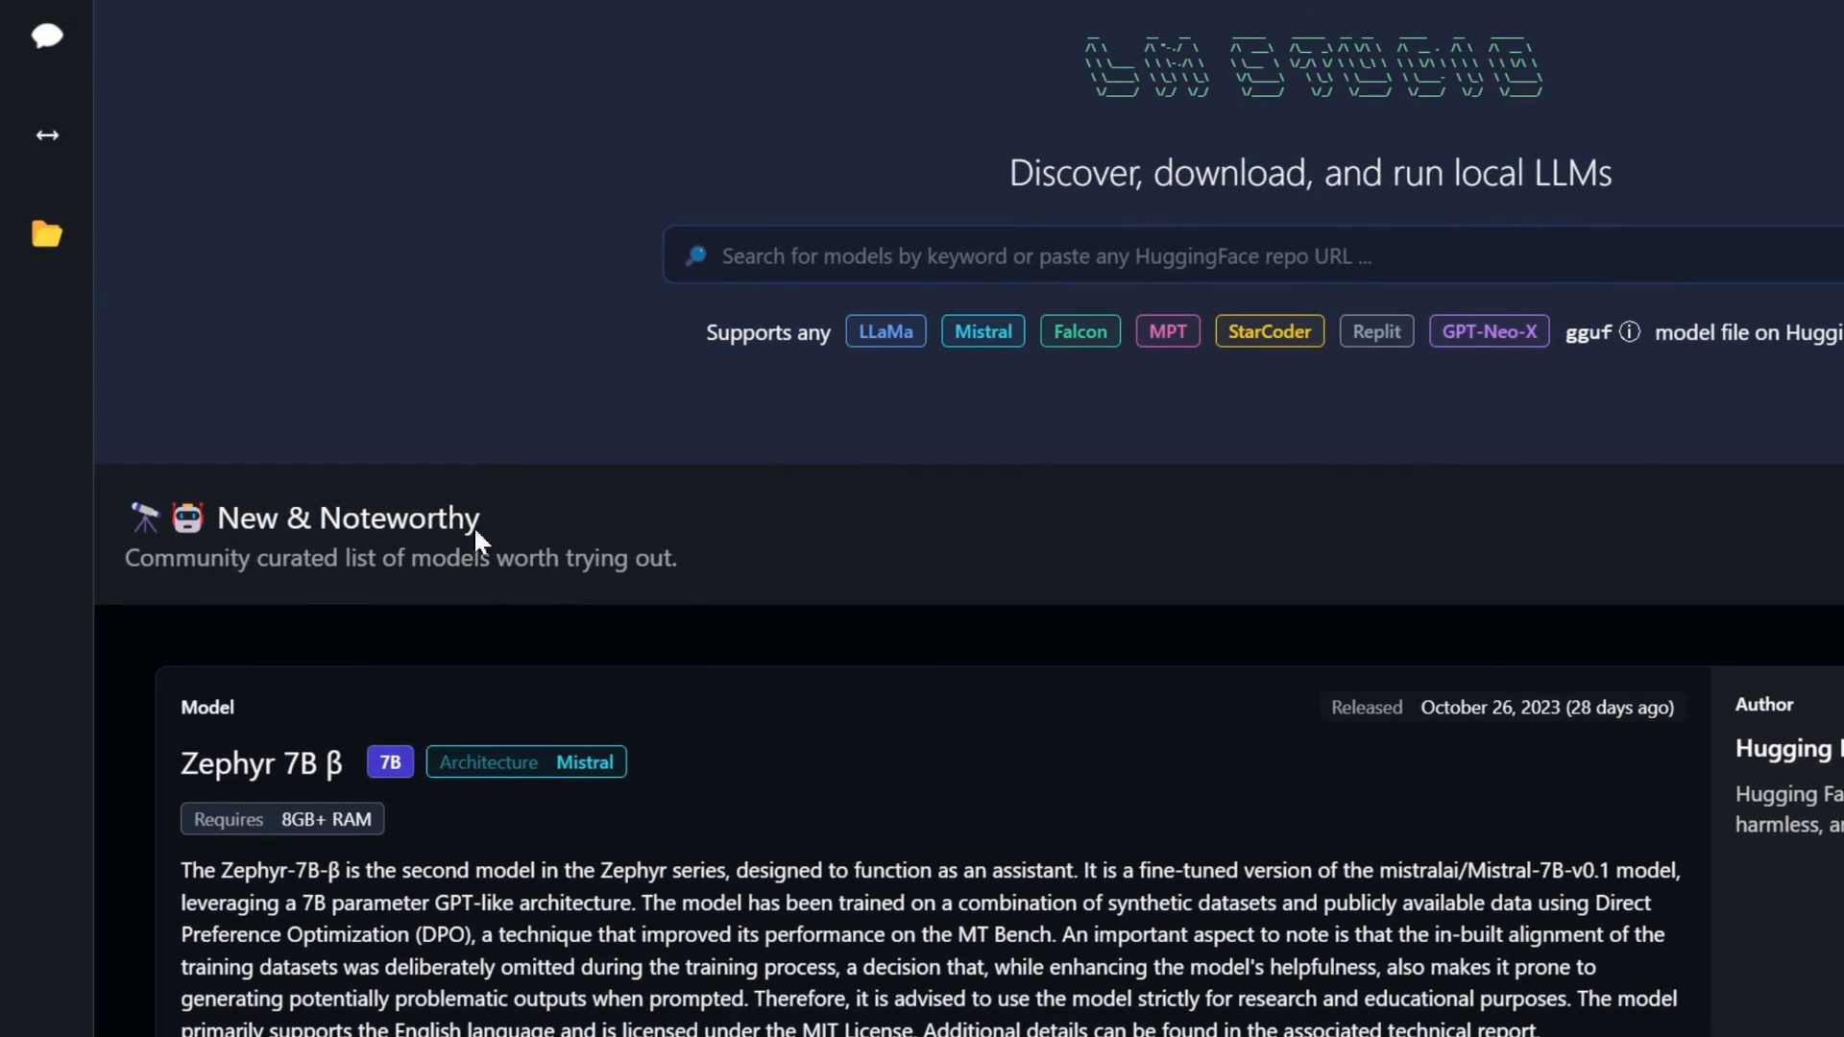
Scroll the New & Noteworthy list past Mistral 7B Instruct to Zephyr 7B β's highlighted files.
scroll("down", 3)
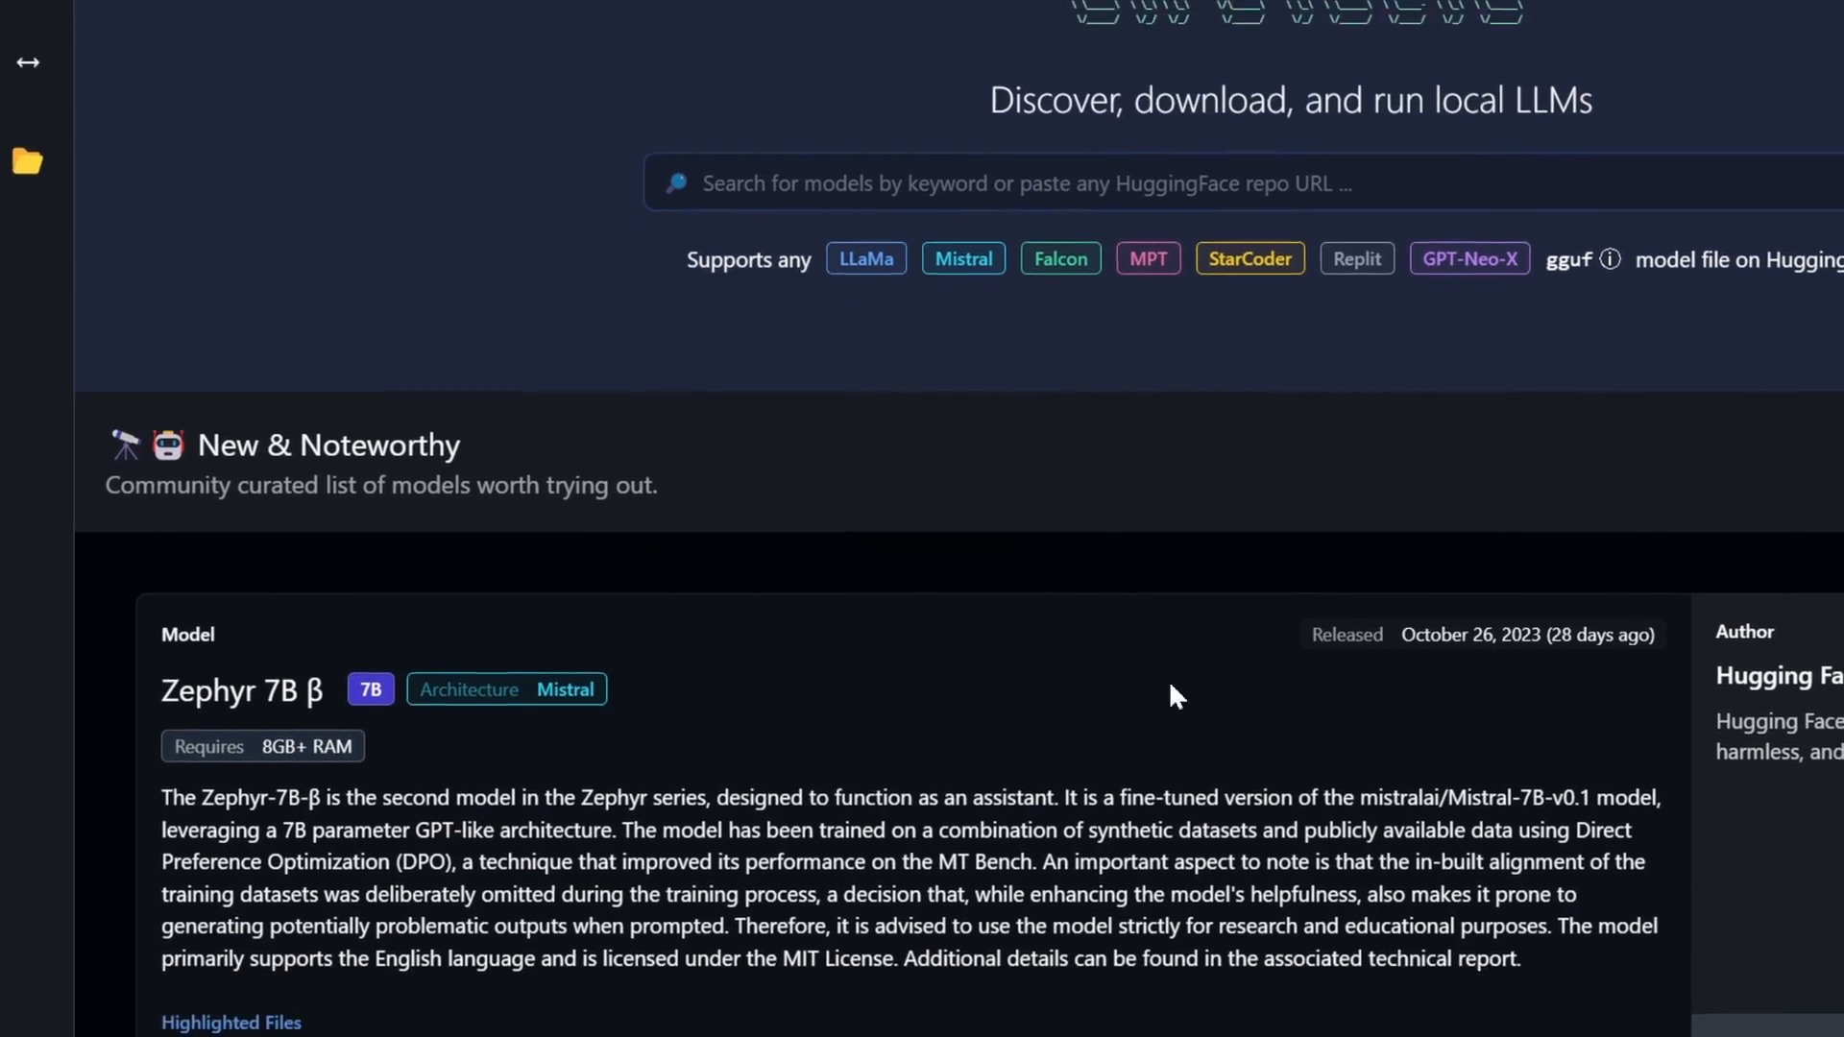
scroll("down", 3)
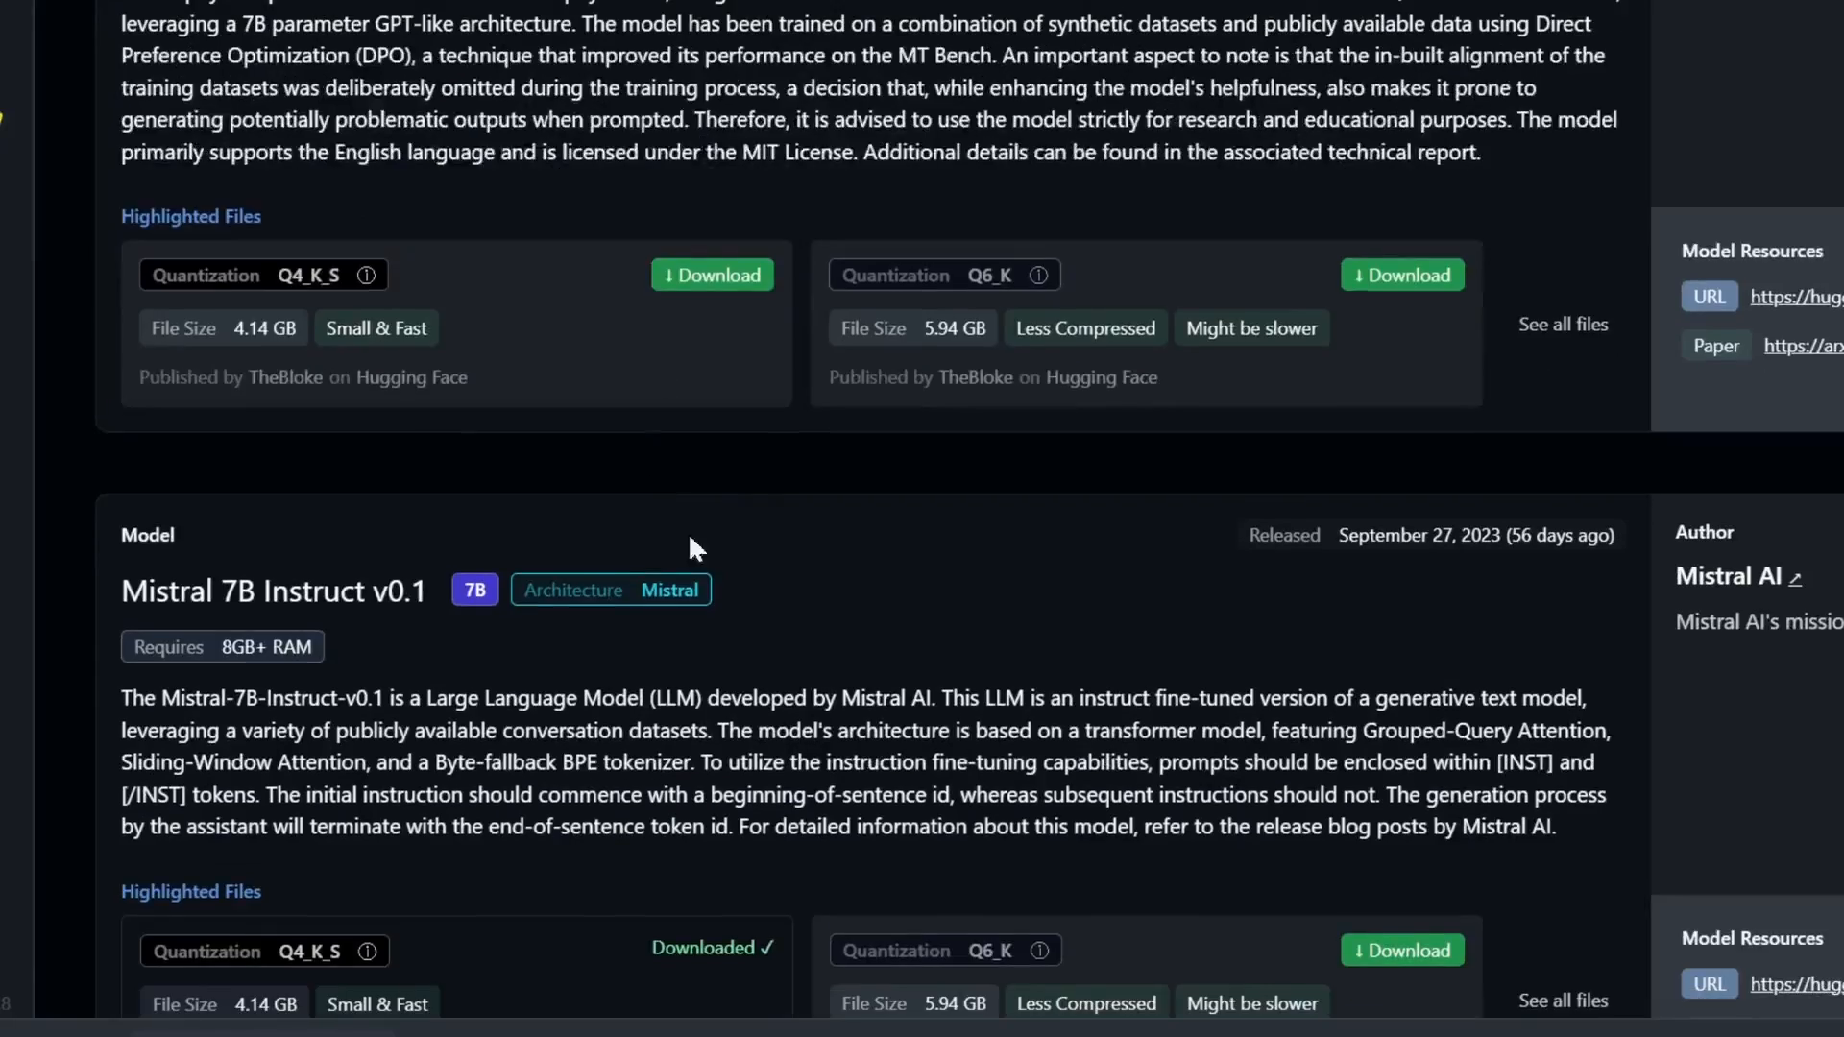
scroll("down", 3)
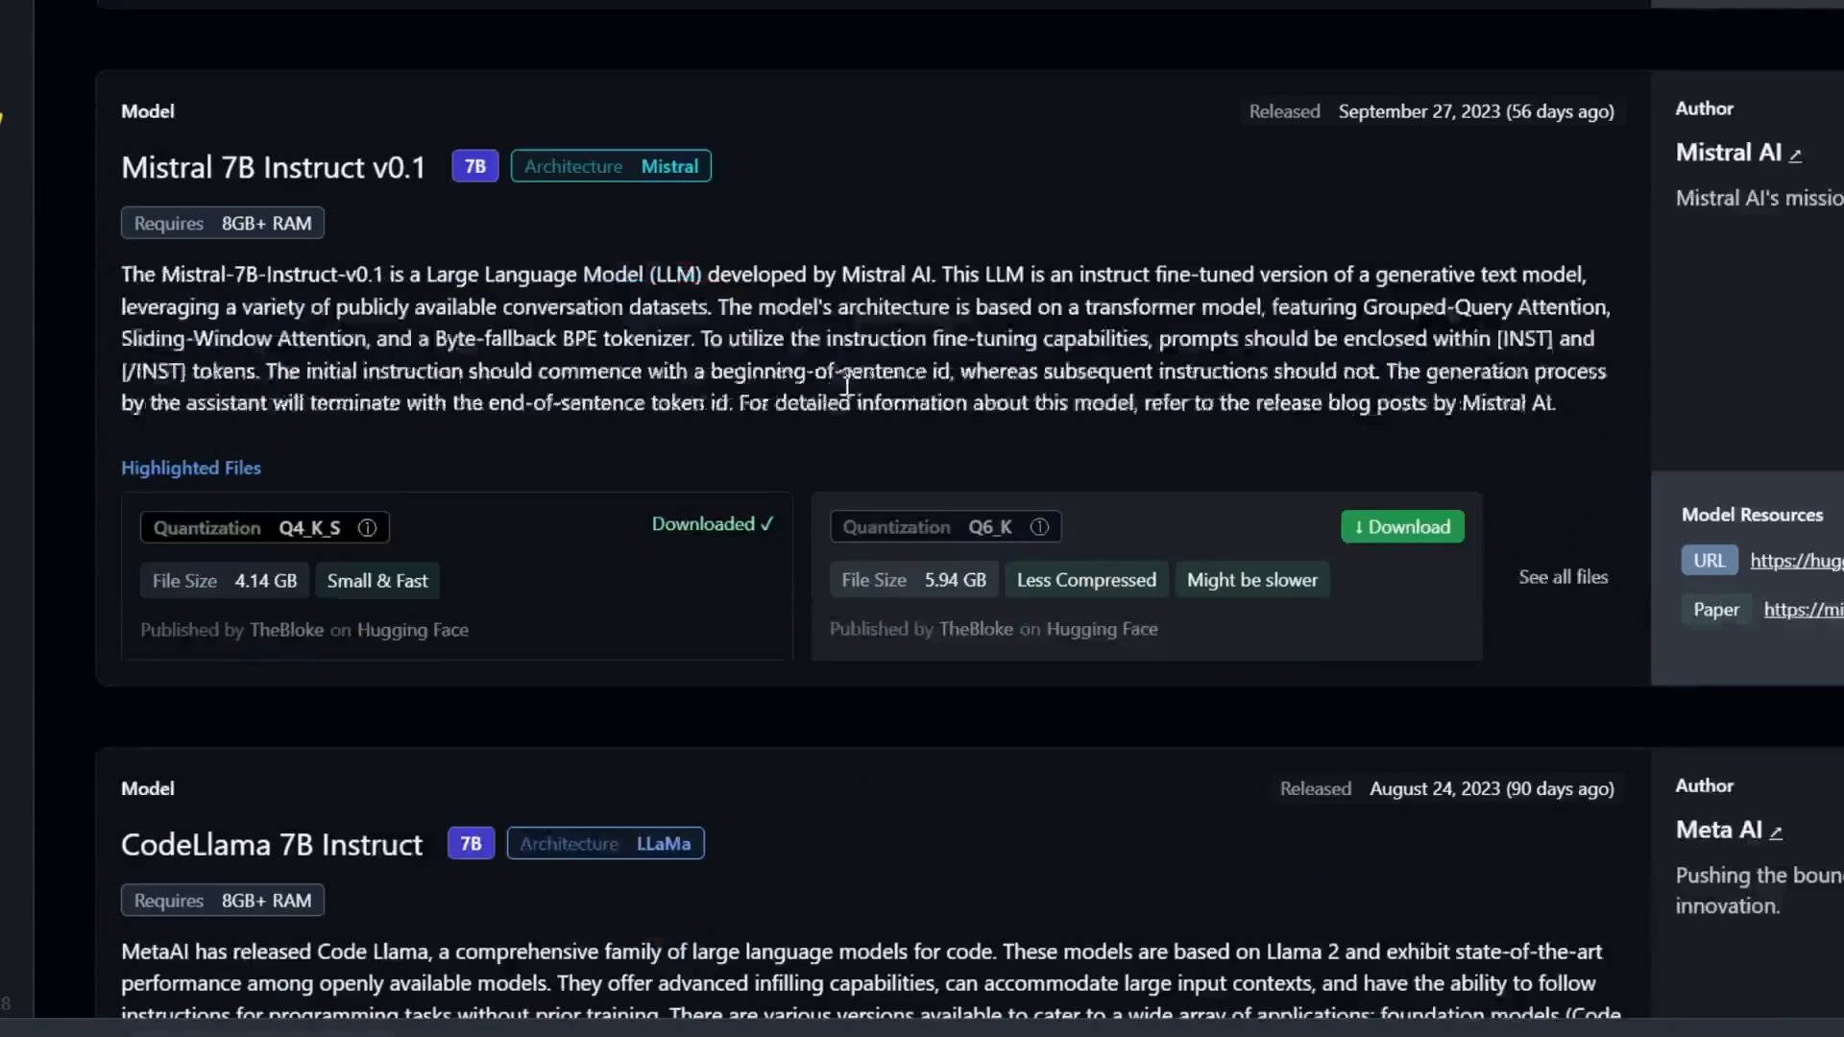
scroll("down", 3)
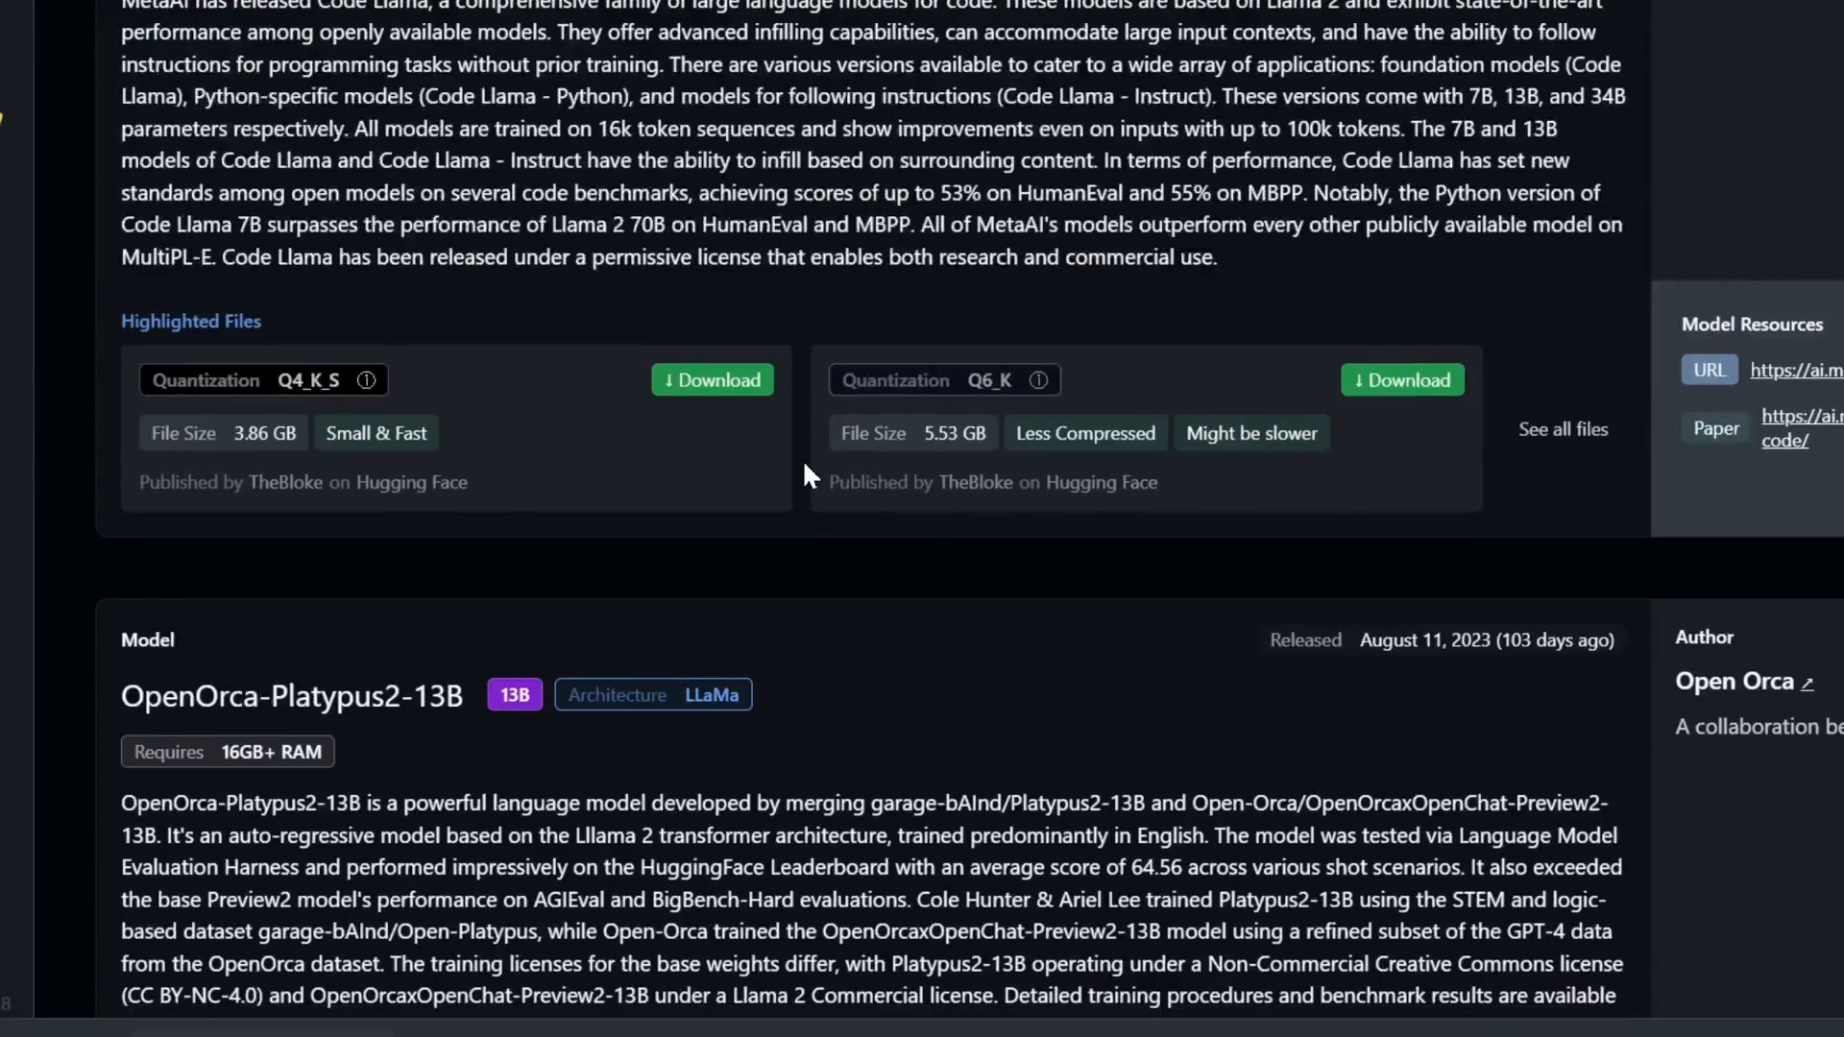
scroll("down", 3)
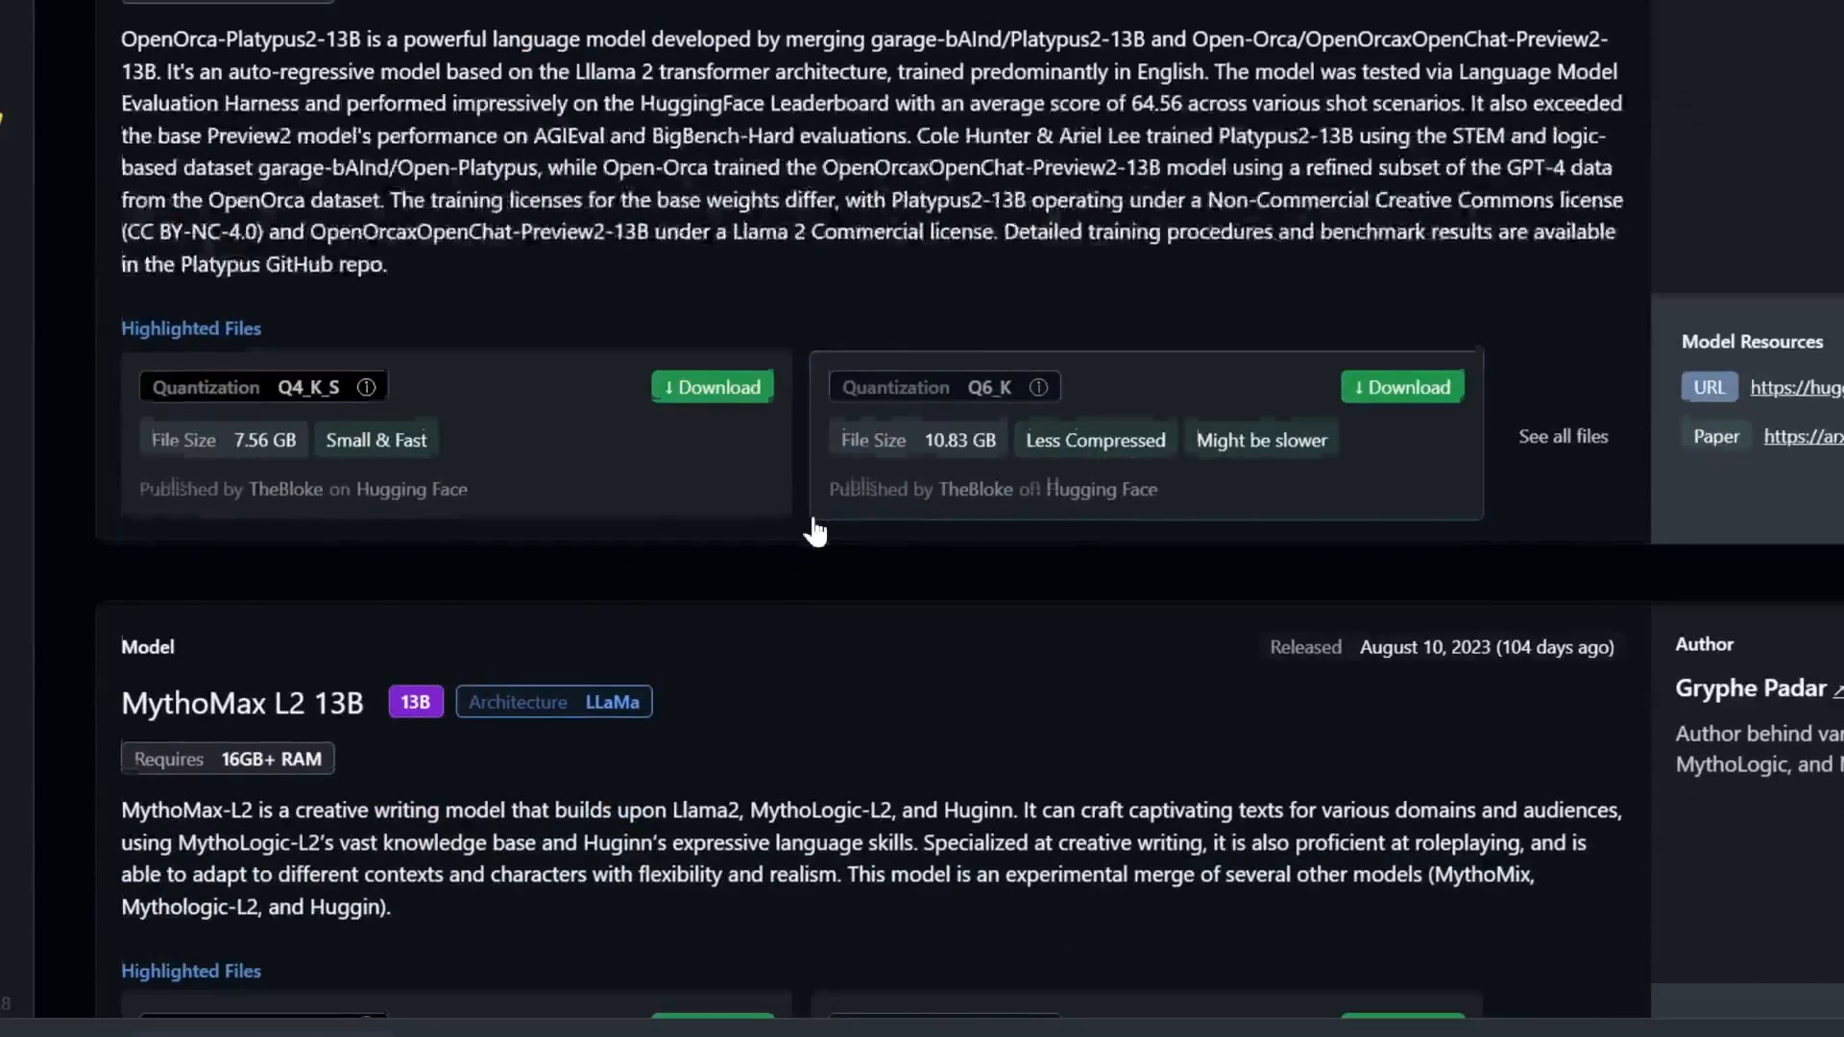
scroll("down", 3)
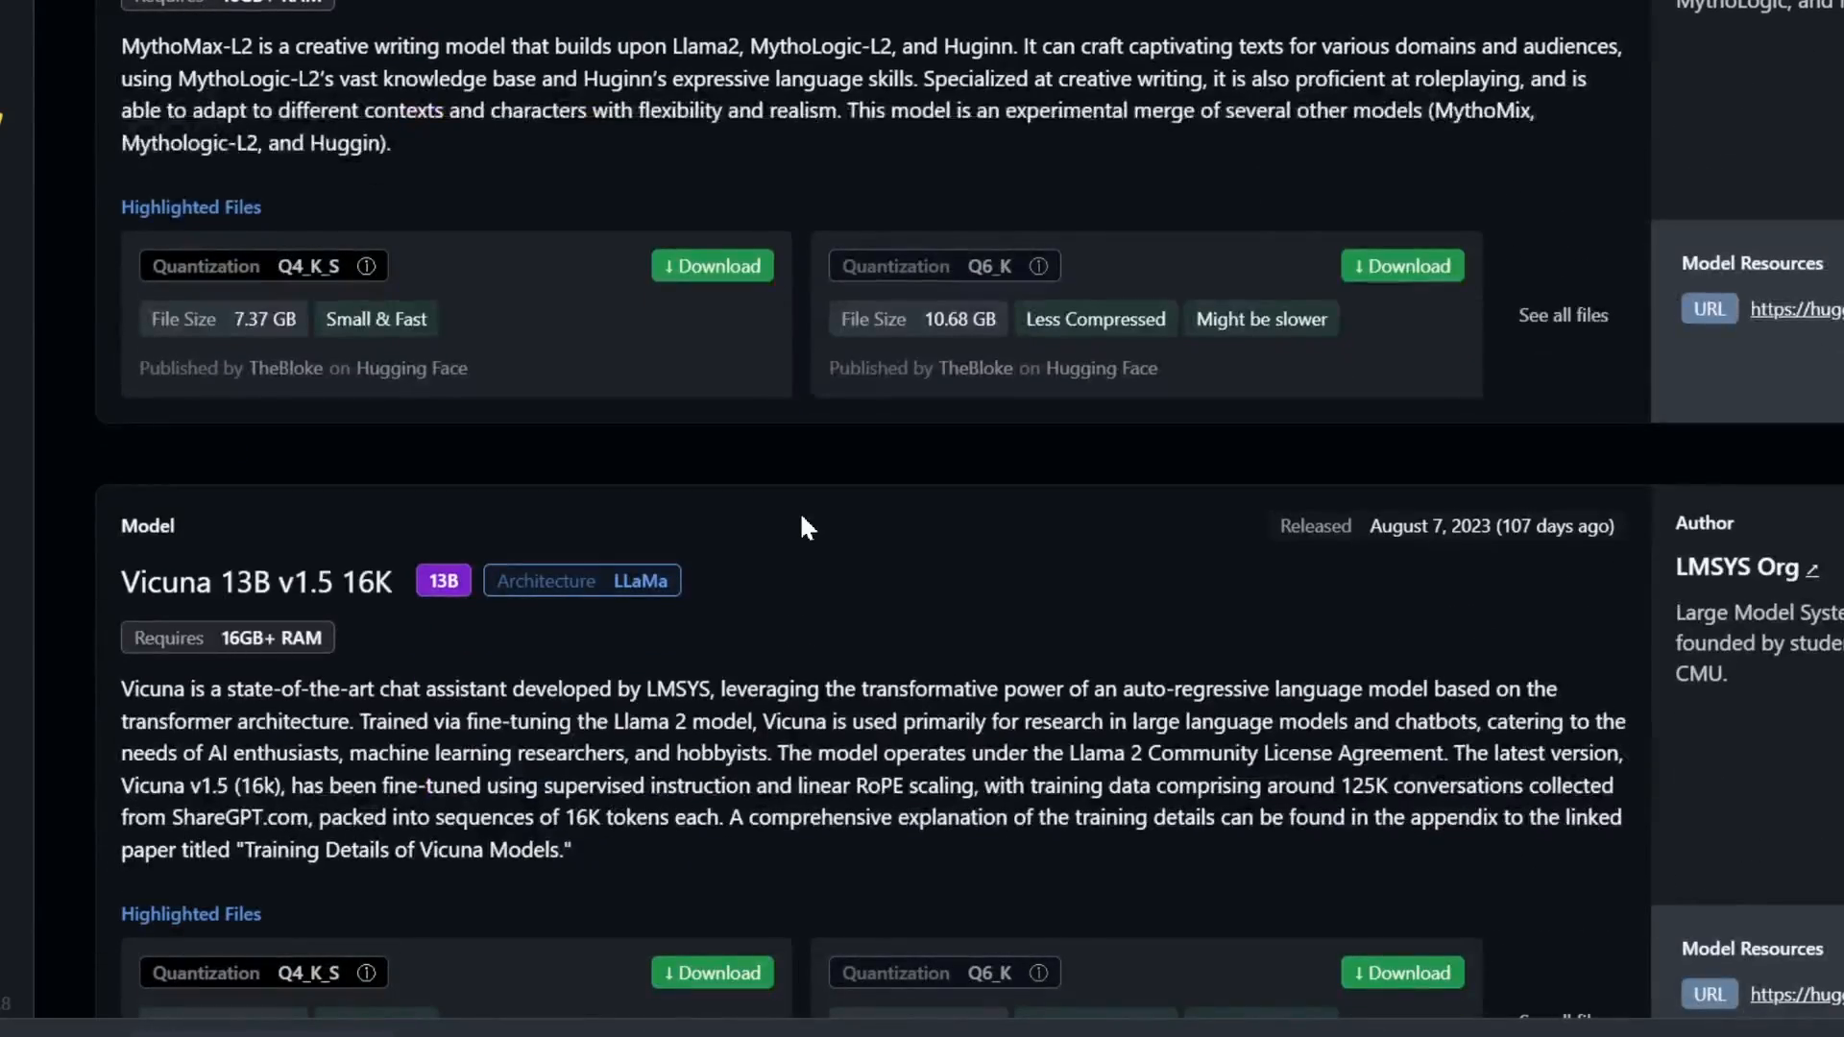
scroll("up", 3)
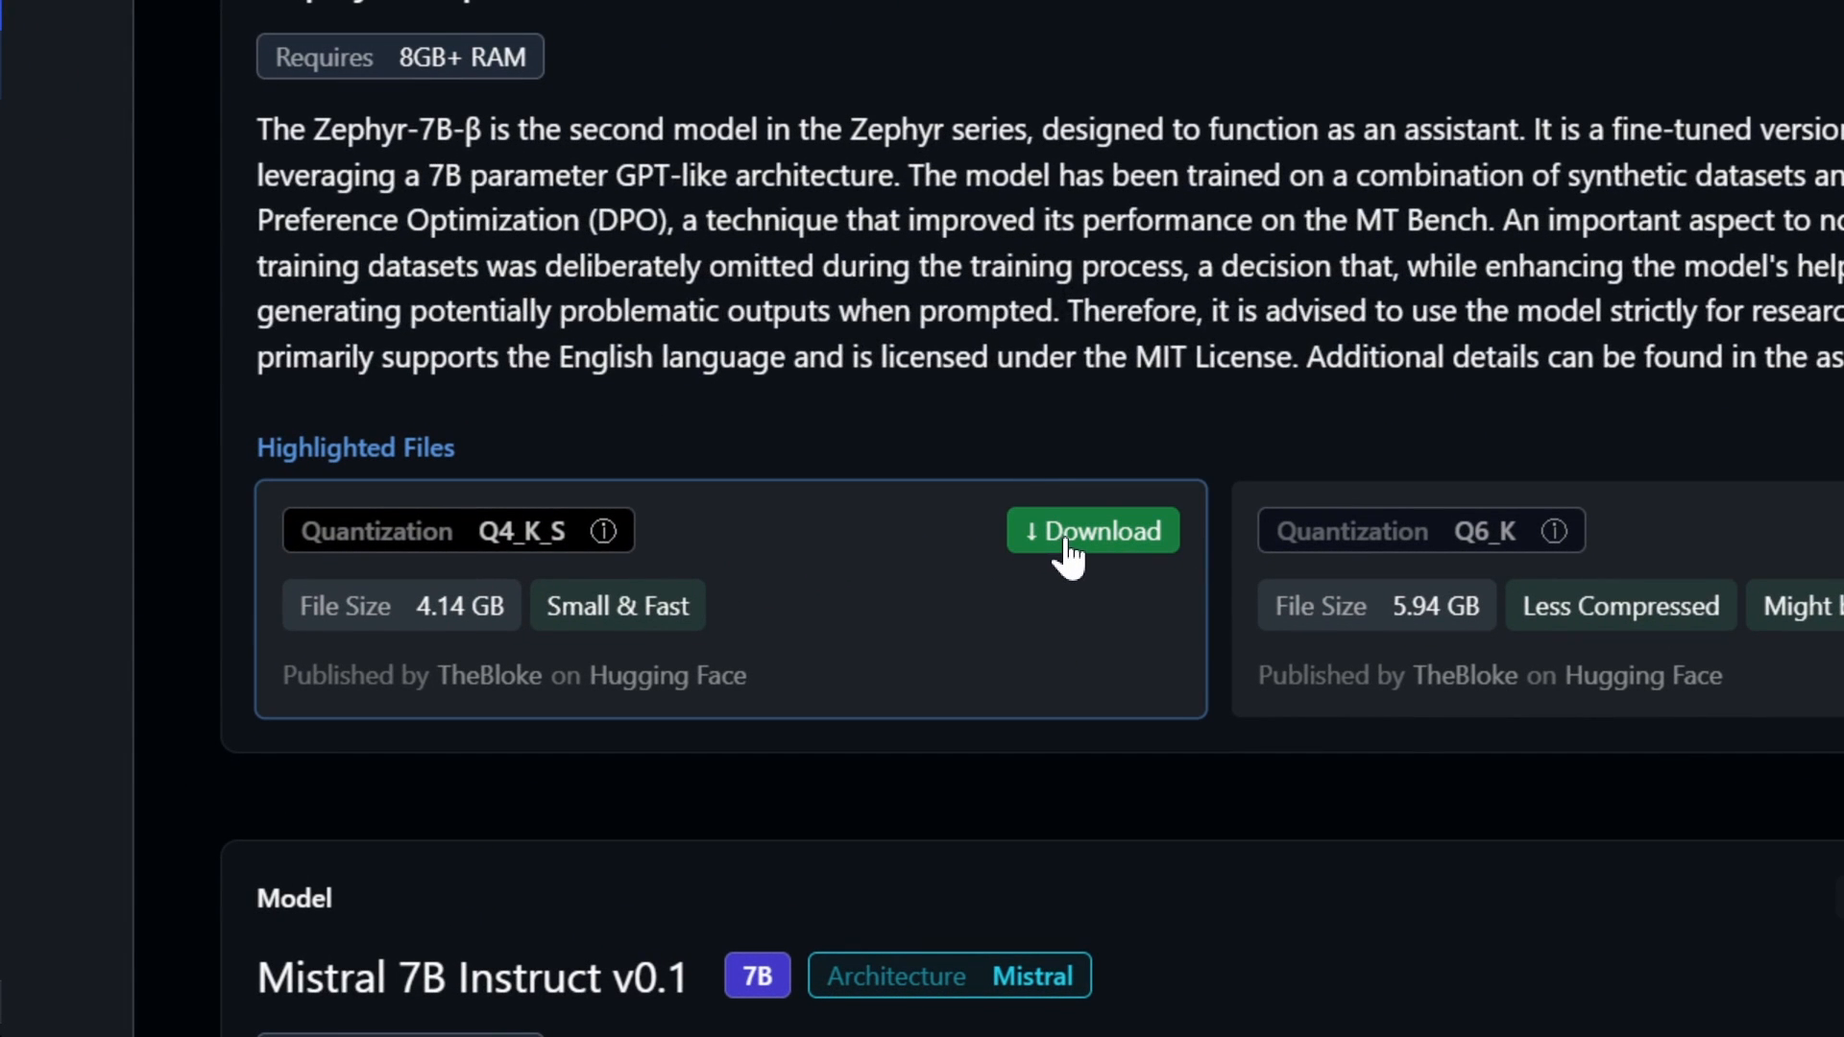
mouse_move(423, 631)
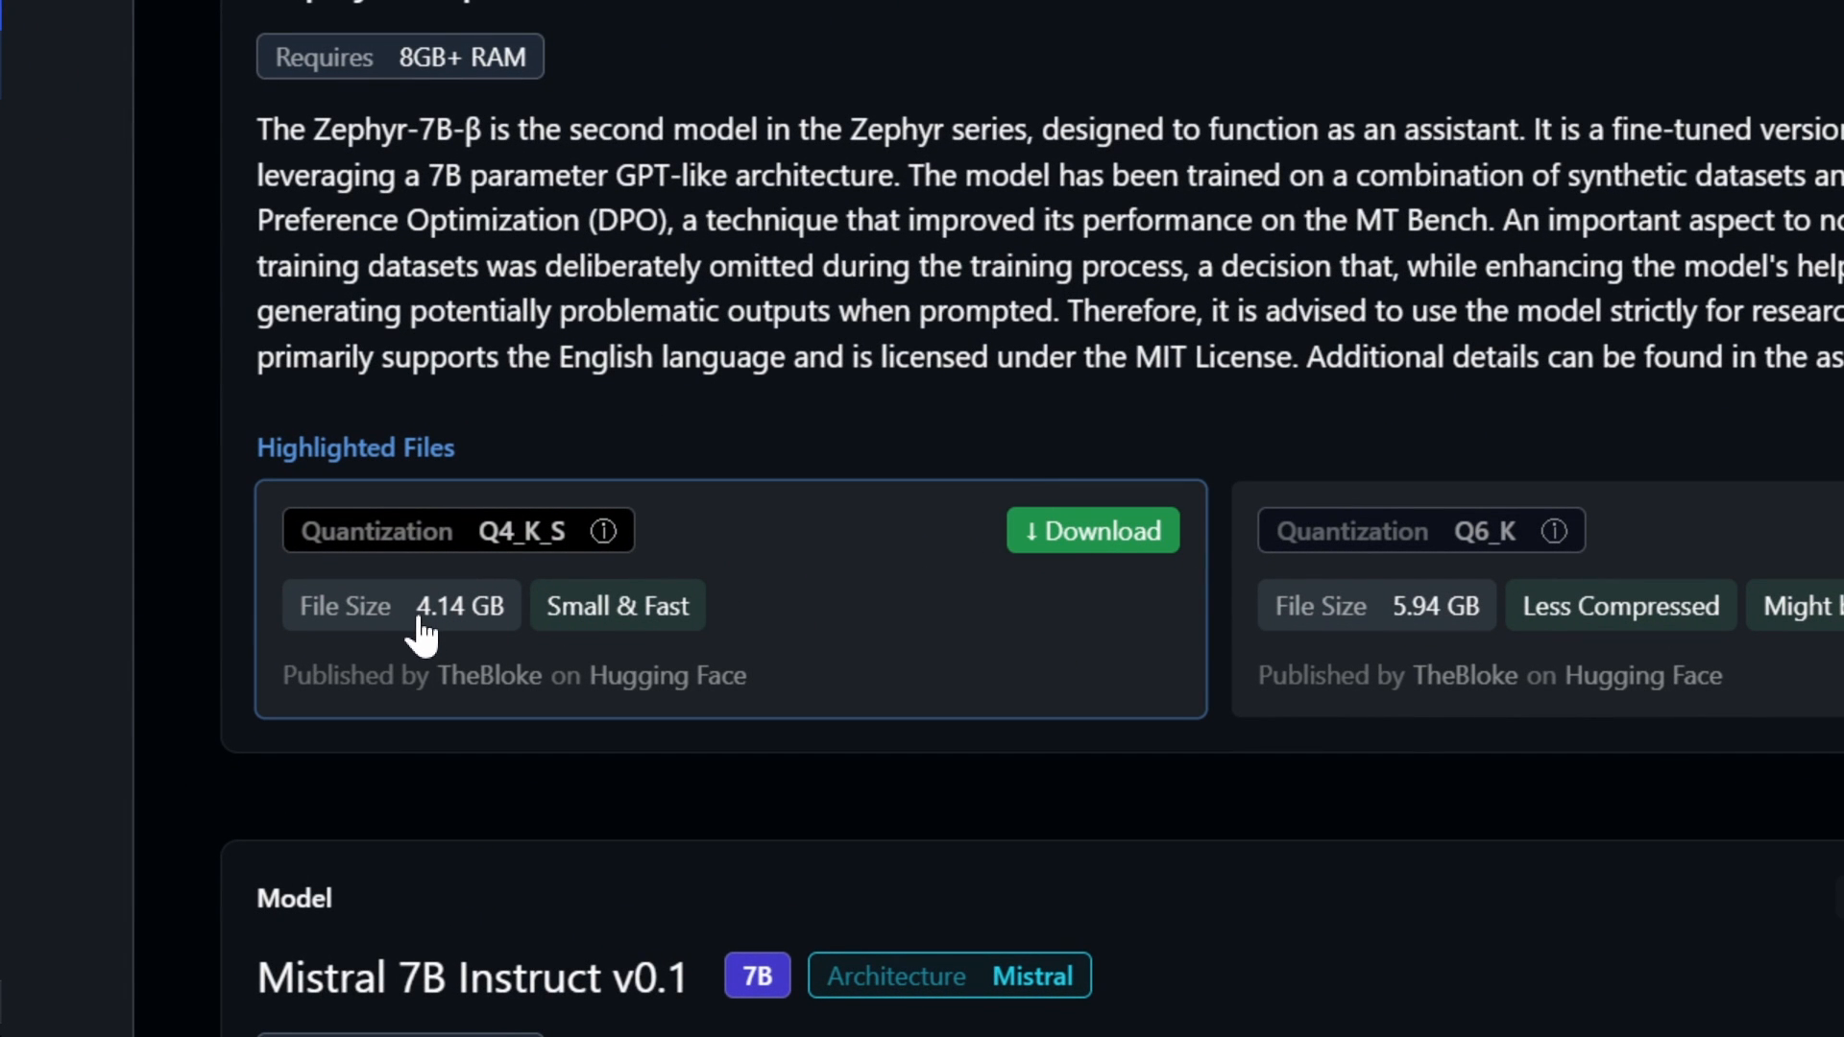
mouse_move(498, 646)
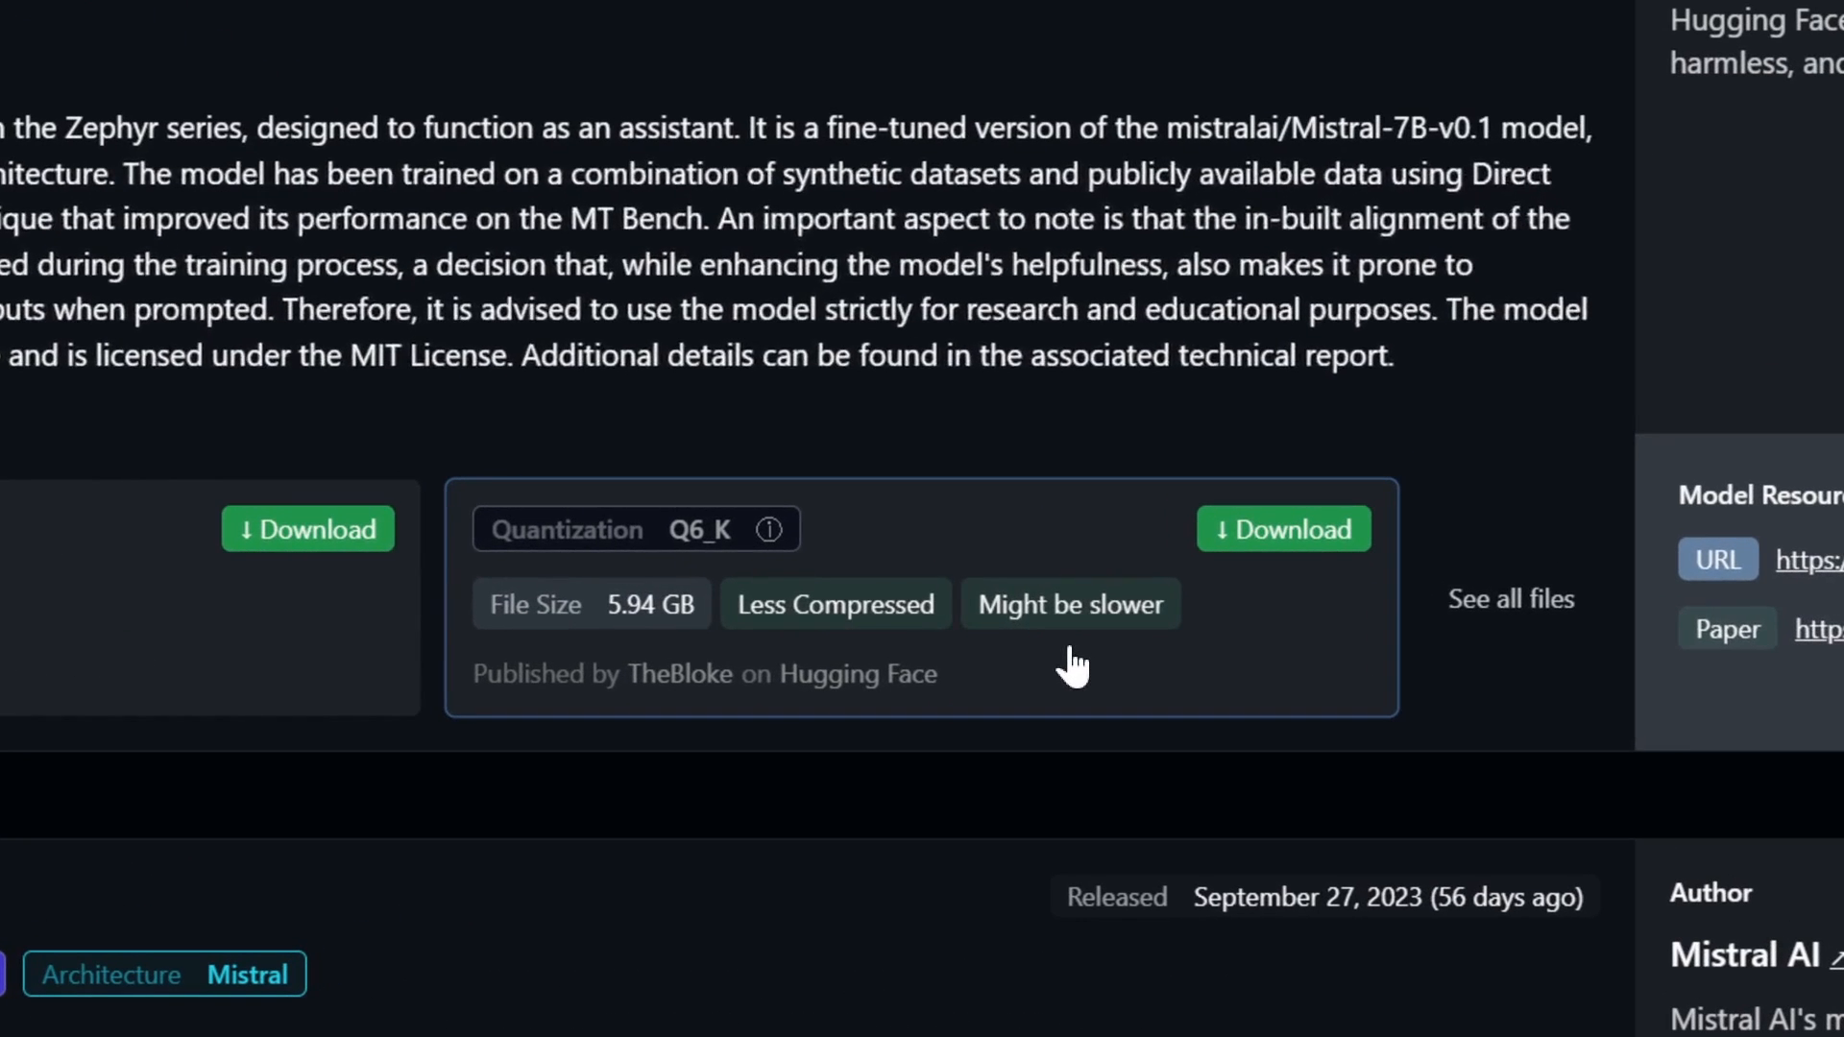
mouse_move(898, 626)
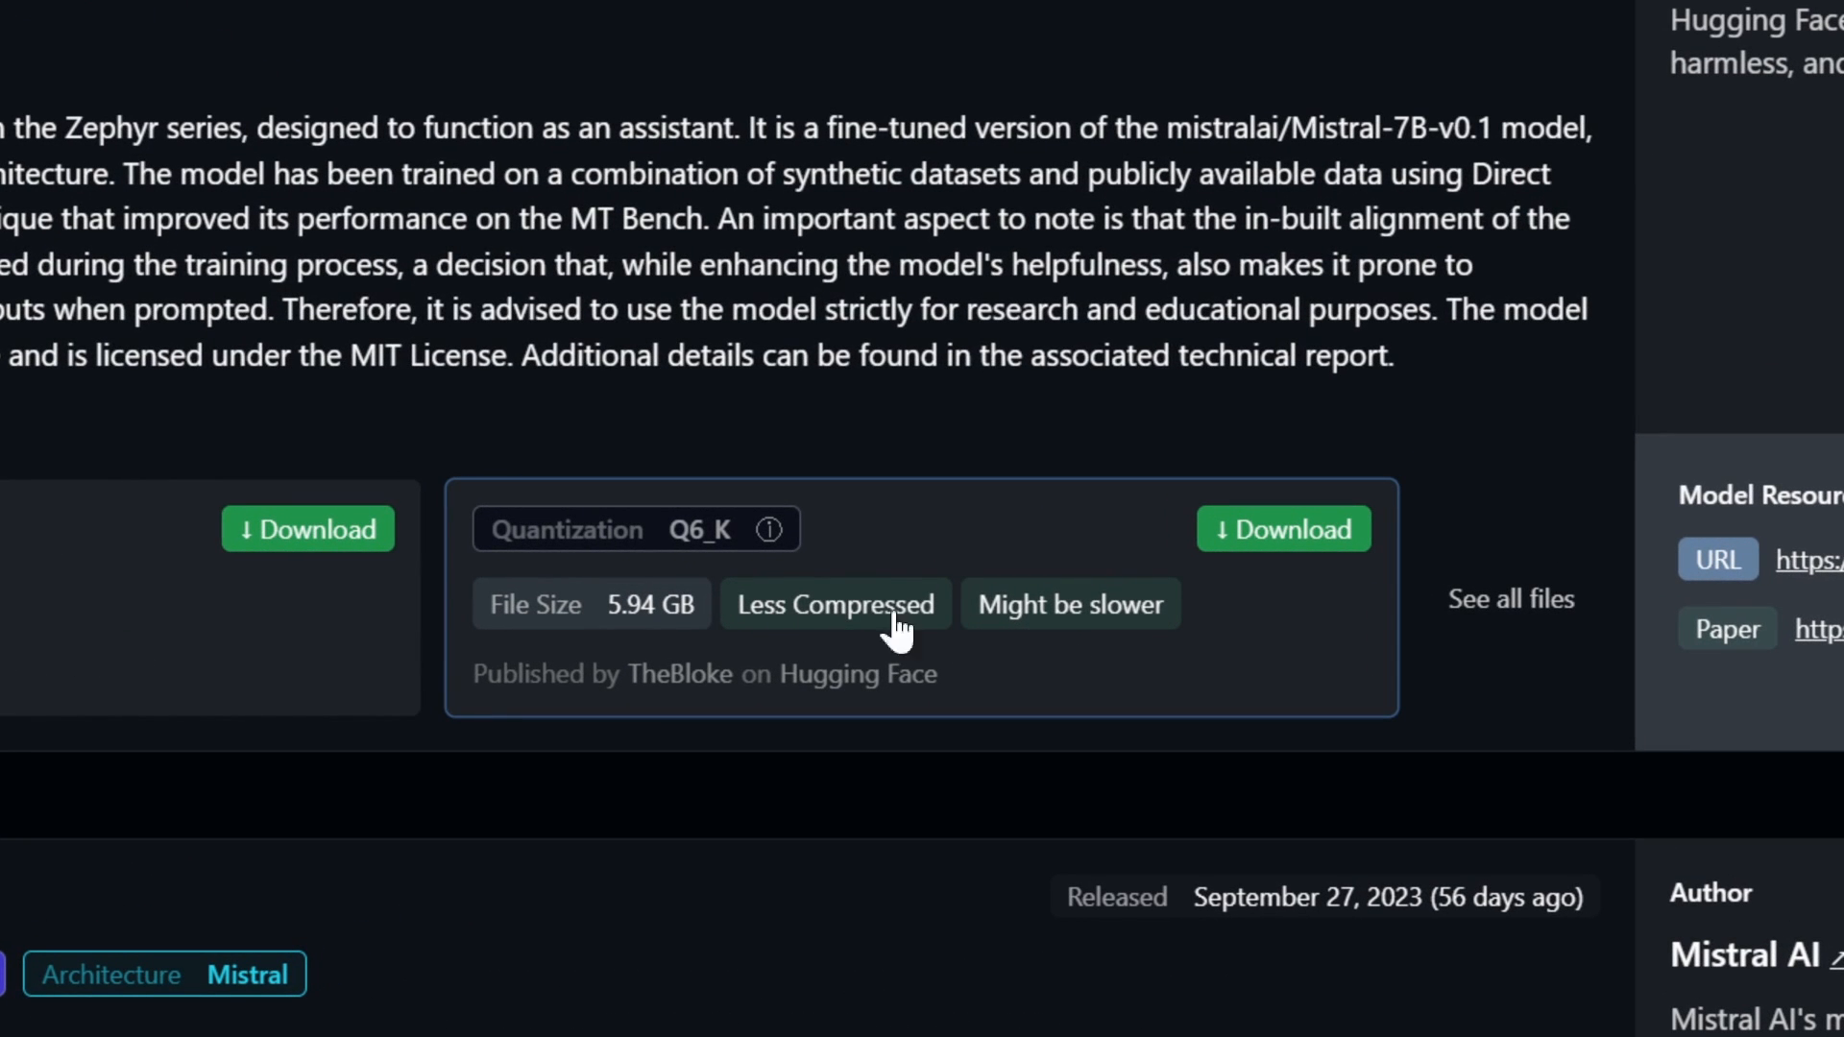
mouse_move(1512, 599)
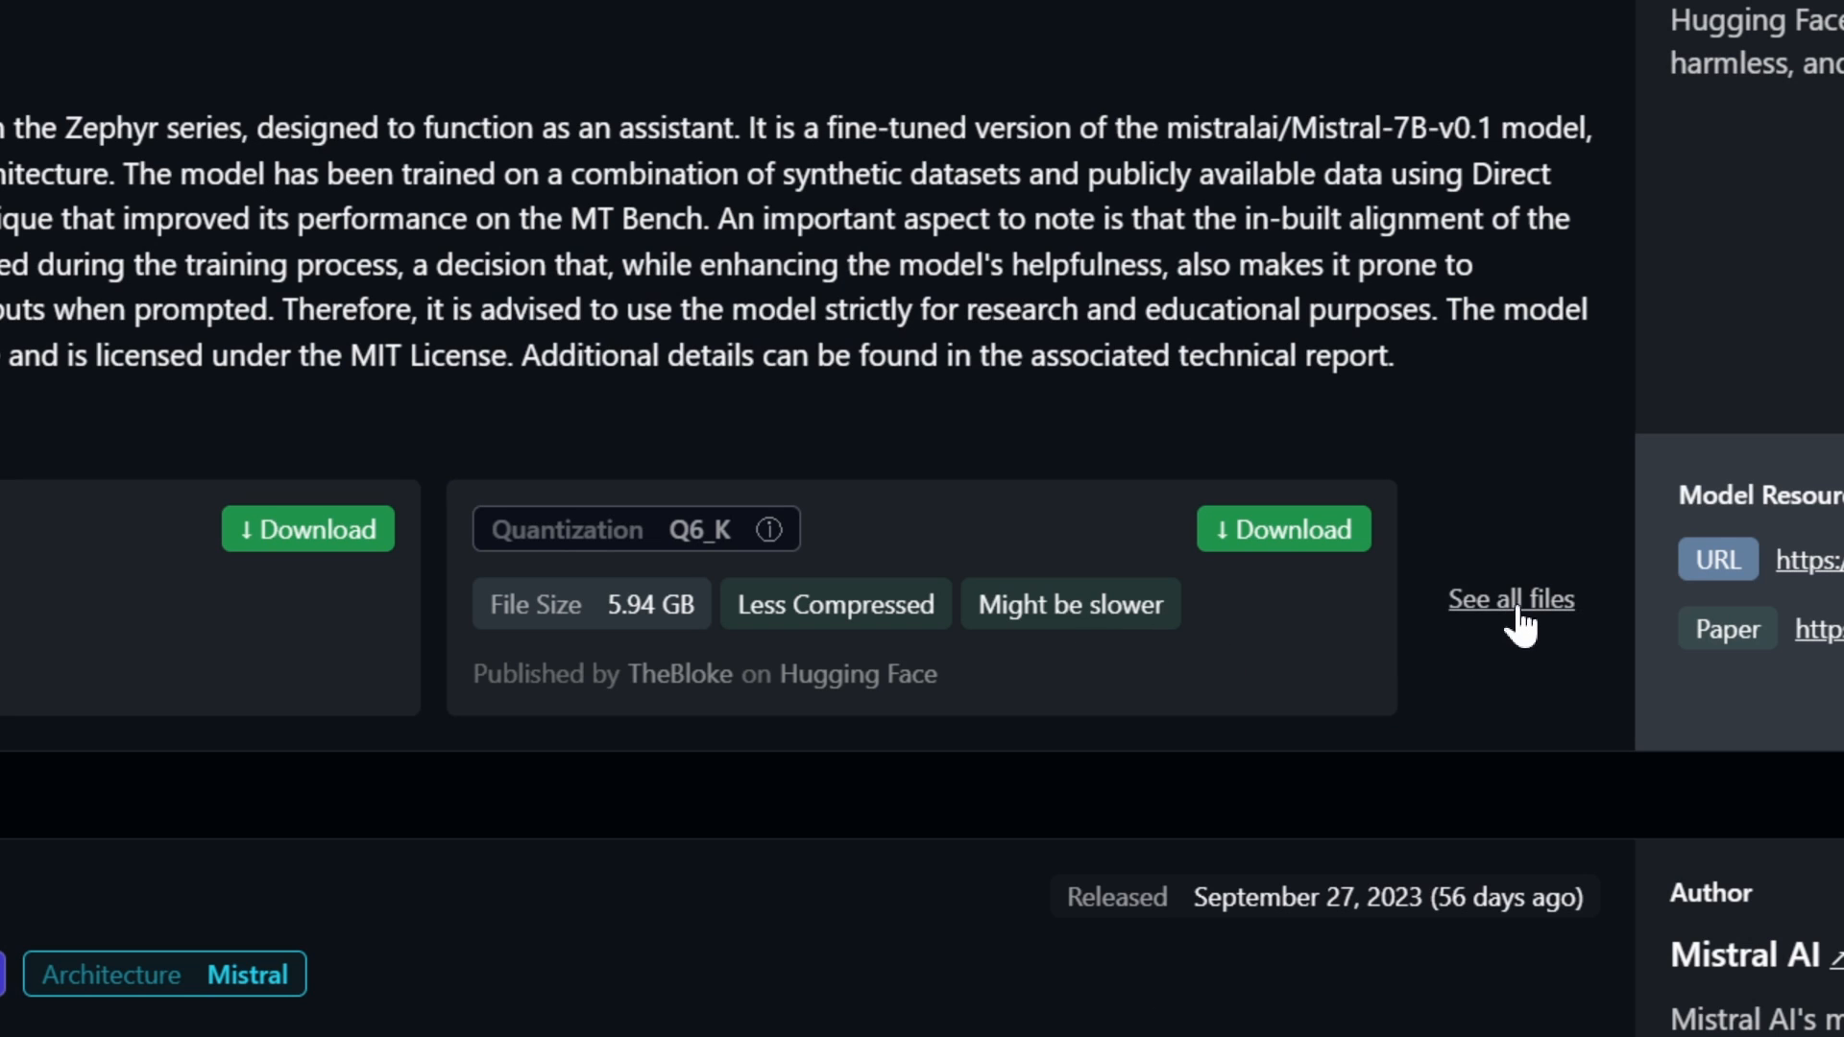
Show all twelve Zephyr 7B β quantized files, from the 3.08 GB Q2_K to the 5.94 GB Q6_K.
left_click(1510, 600)
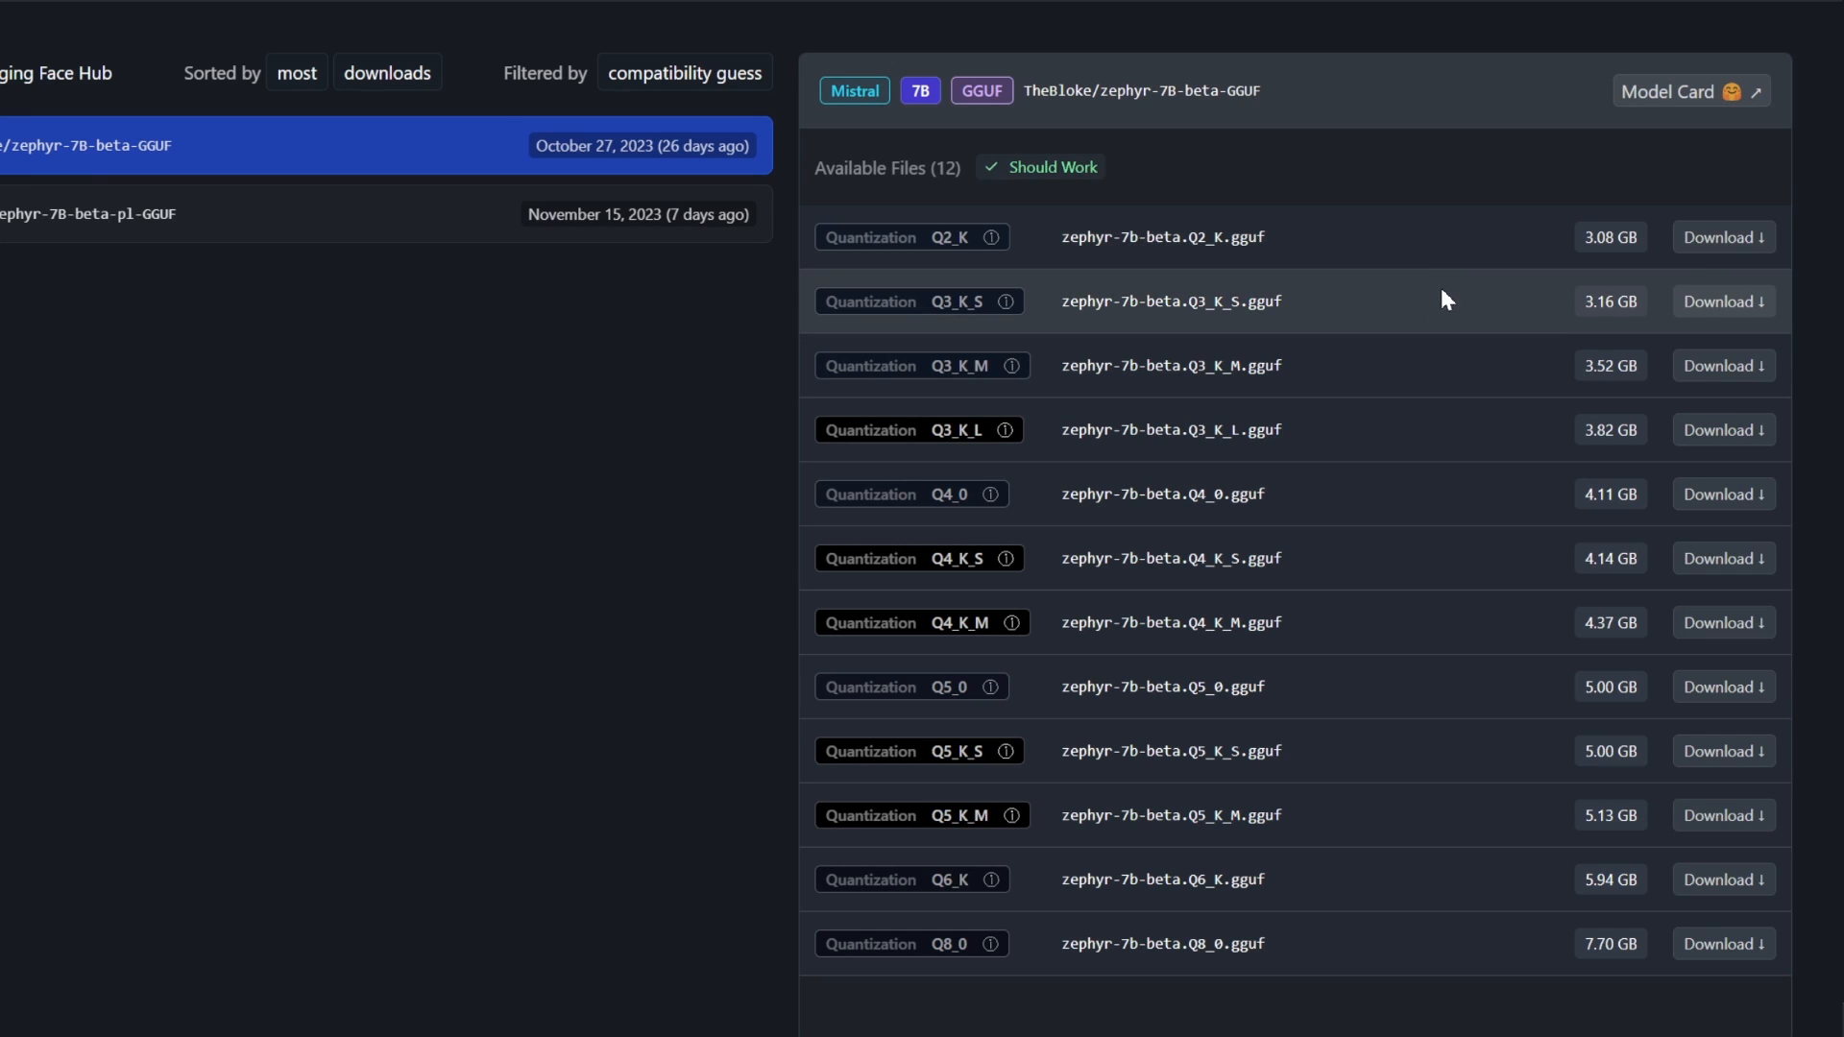
mouse_move(1372, 530)
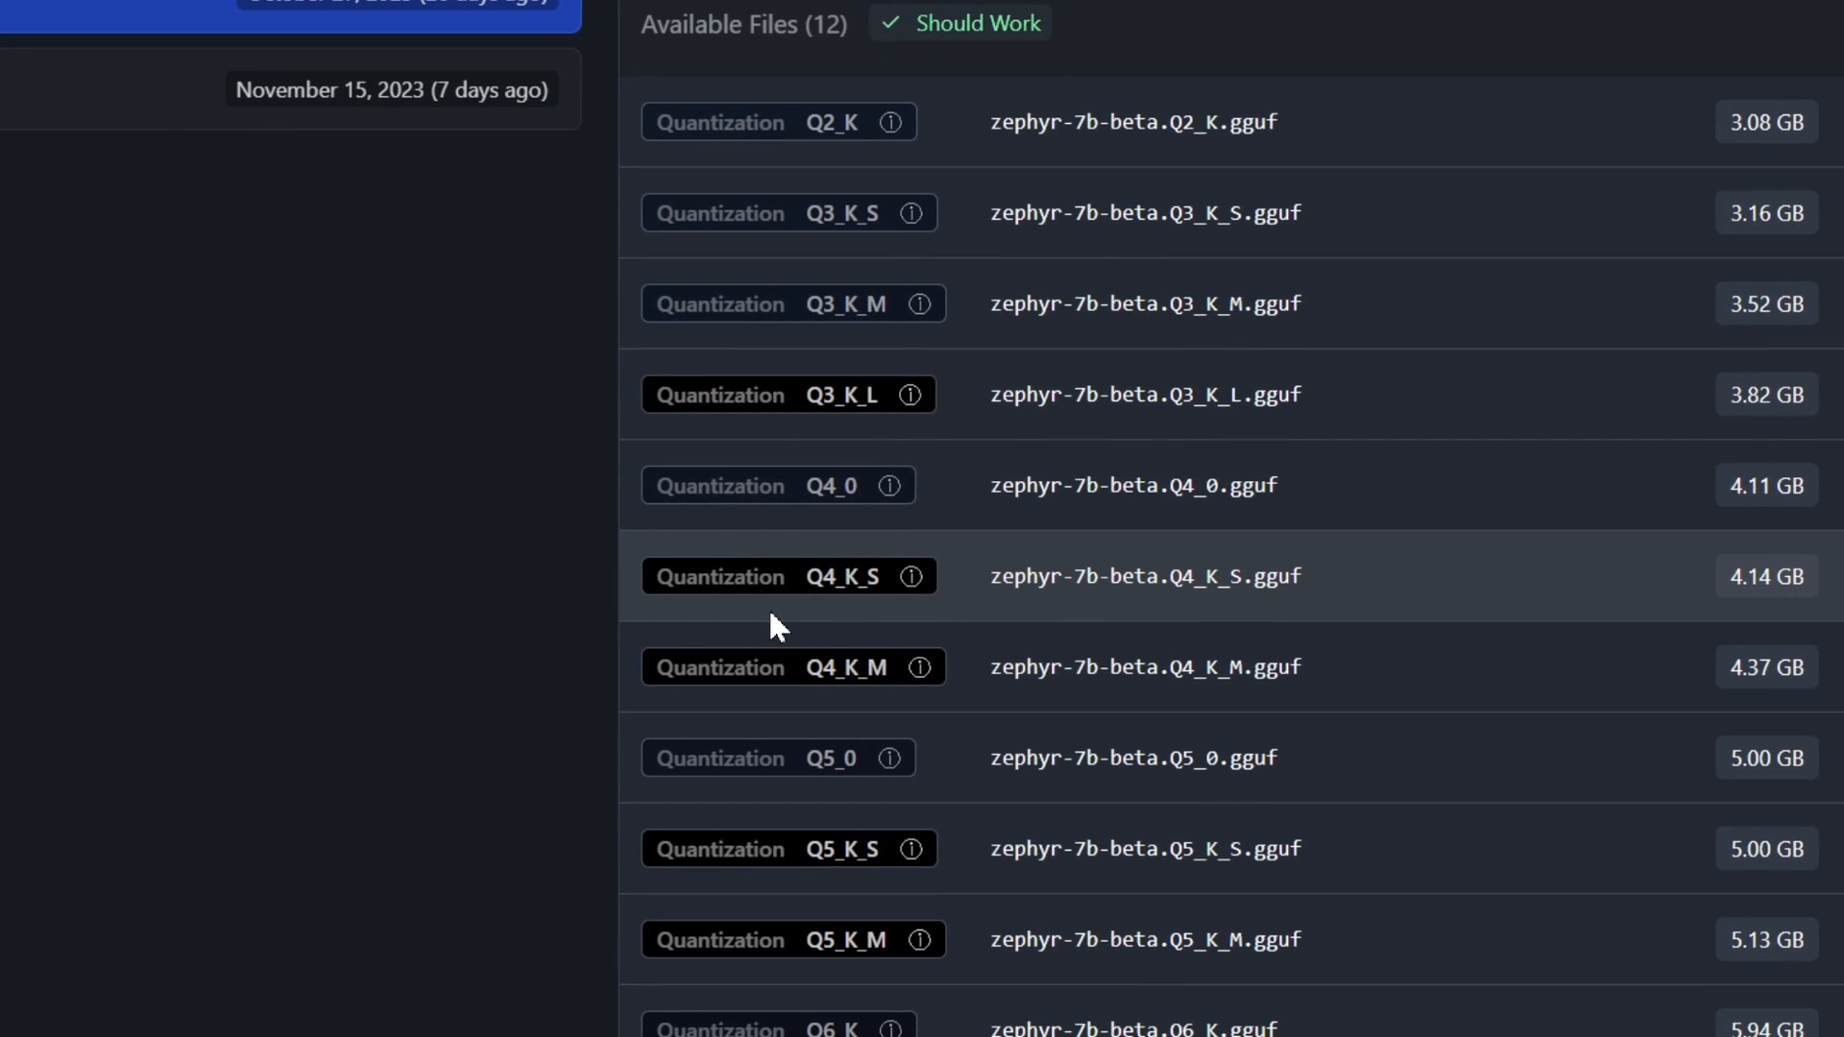
mouse_move(810, 121)
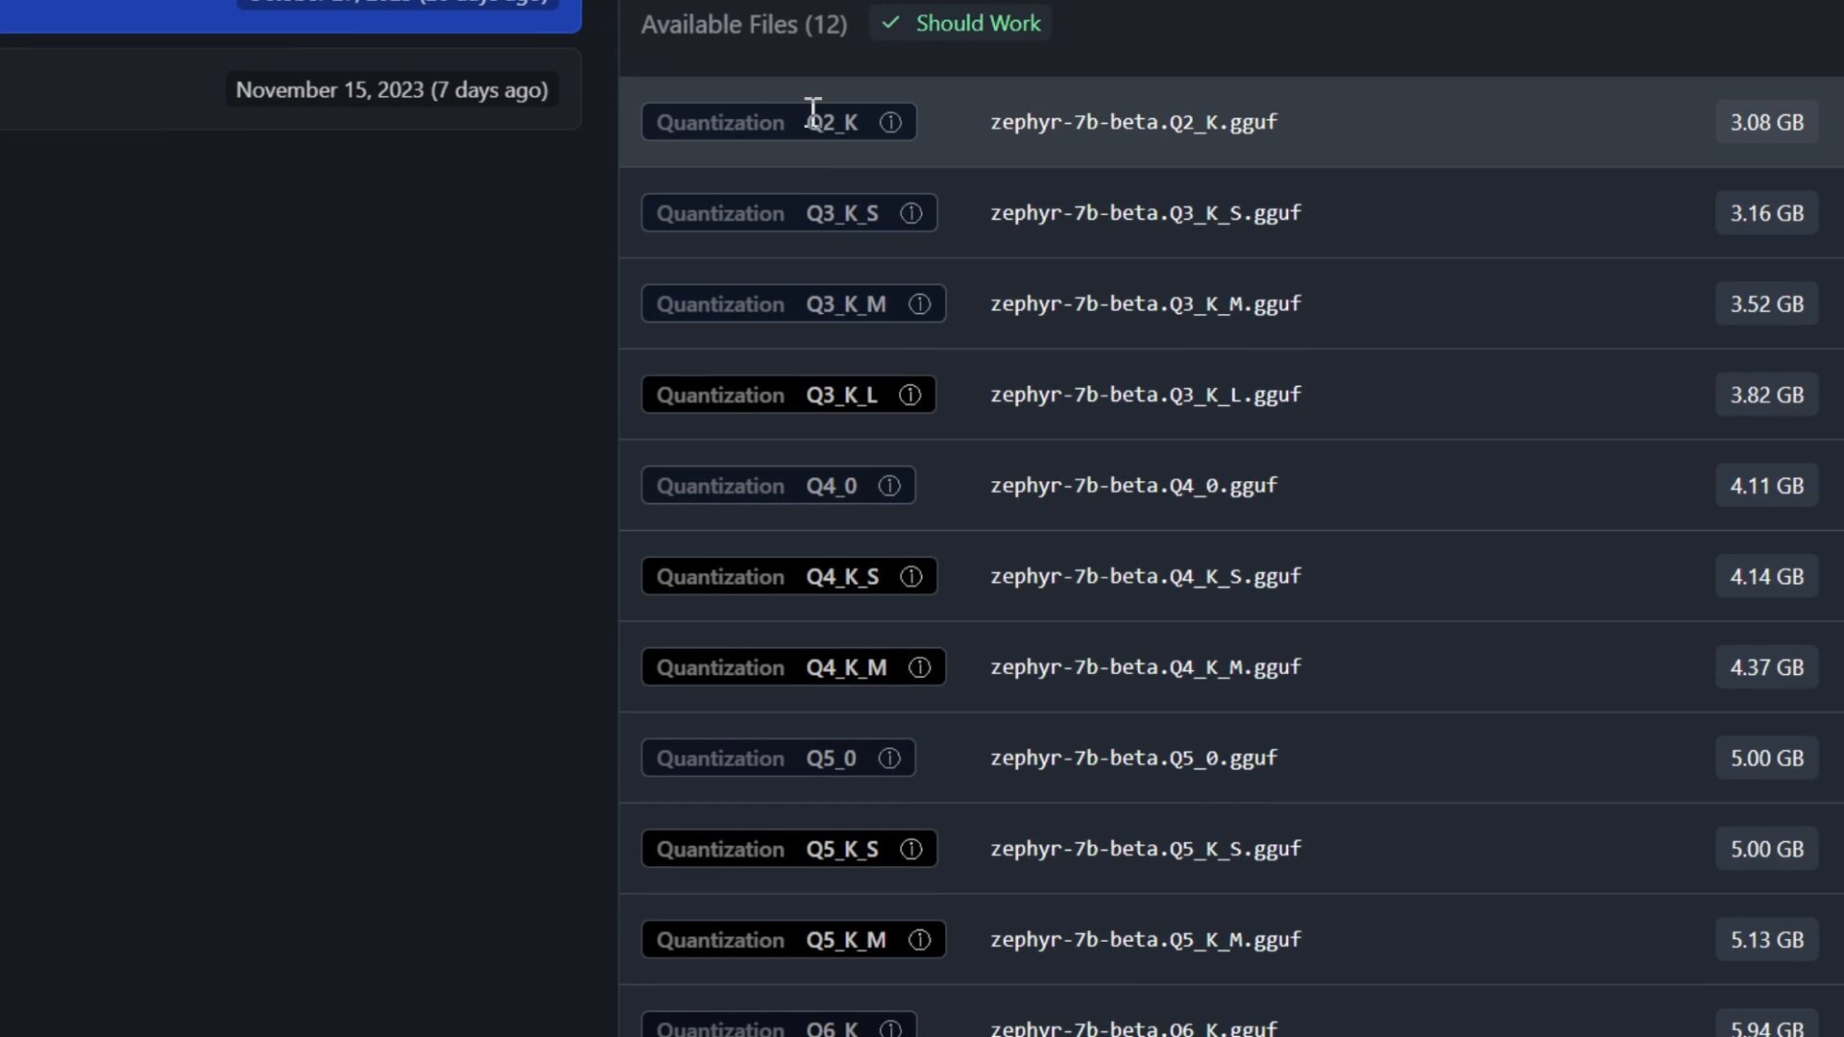
mouse_move(916, 213)
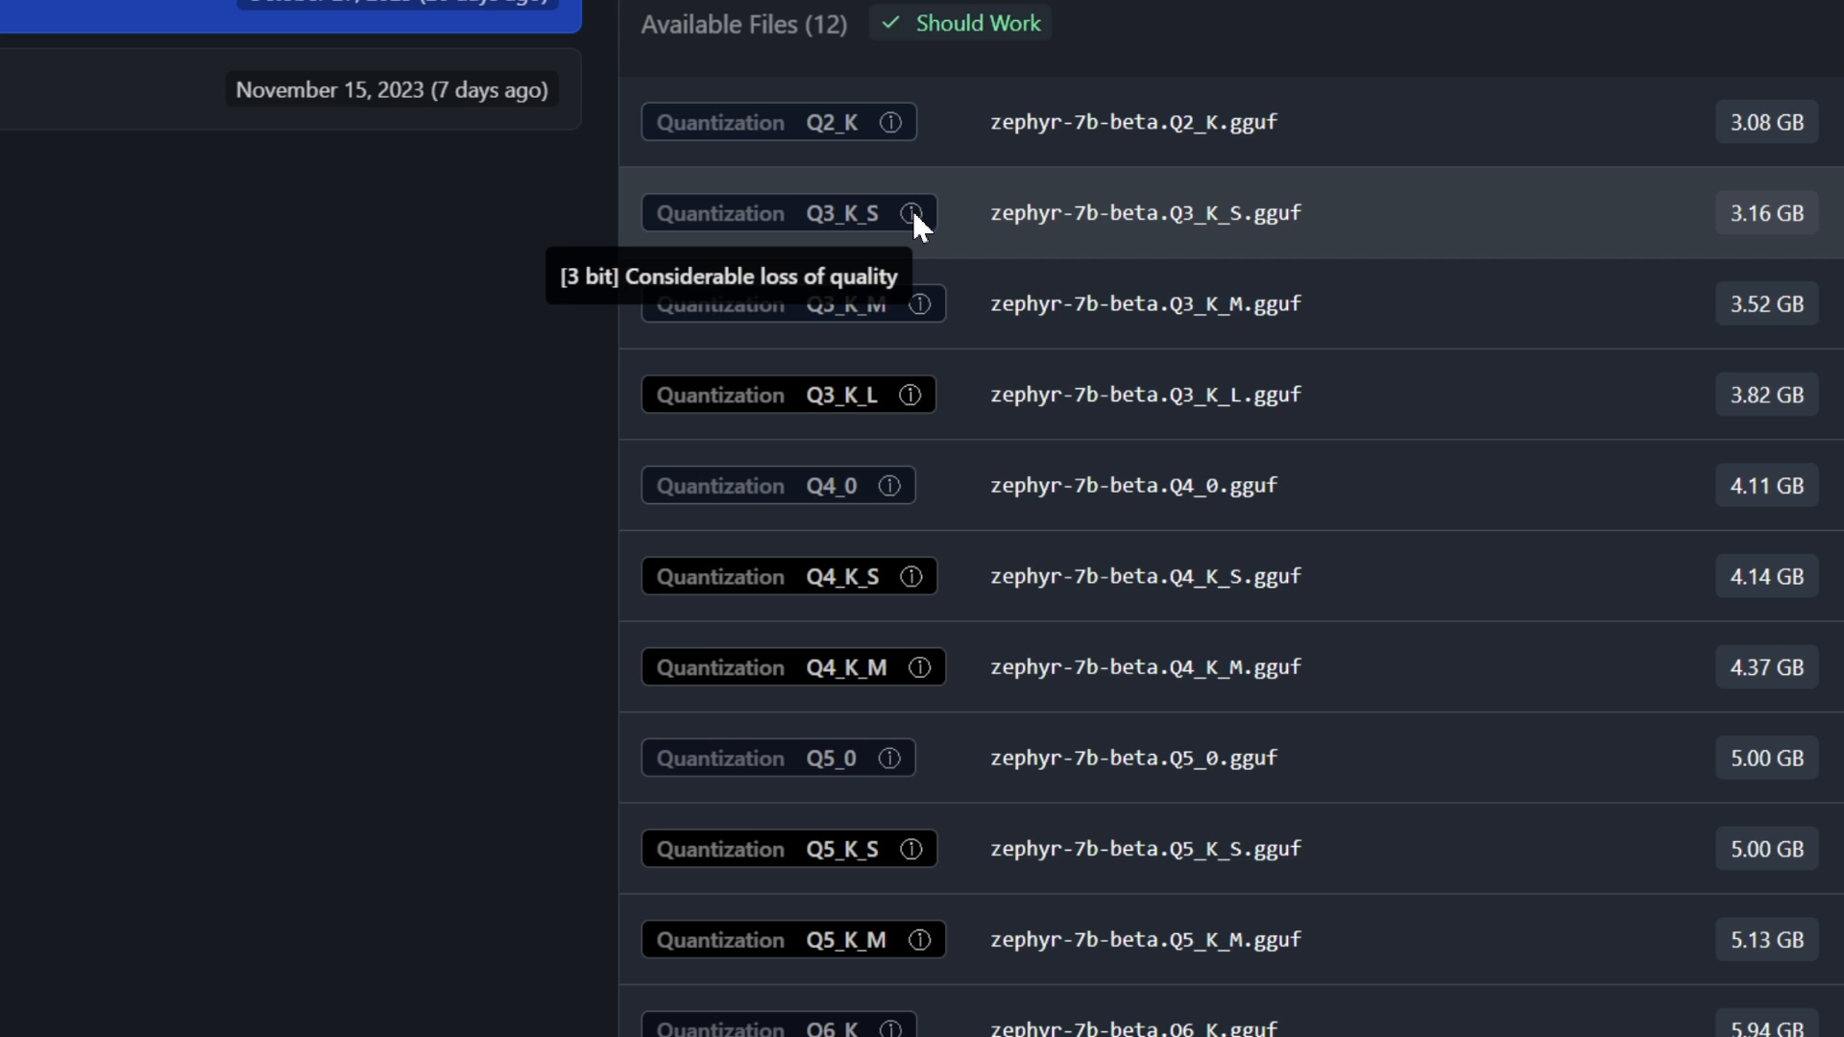
mouse_move(930, 320)
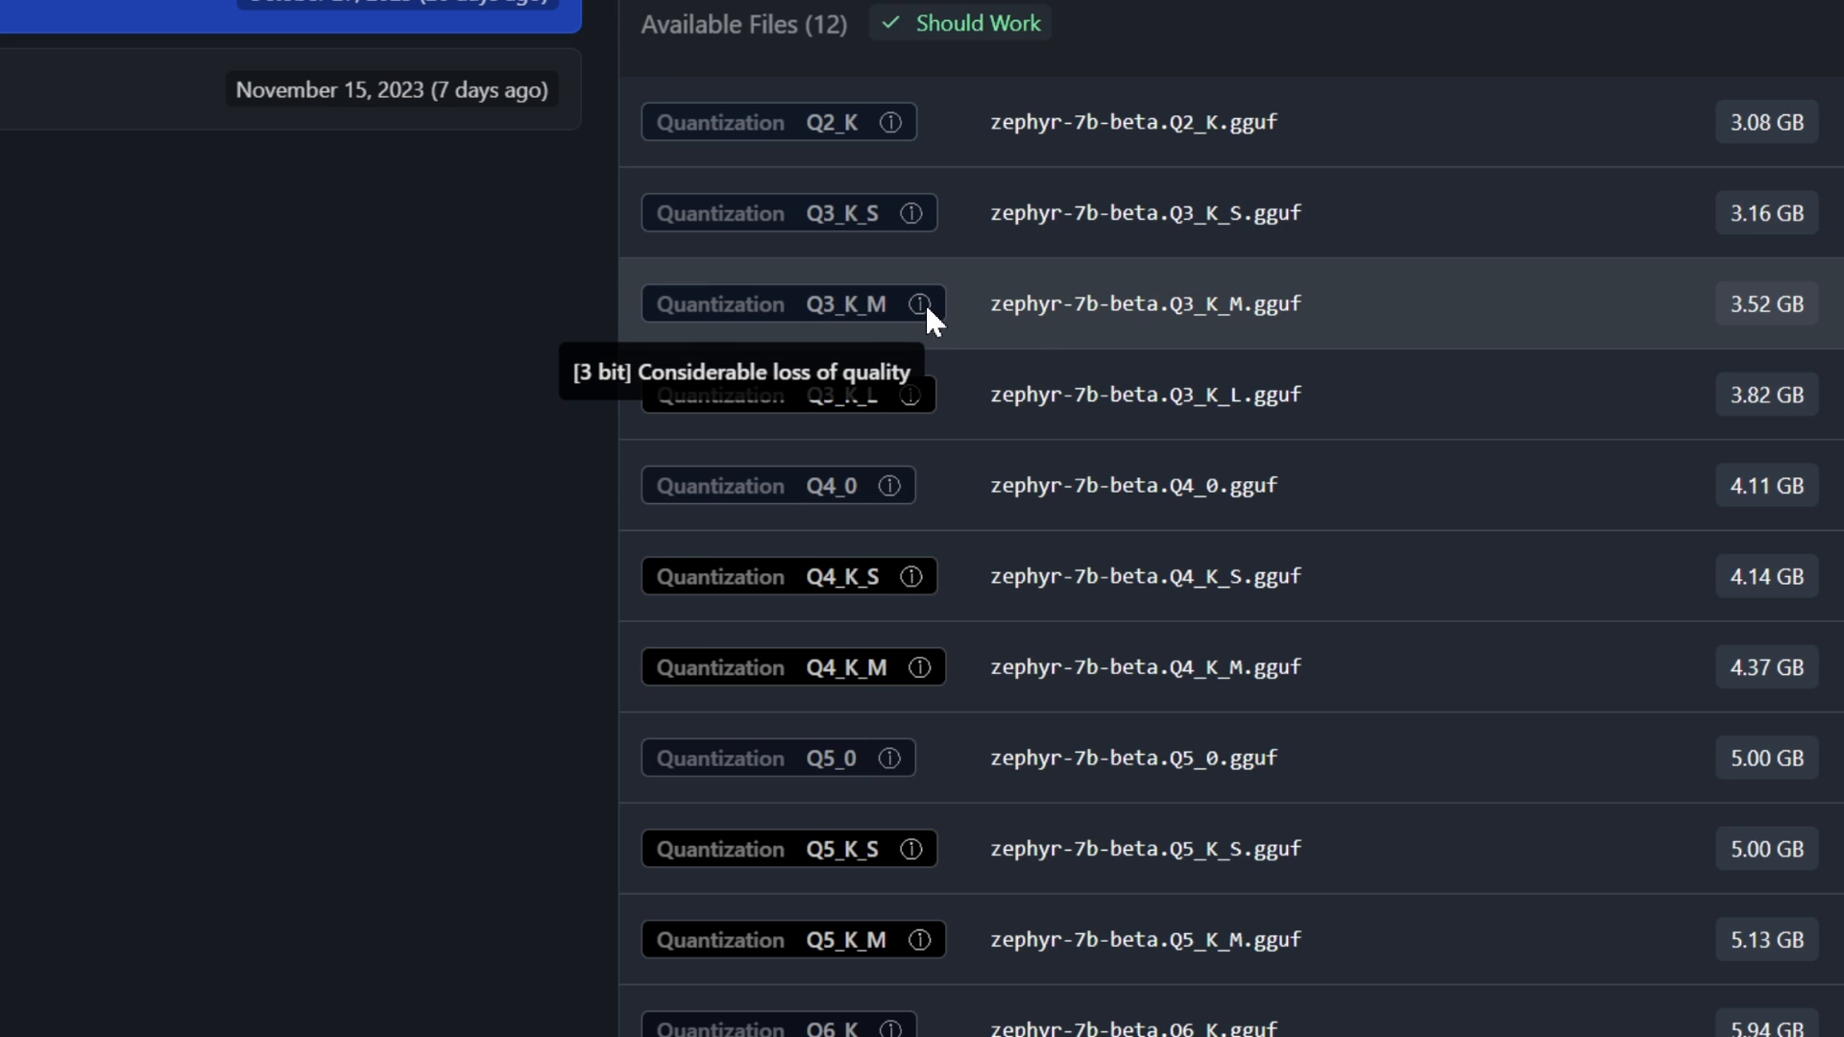
mouse_move(920, 440)
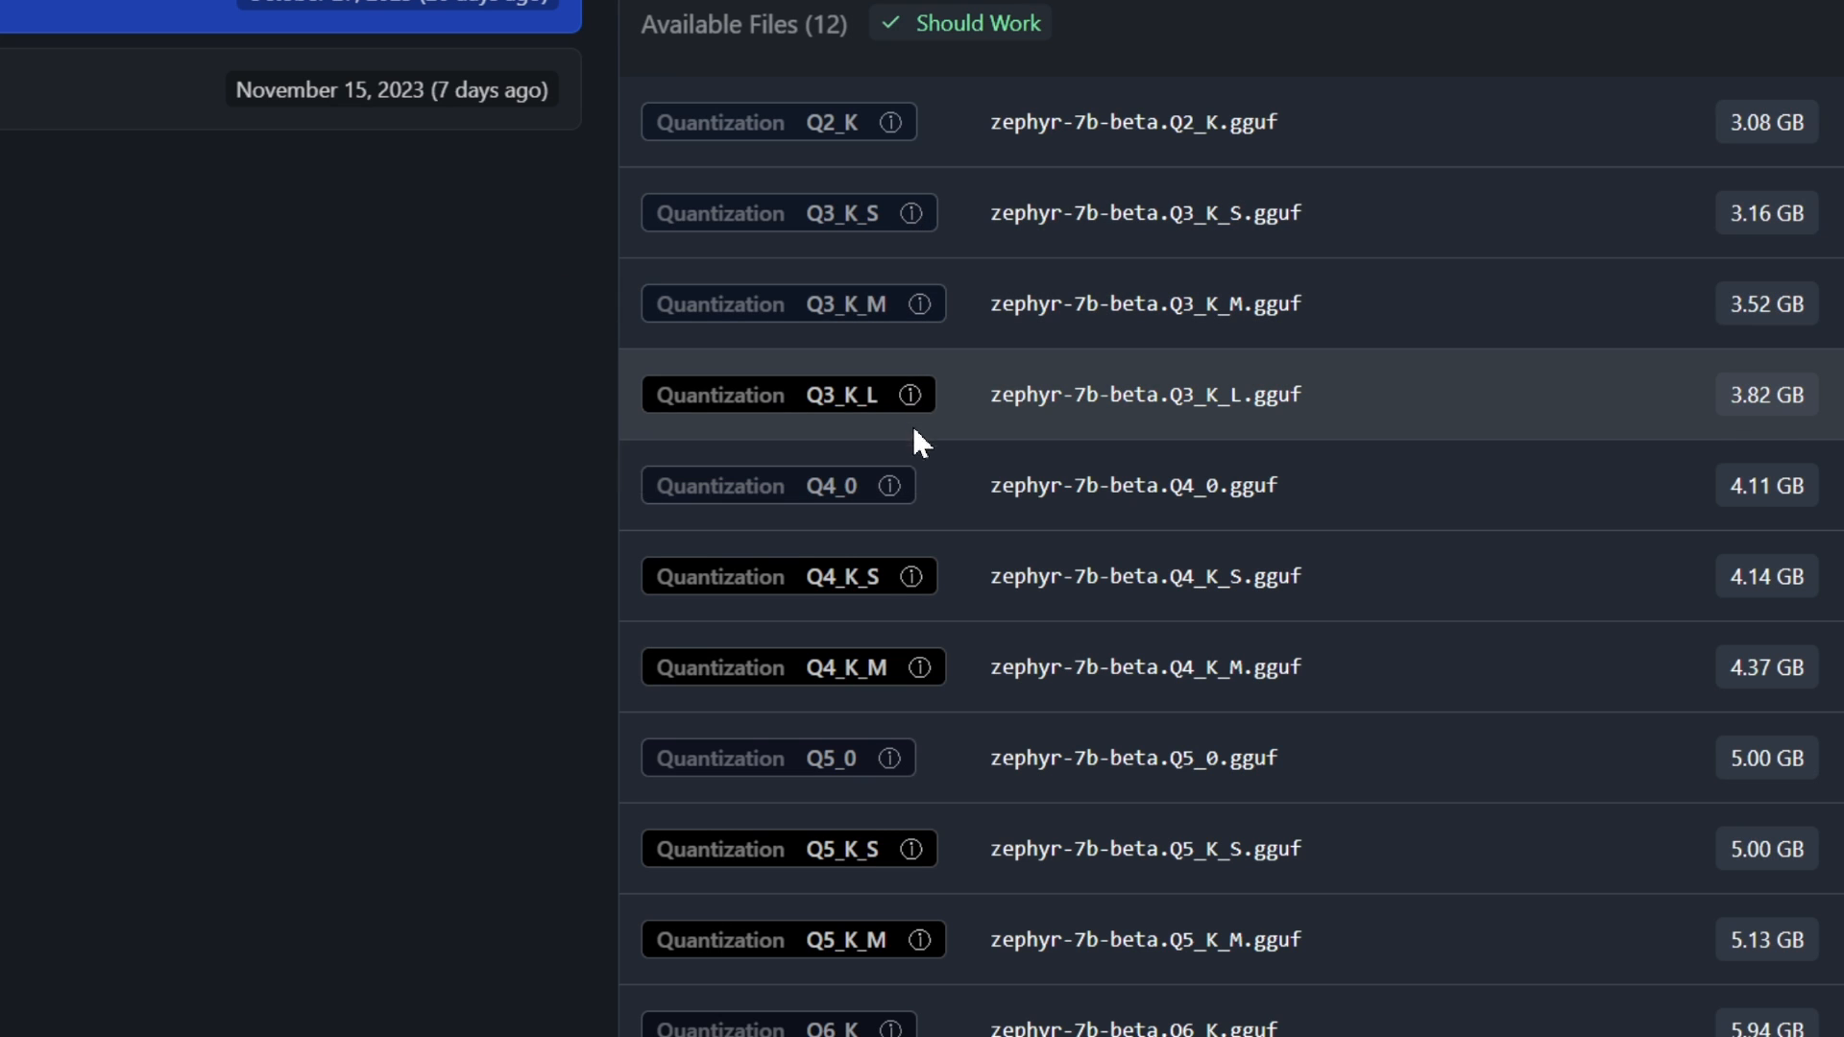
mouse_move(920, 849)
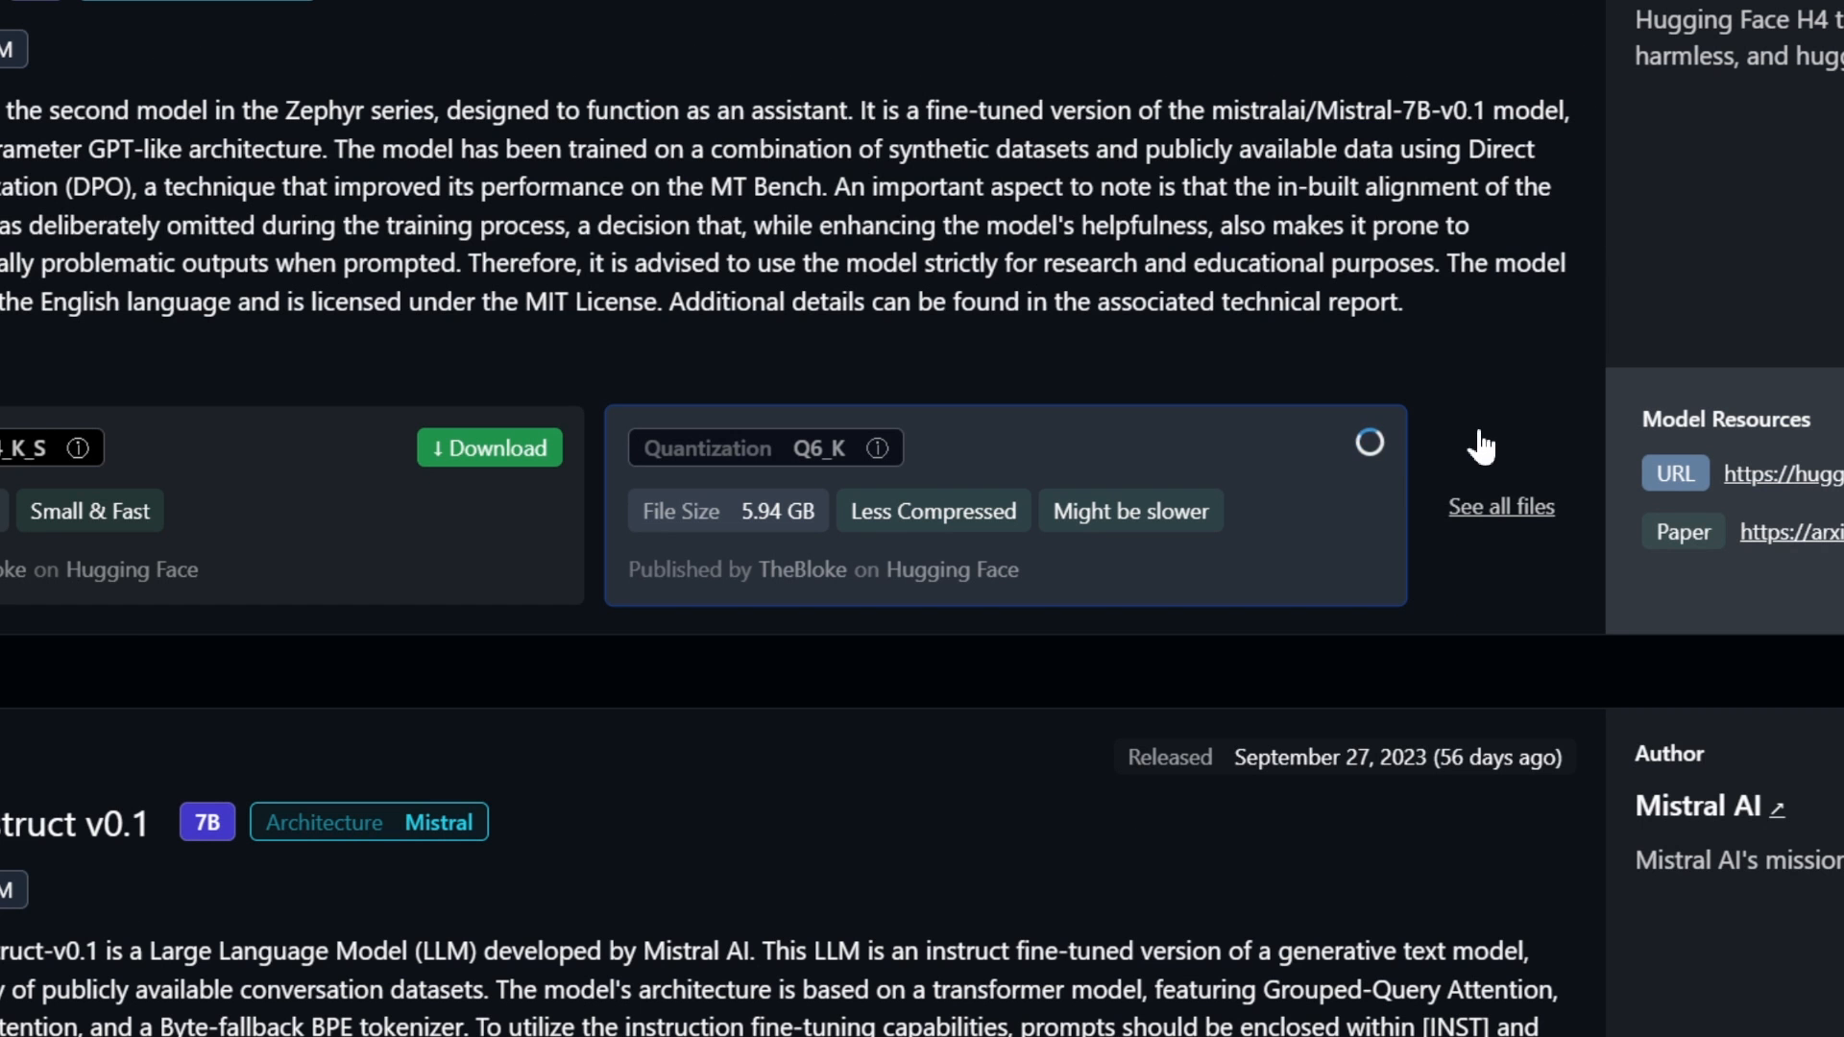
mouse_move(1491, 559)
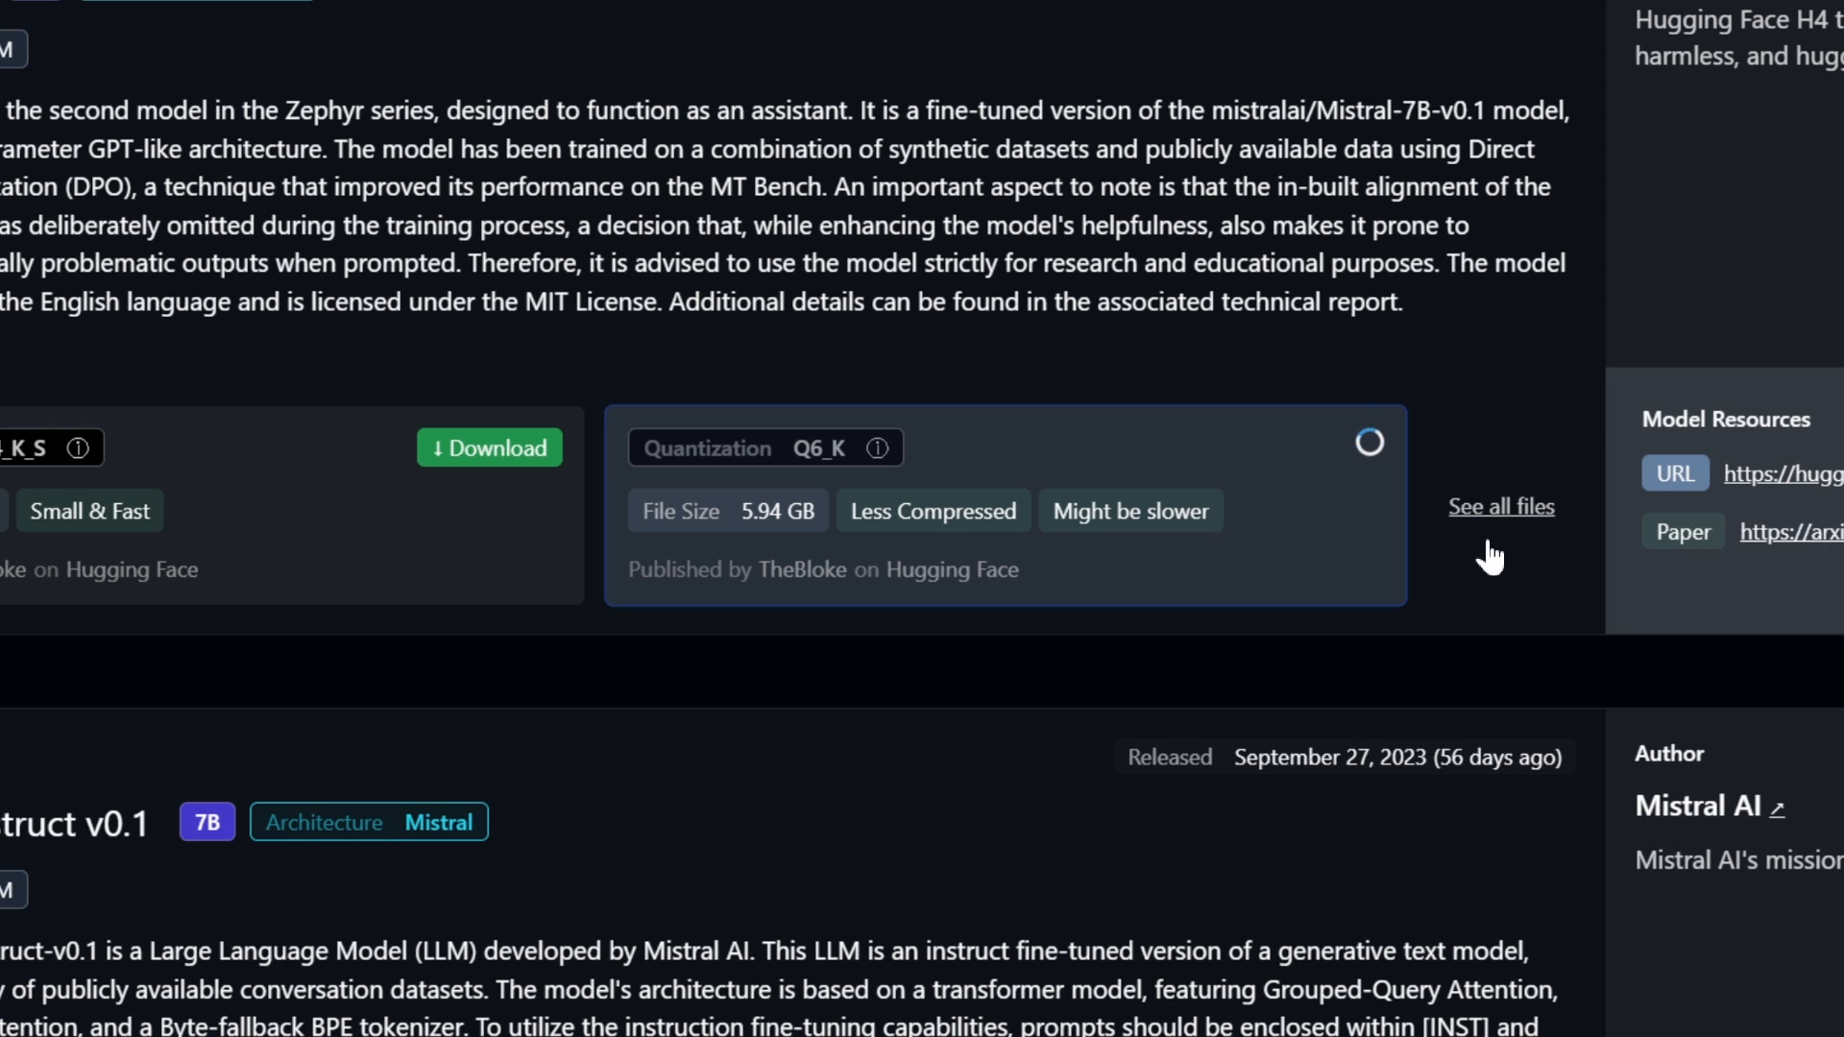
scroll("down", 3)
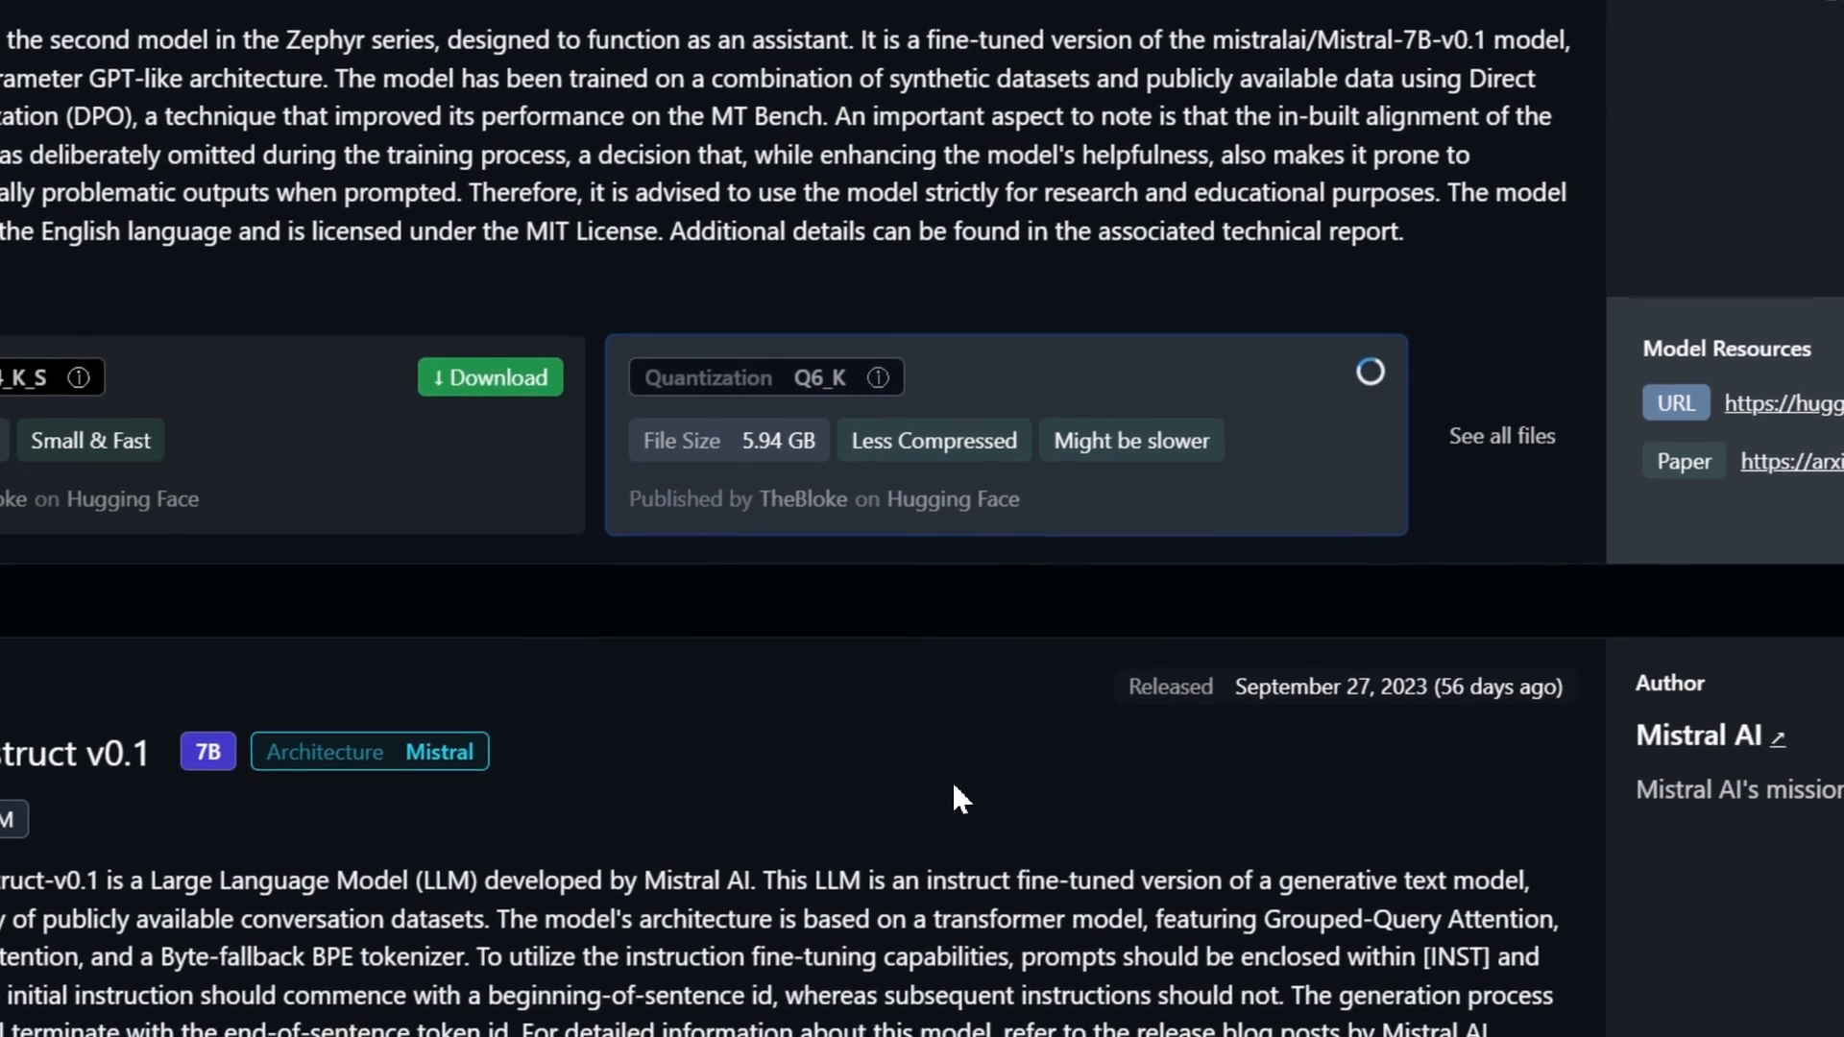
scroll("down", 3)
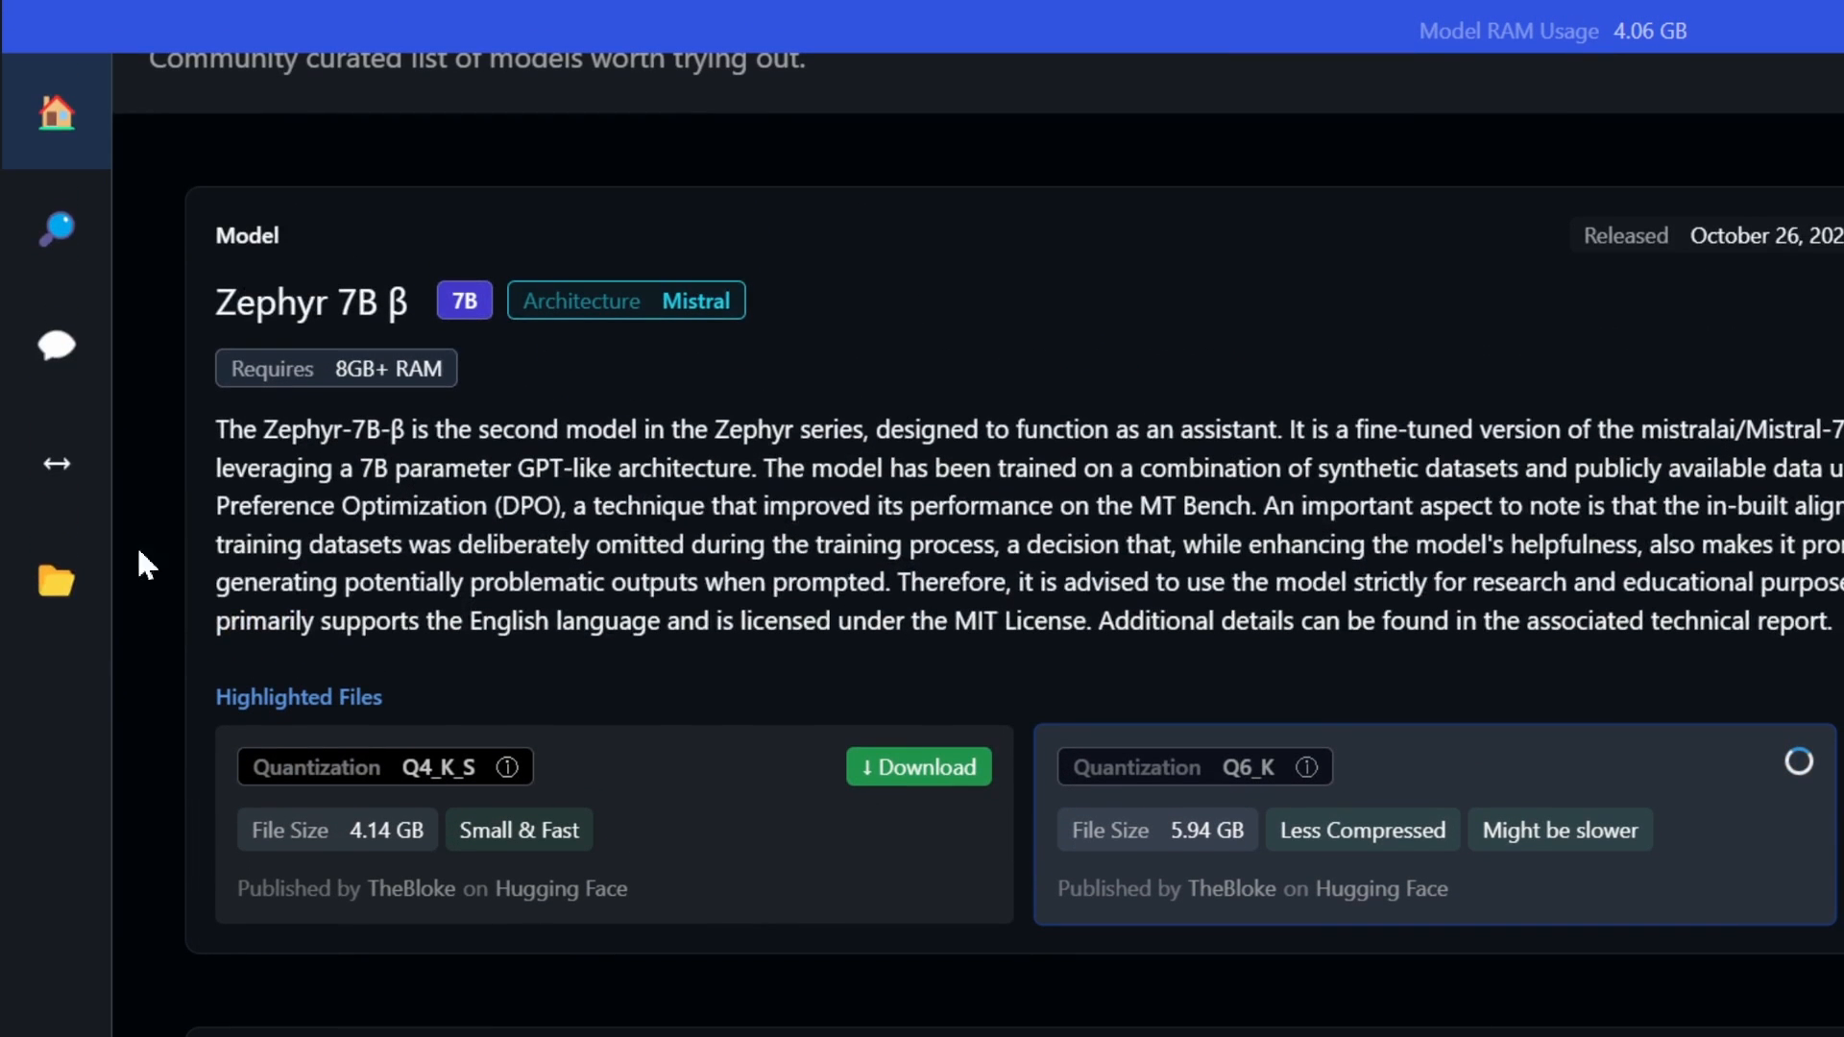
mouse_move(54, 229)
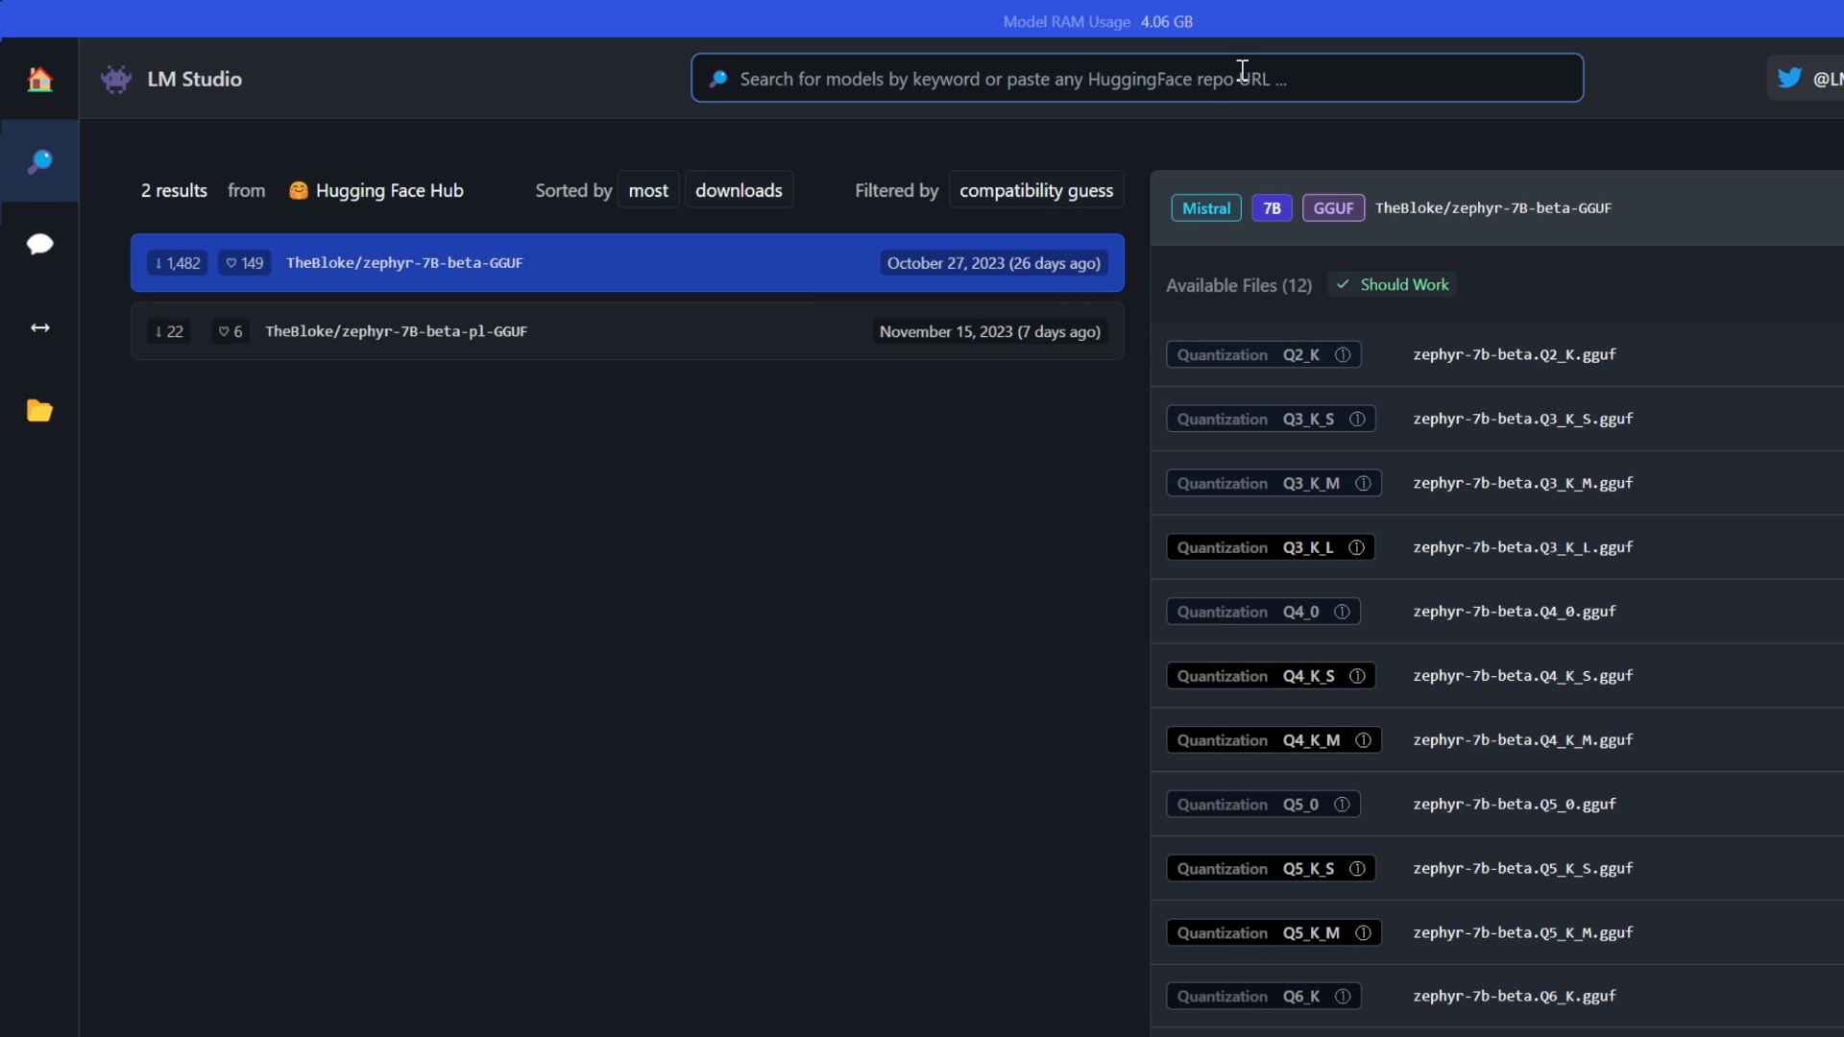
Search the Hugging Face catalogue for 'mistral' and sort the 170 results by most recent.
type("mistral")
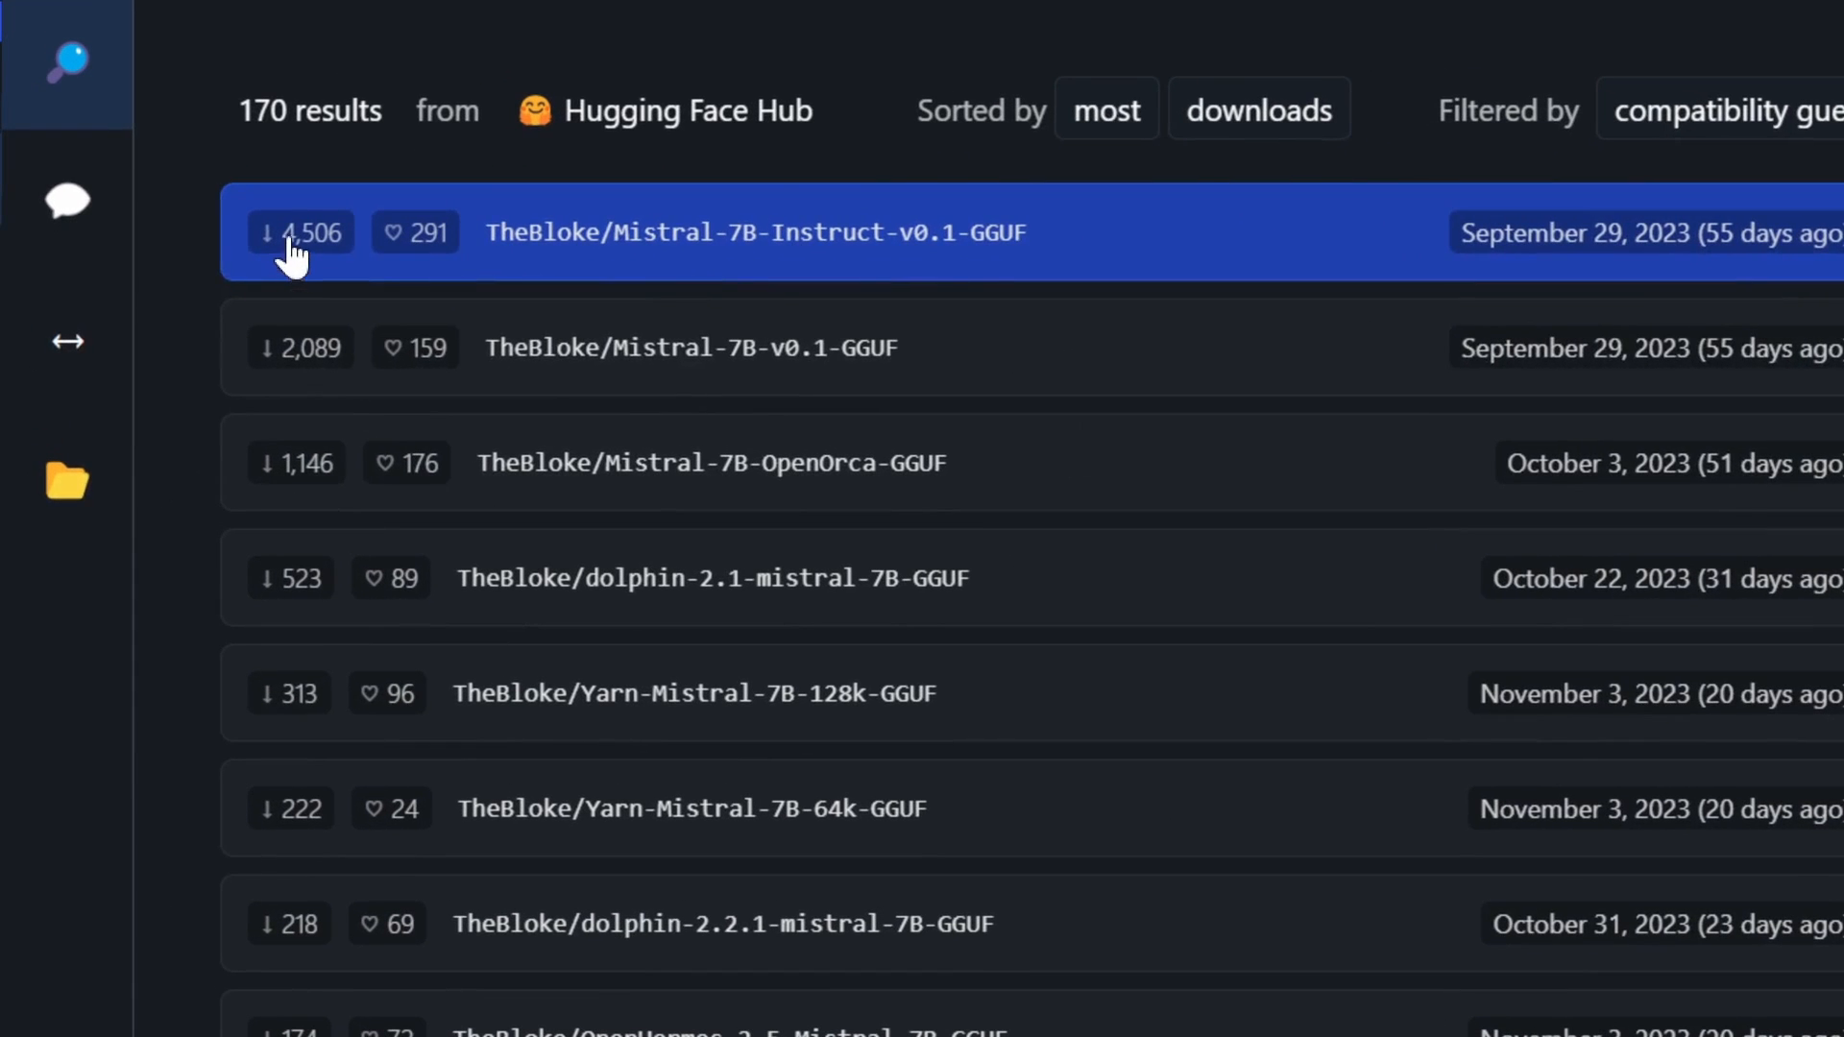
mouse_move(383, 254)
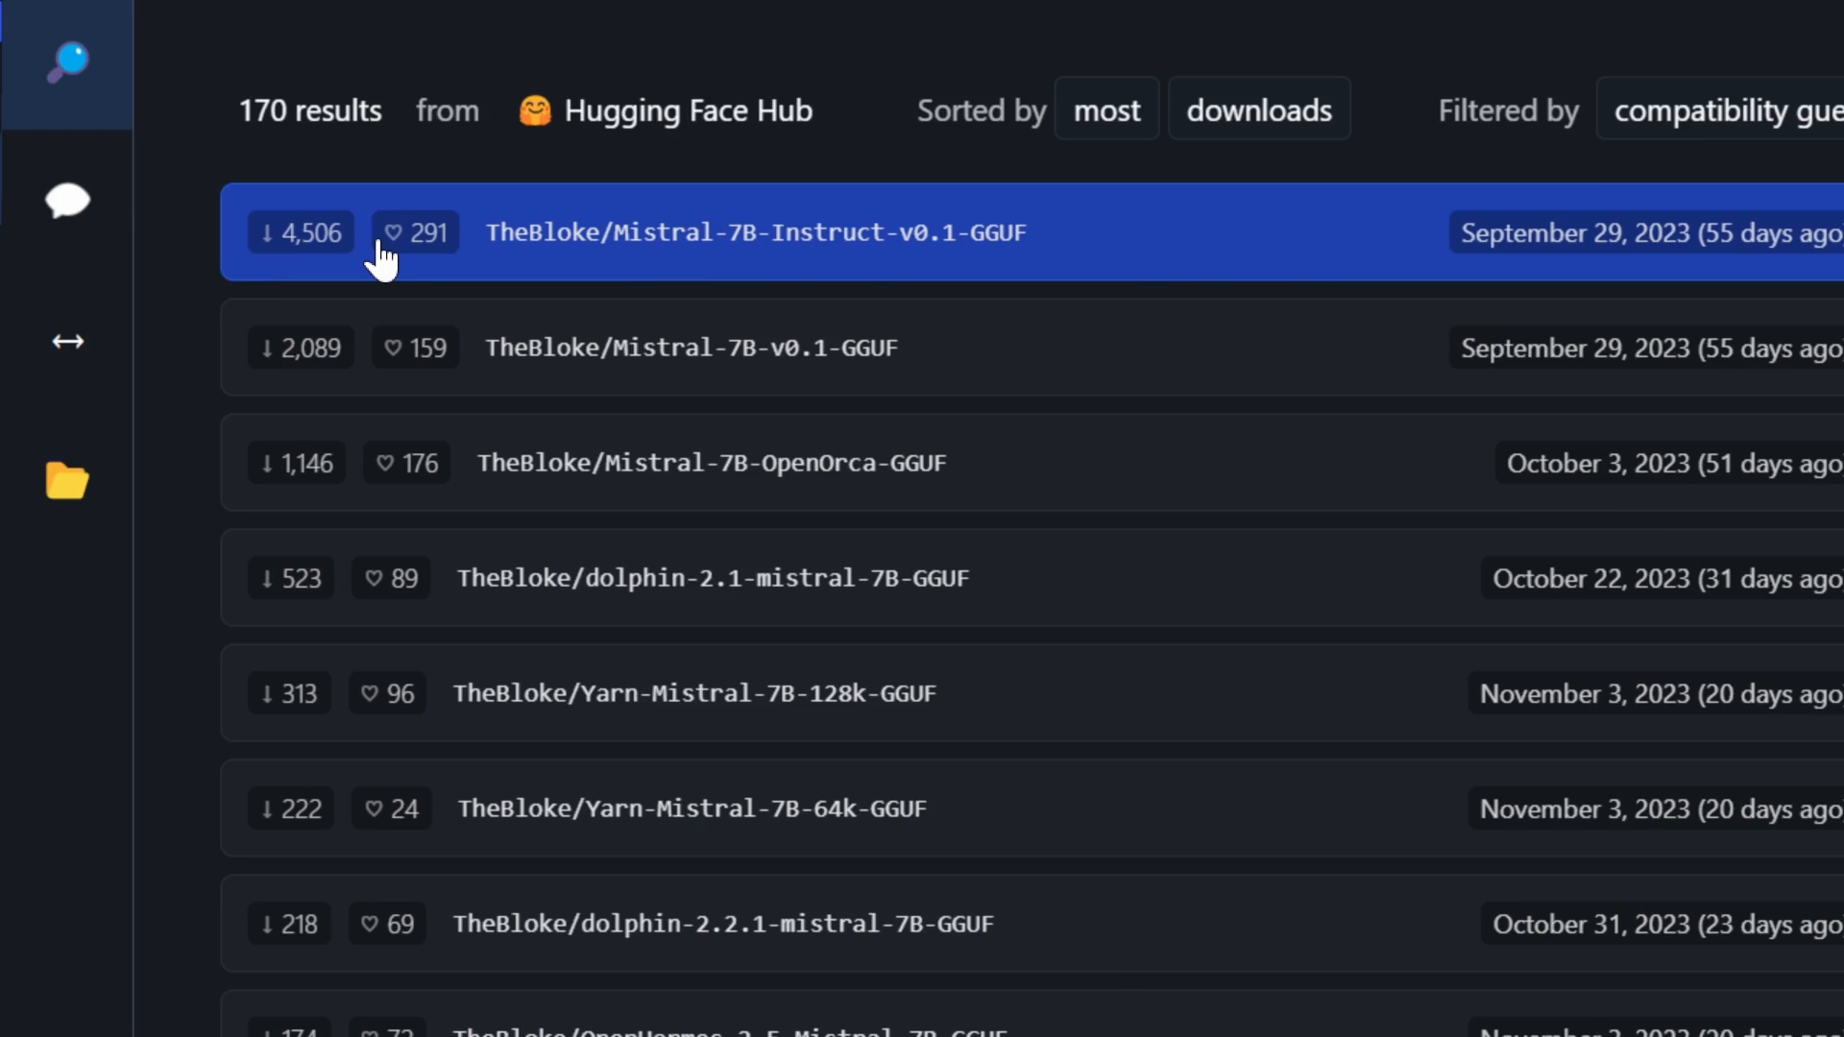
left_click(919, 223)
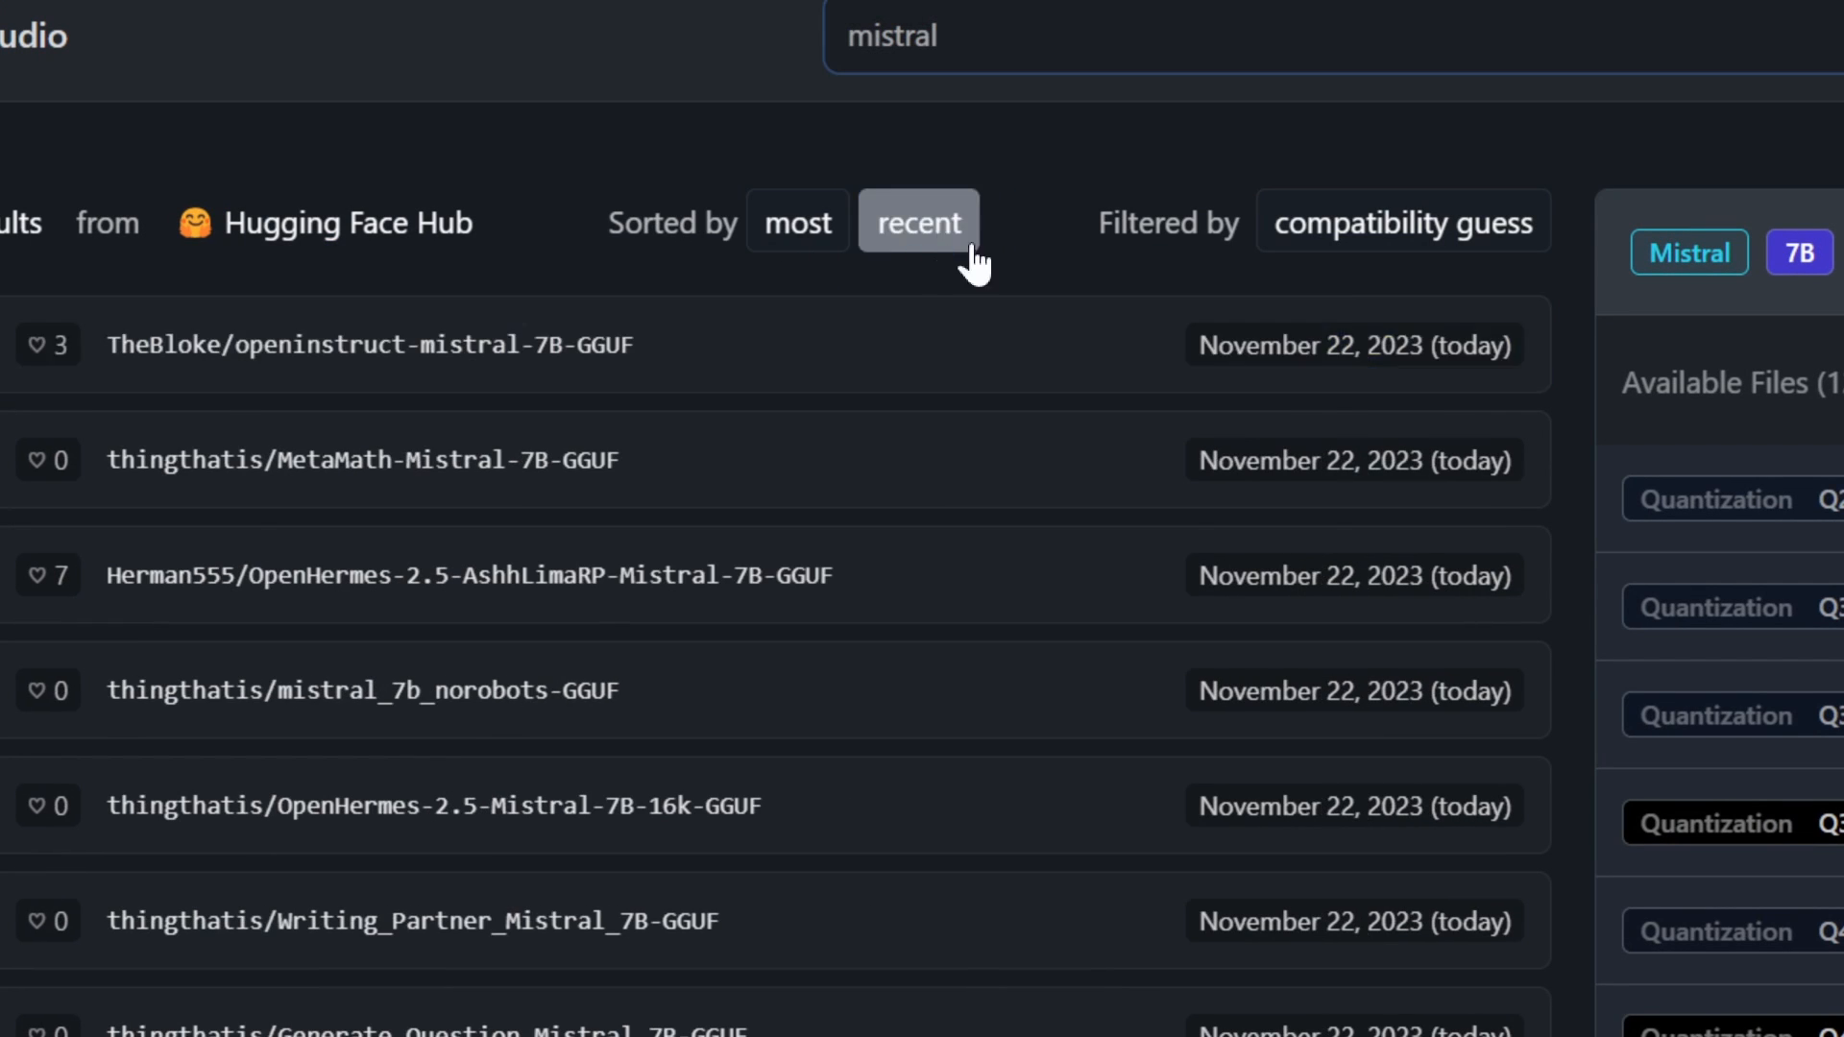
Inspect Samantha-1.11-CodeLlama-34B's 30GB+ RAM requirement, then return Home to Zephyr's Q6_K card.
left_click(918, 221)
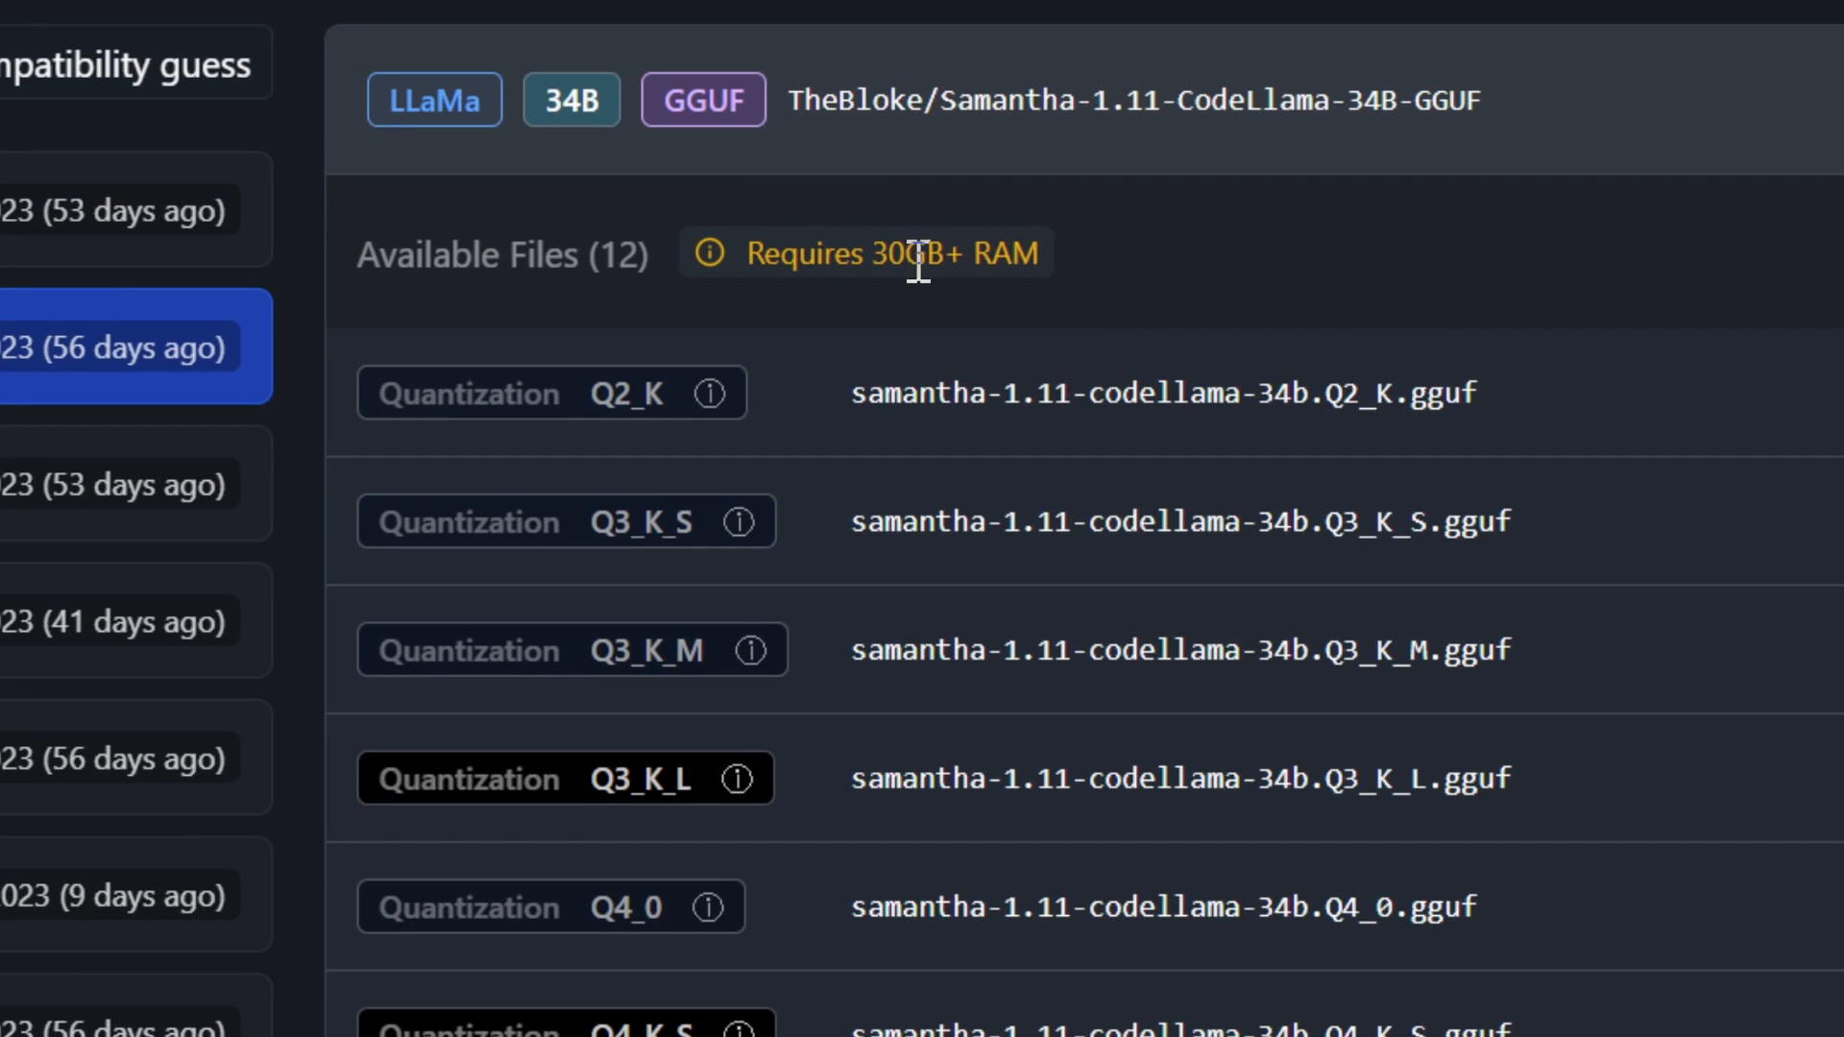
mouse_move(1191, 303)
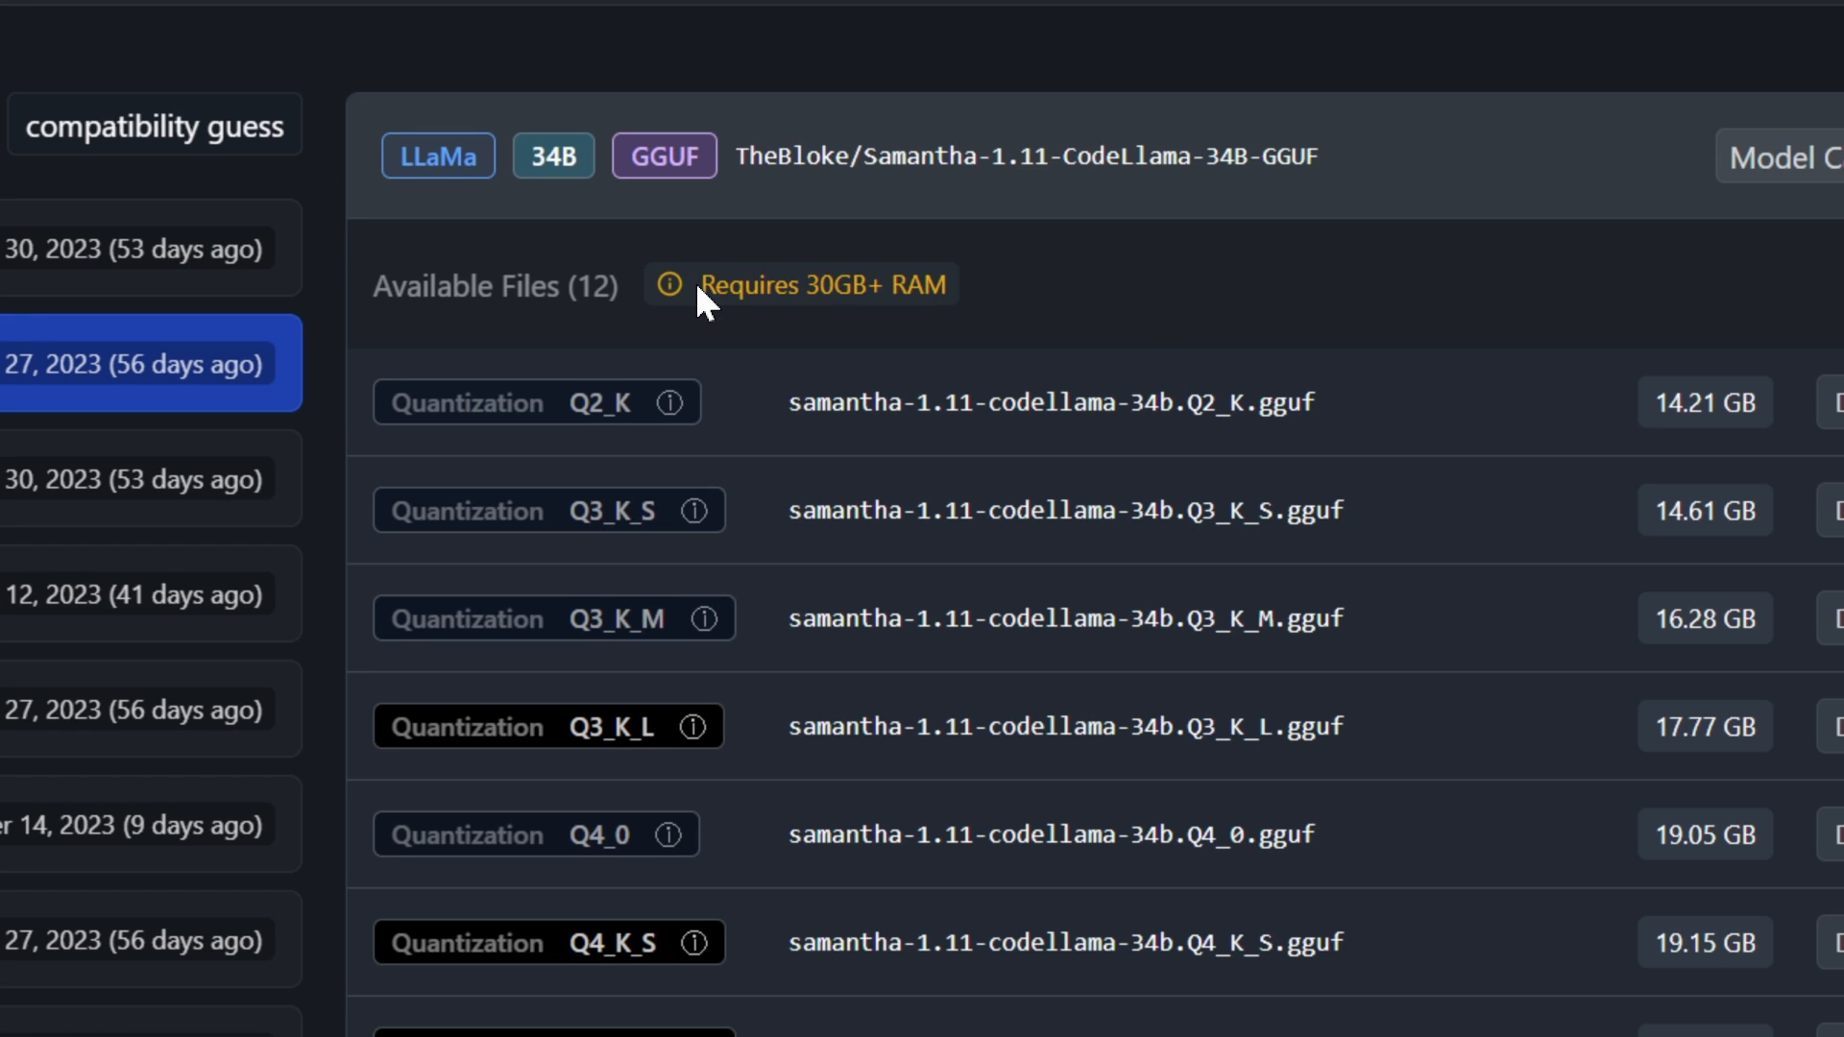
double_click(824, 284)
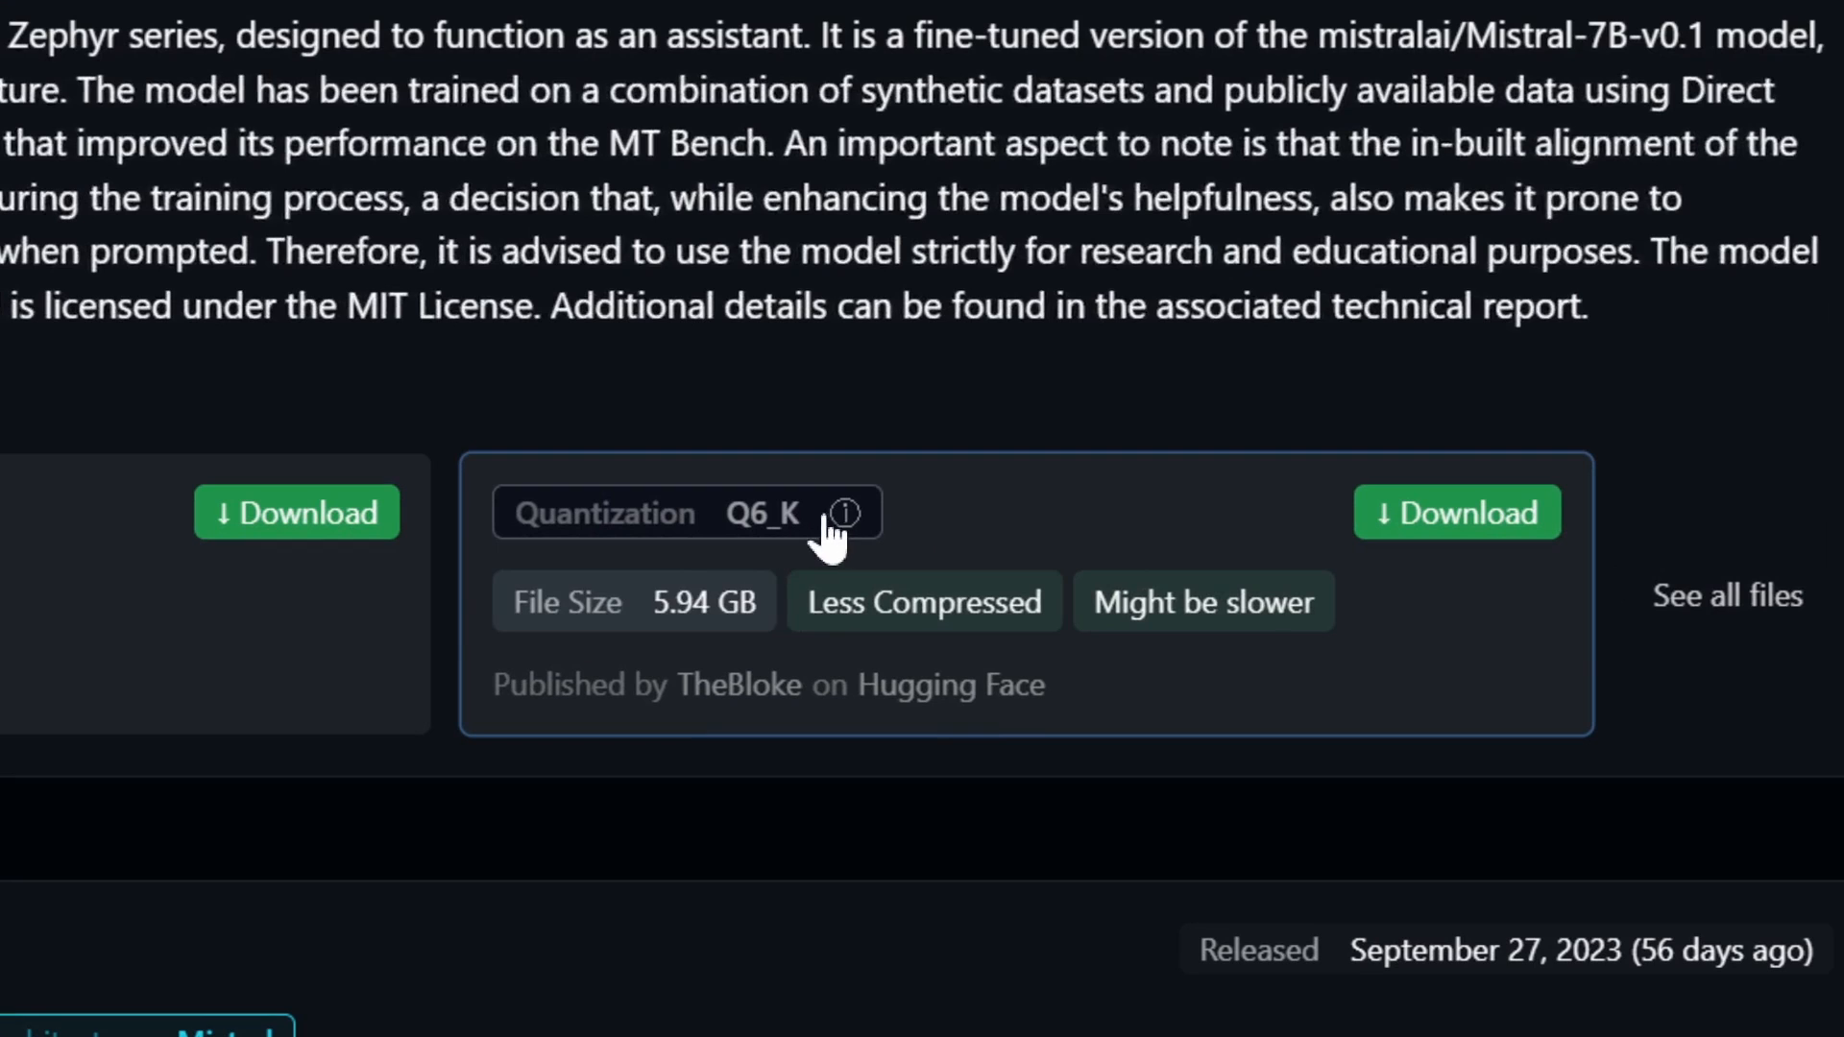
mouse_move(725, 636)
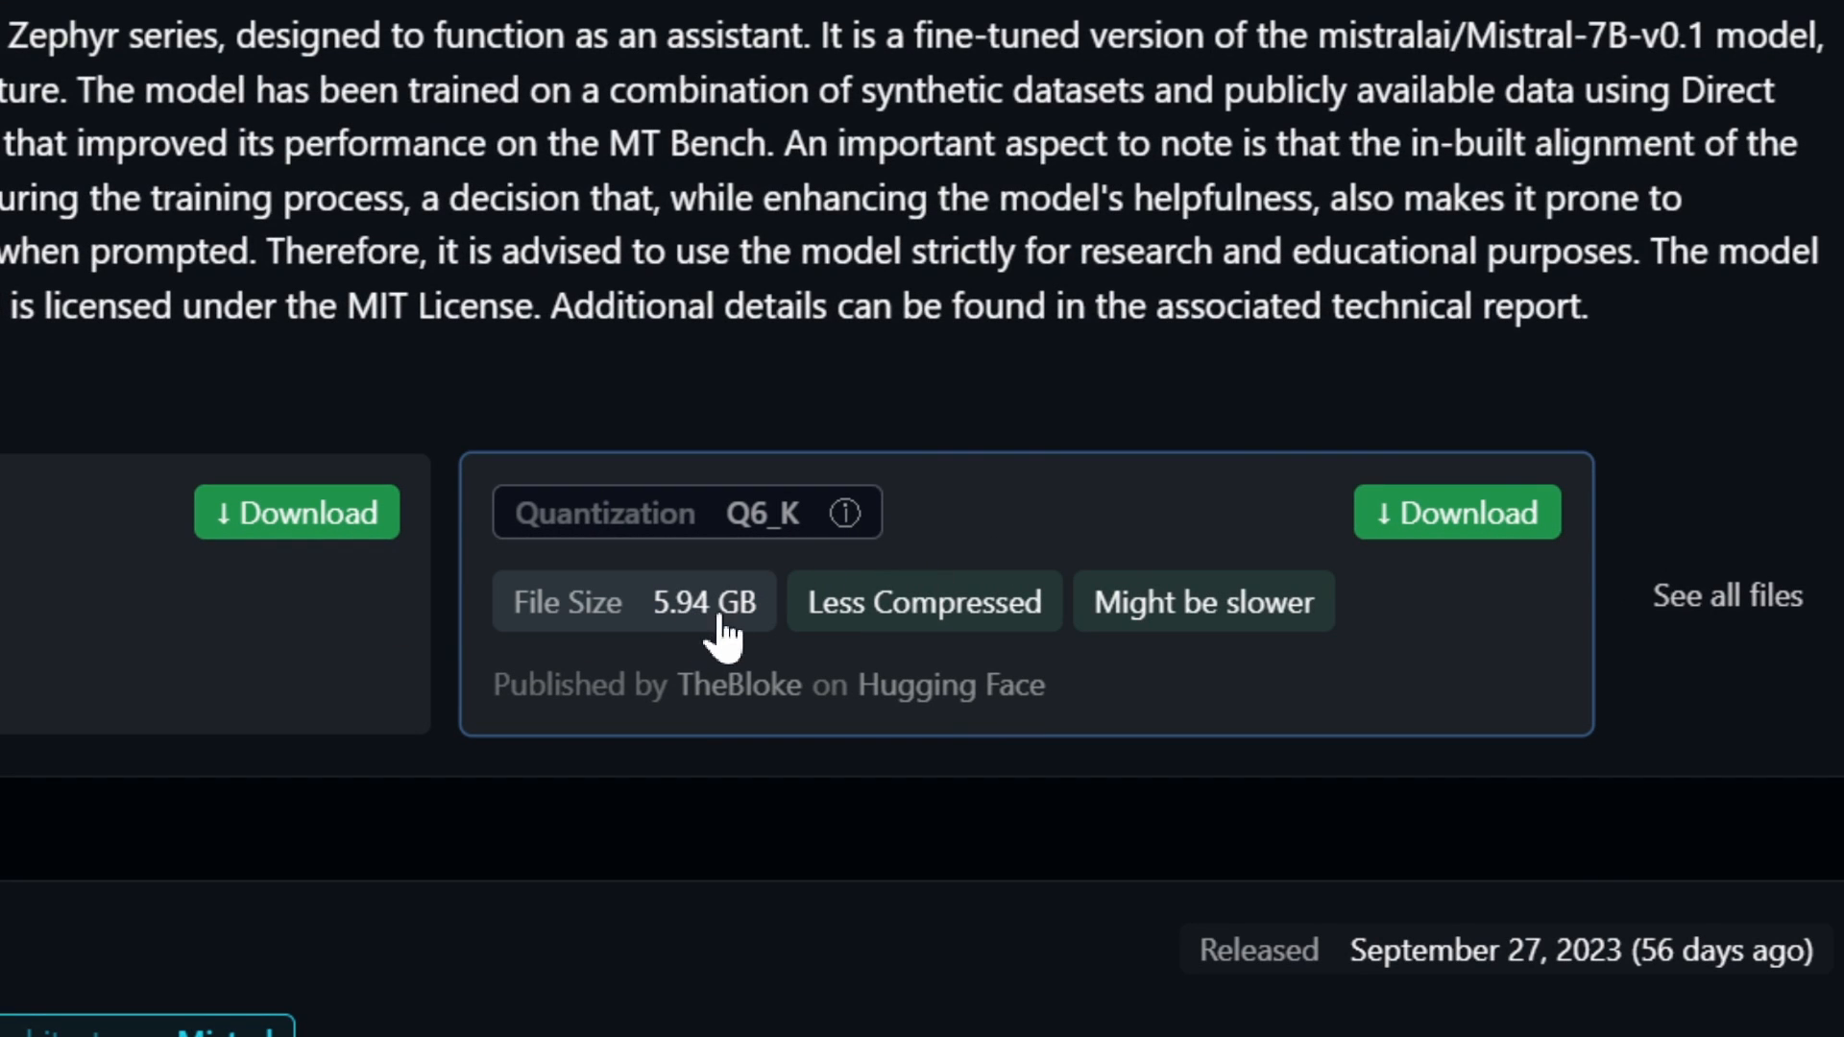
mouse_move(1458, 536)
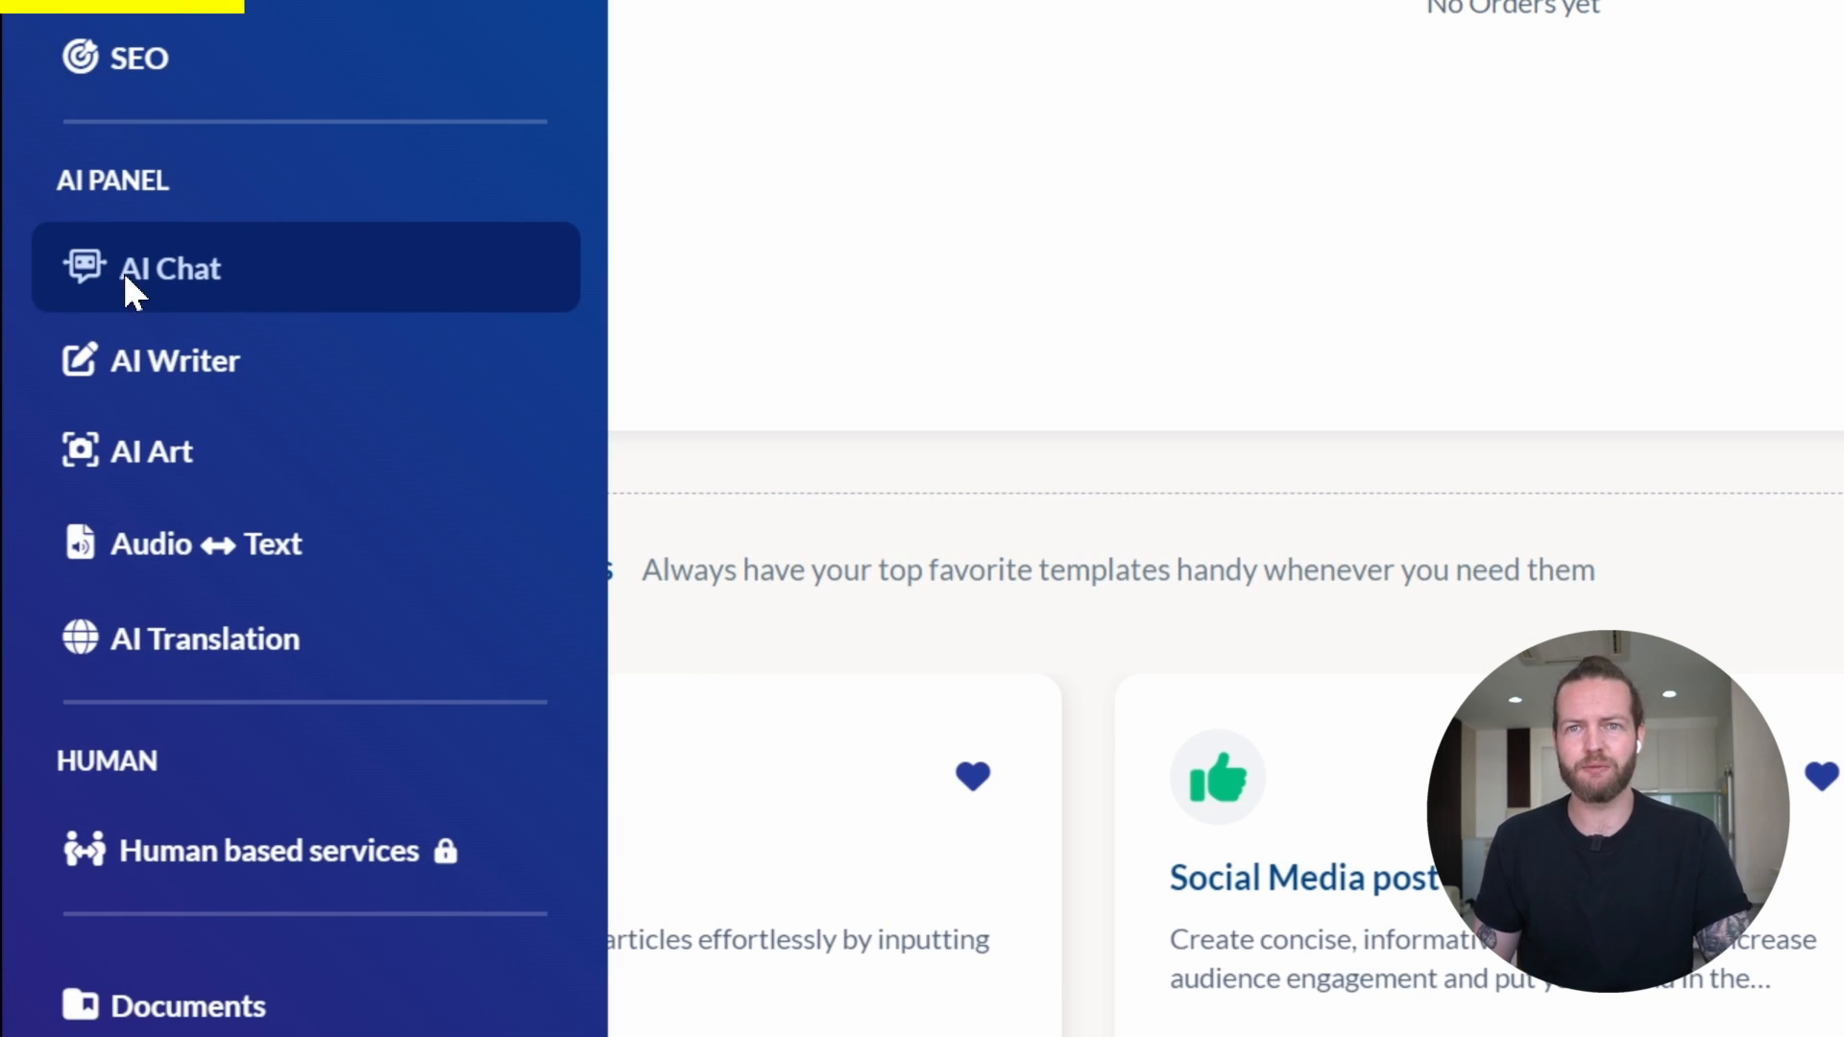
Ask Contents.com's AI Chat for 'best ___ for ___' article ideas in the aquarium niche.
left_click(169, 267)
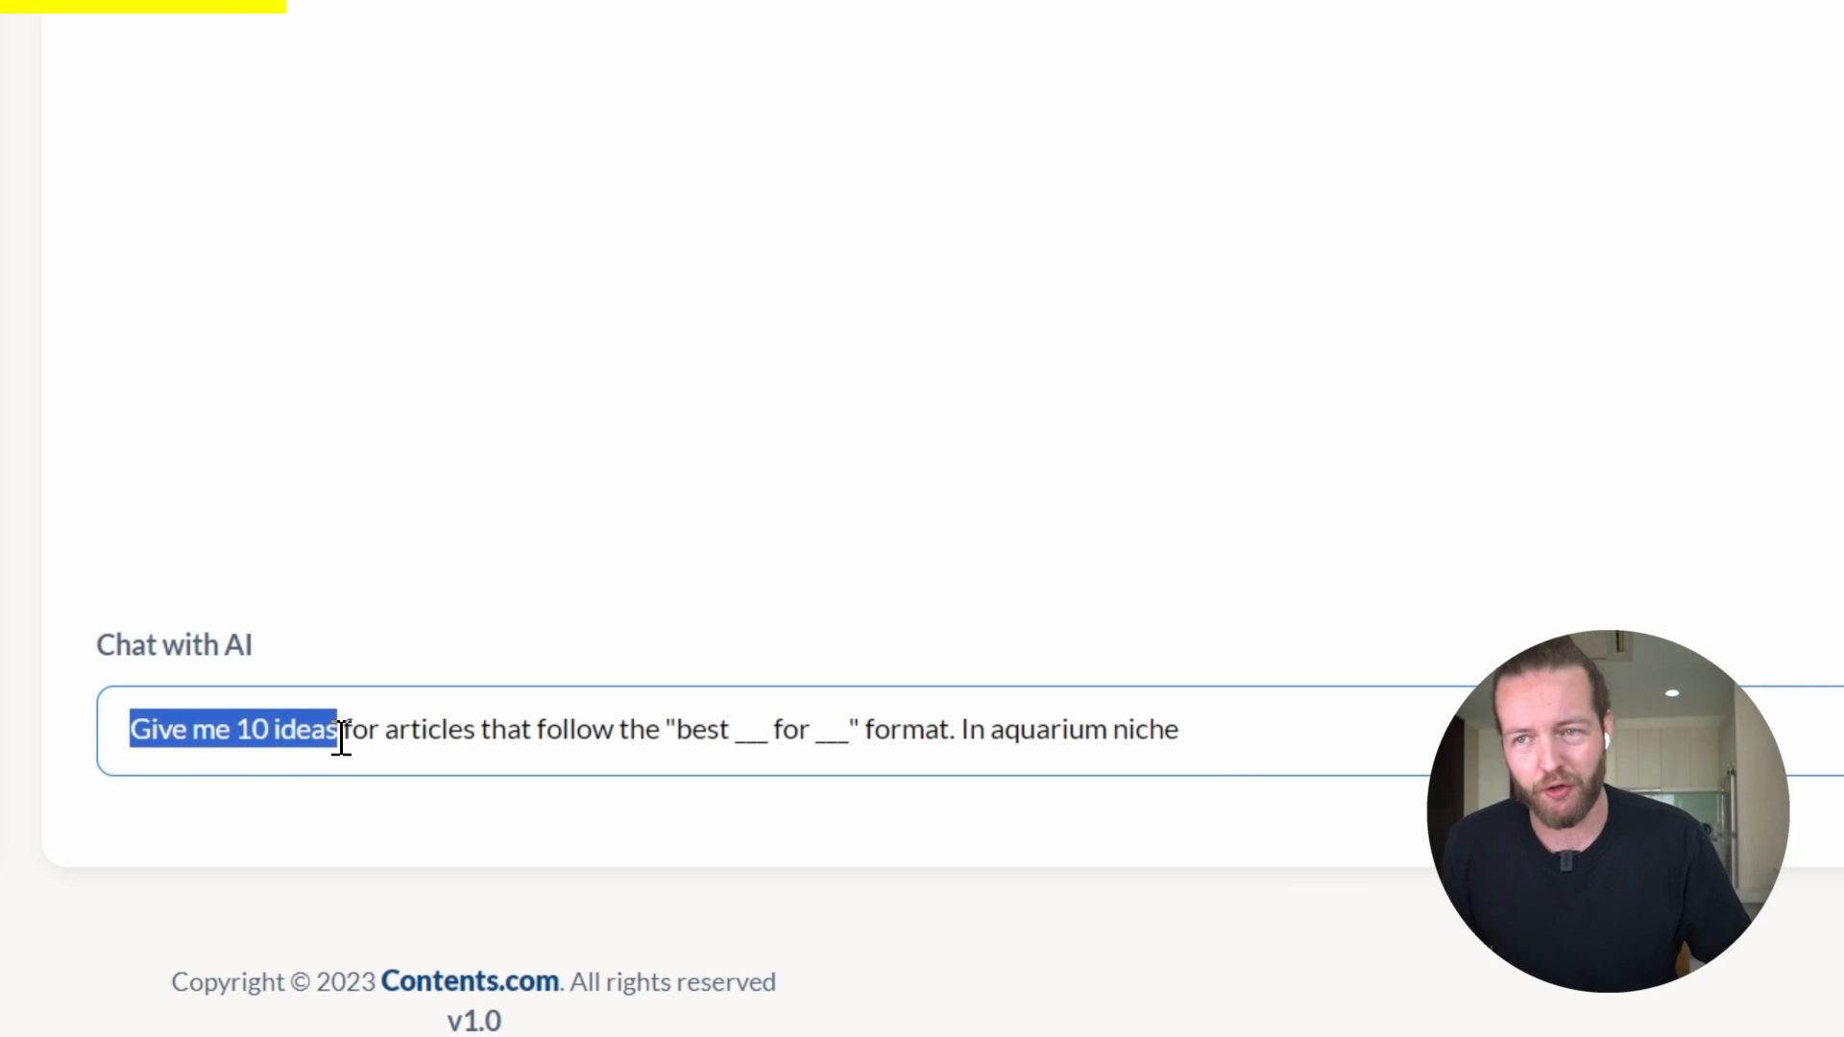
mouse_move(1539, 568)
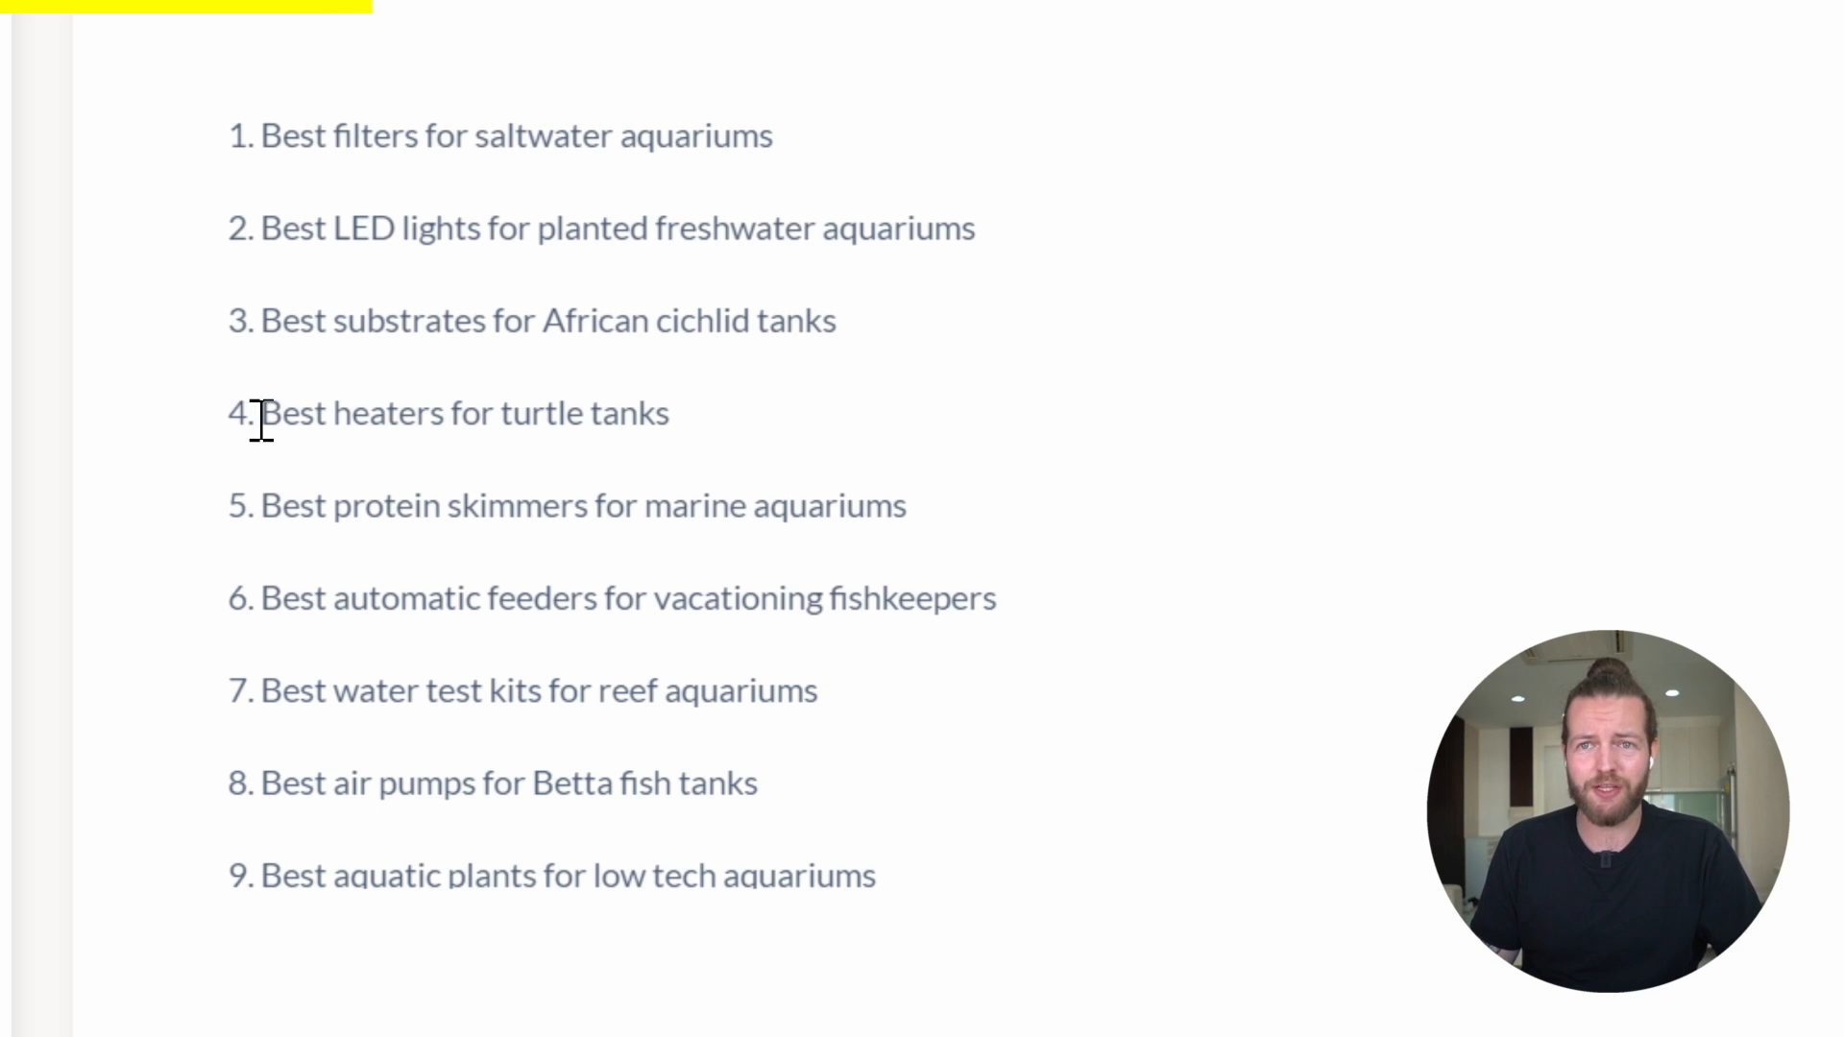
left_click_drag(261, 413, 622, 413)
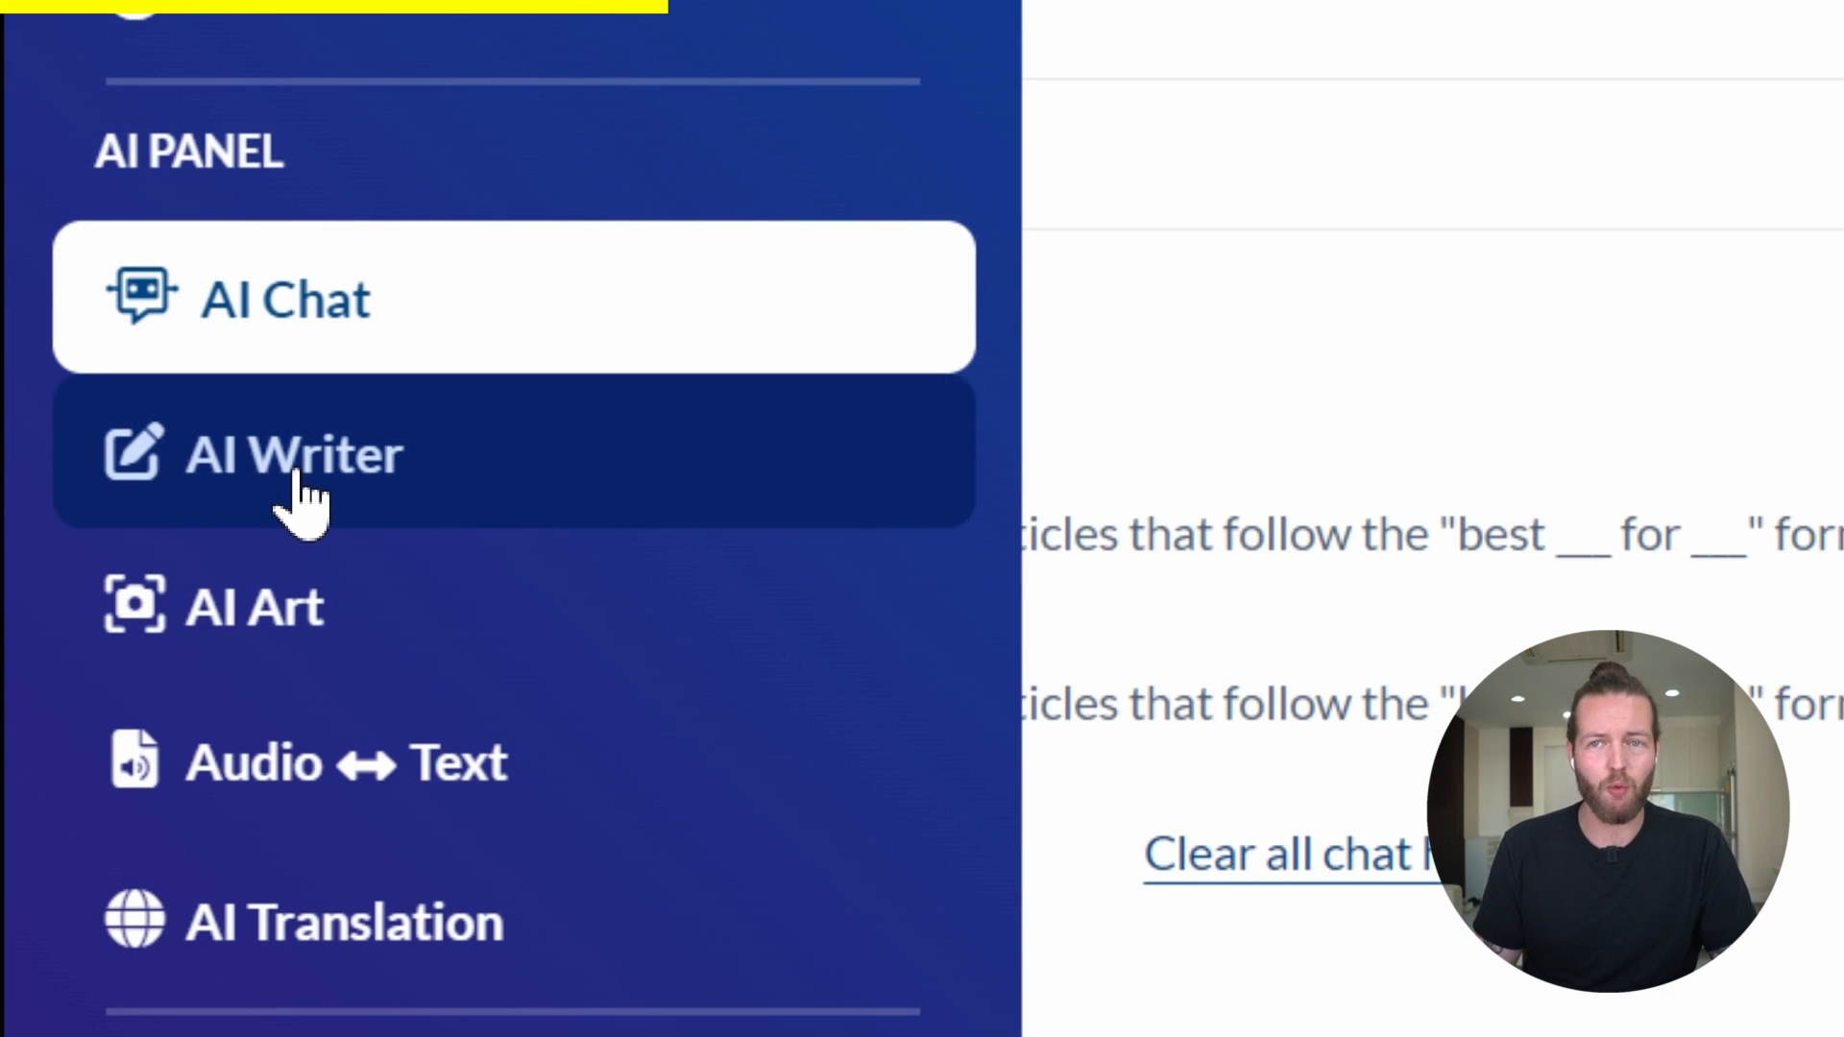
Generate an Informal-tone article on saltwater aquarium filters in AI Writer and review it.
left_click(294, 457)
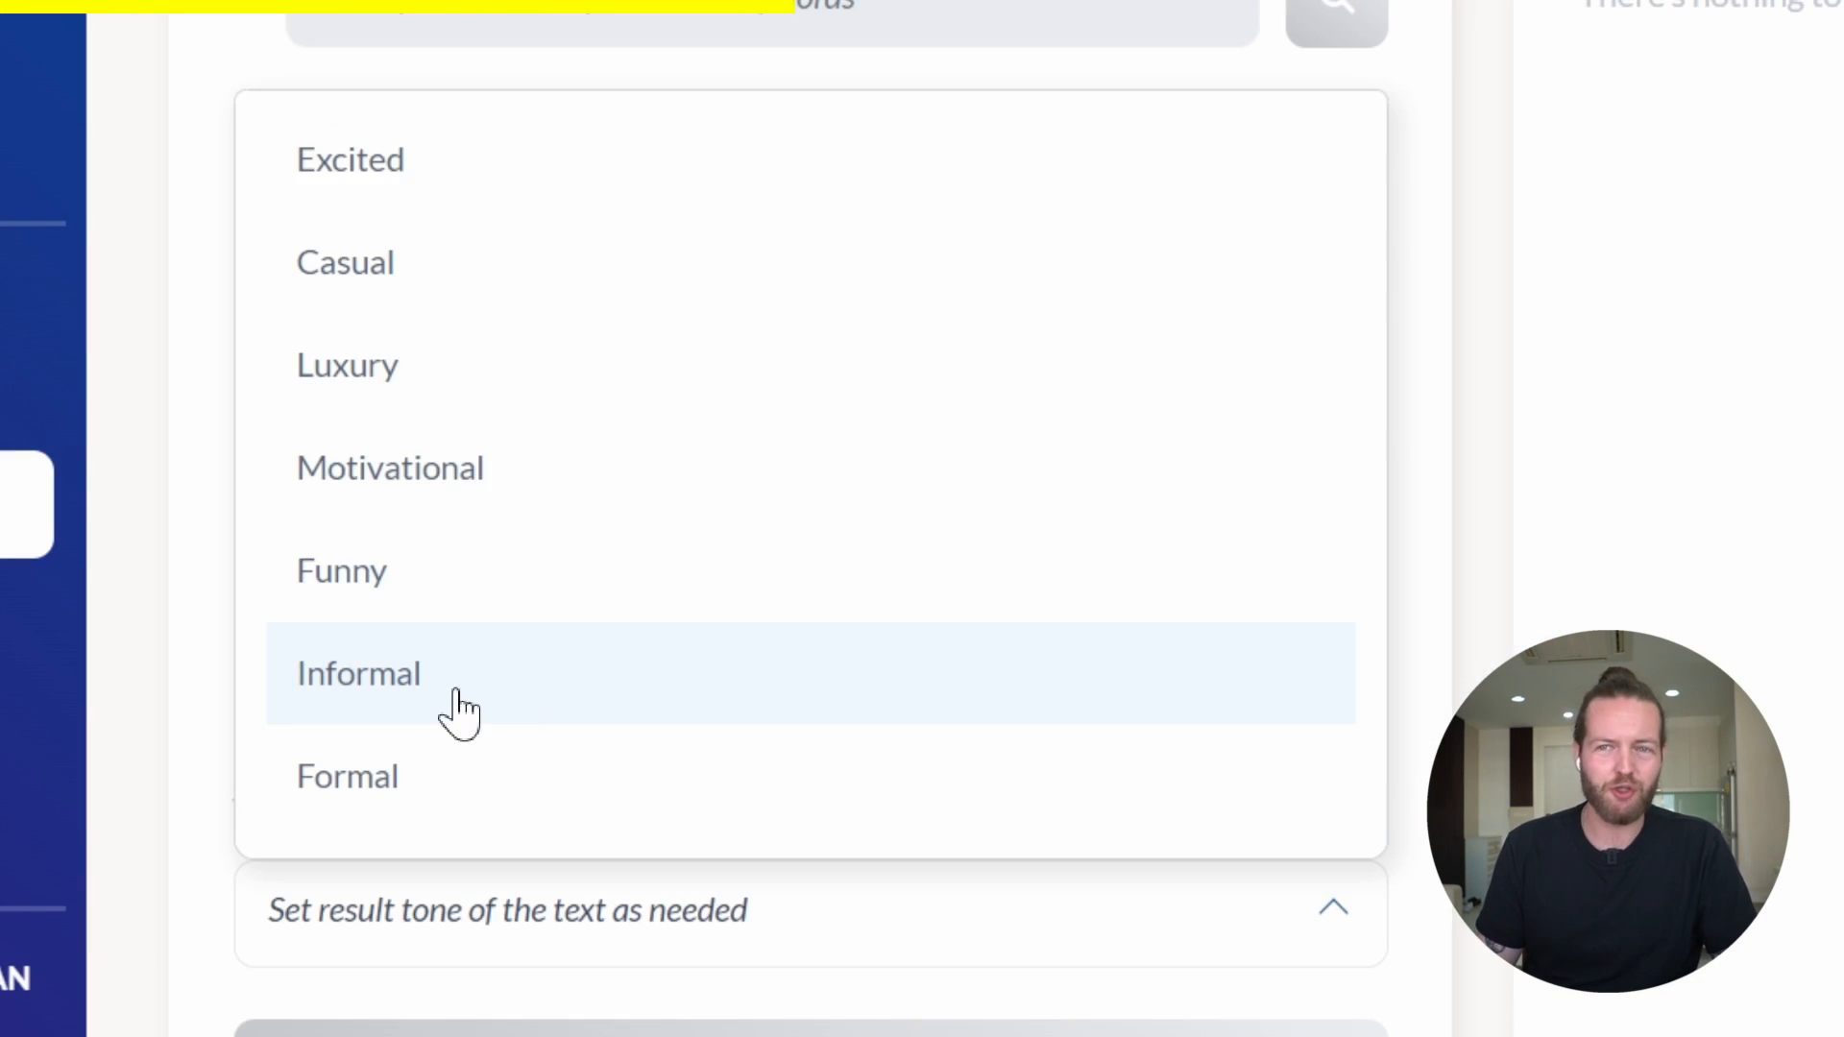
left_click(357, 674)
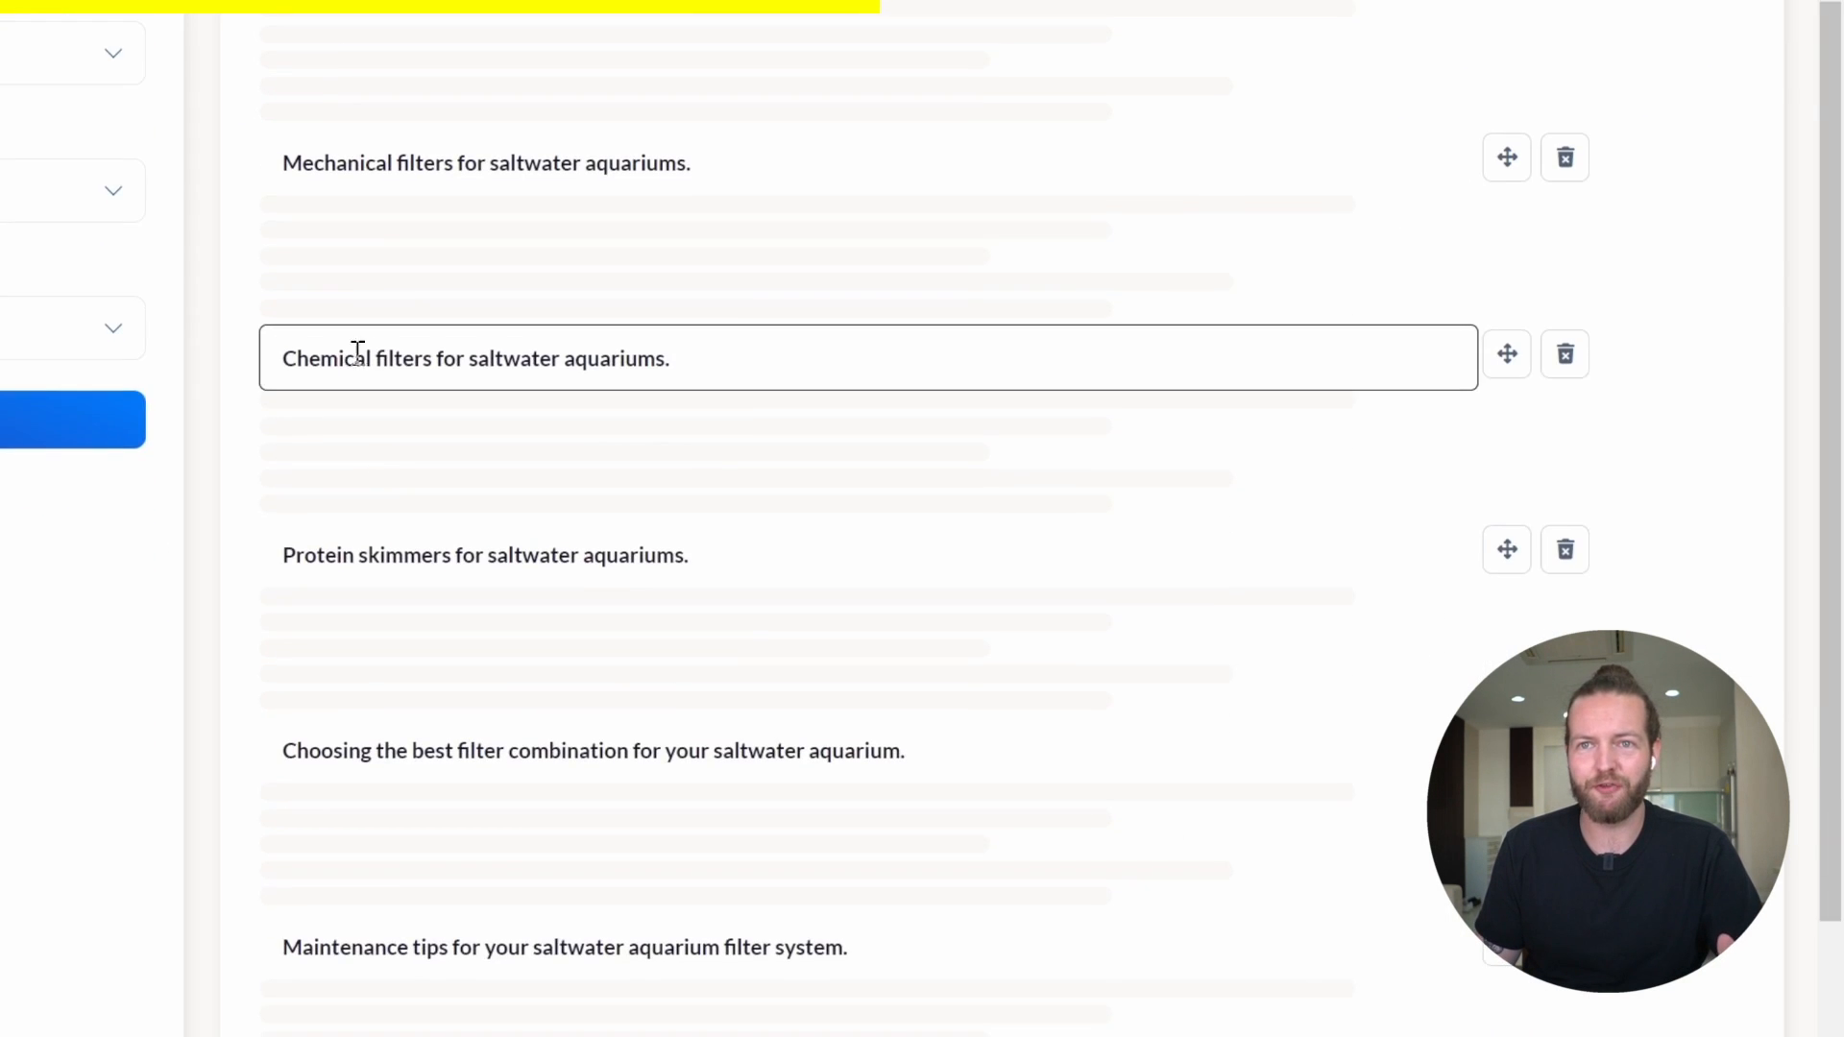
scroll("down", 3)
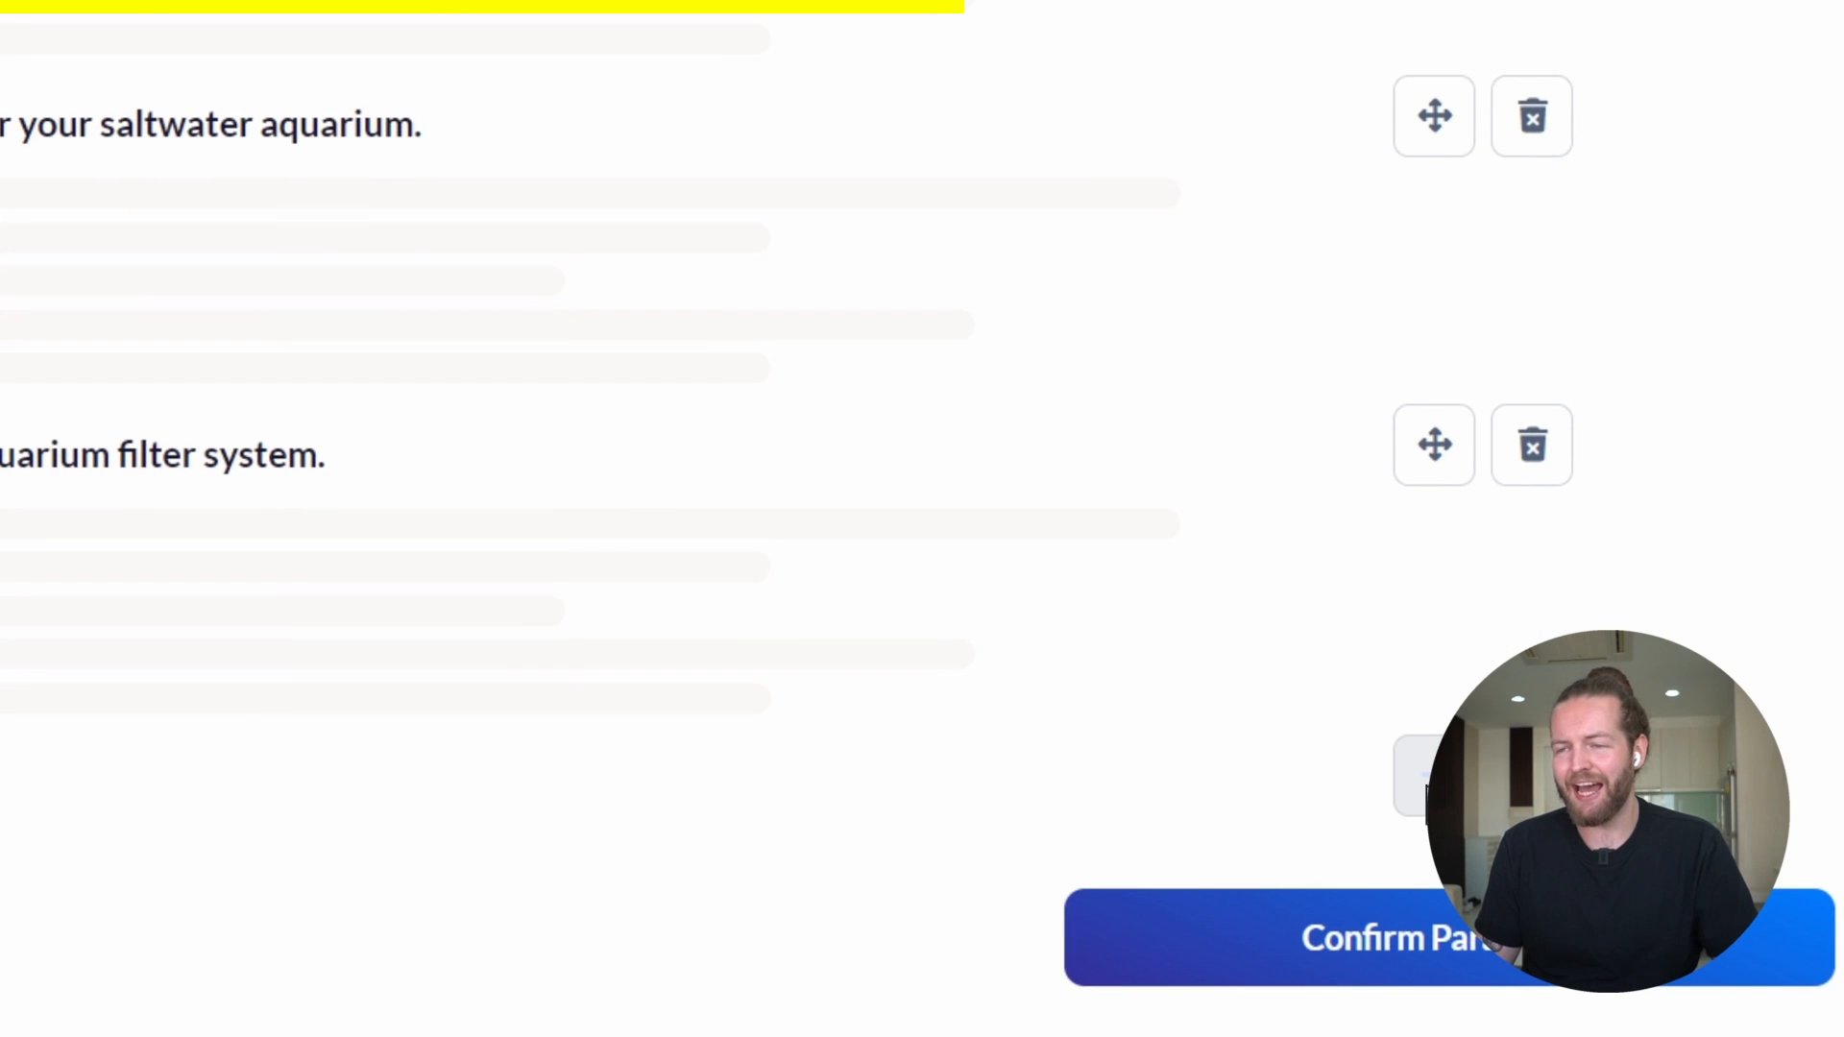
scroll("down", 3)
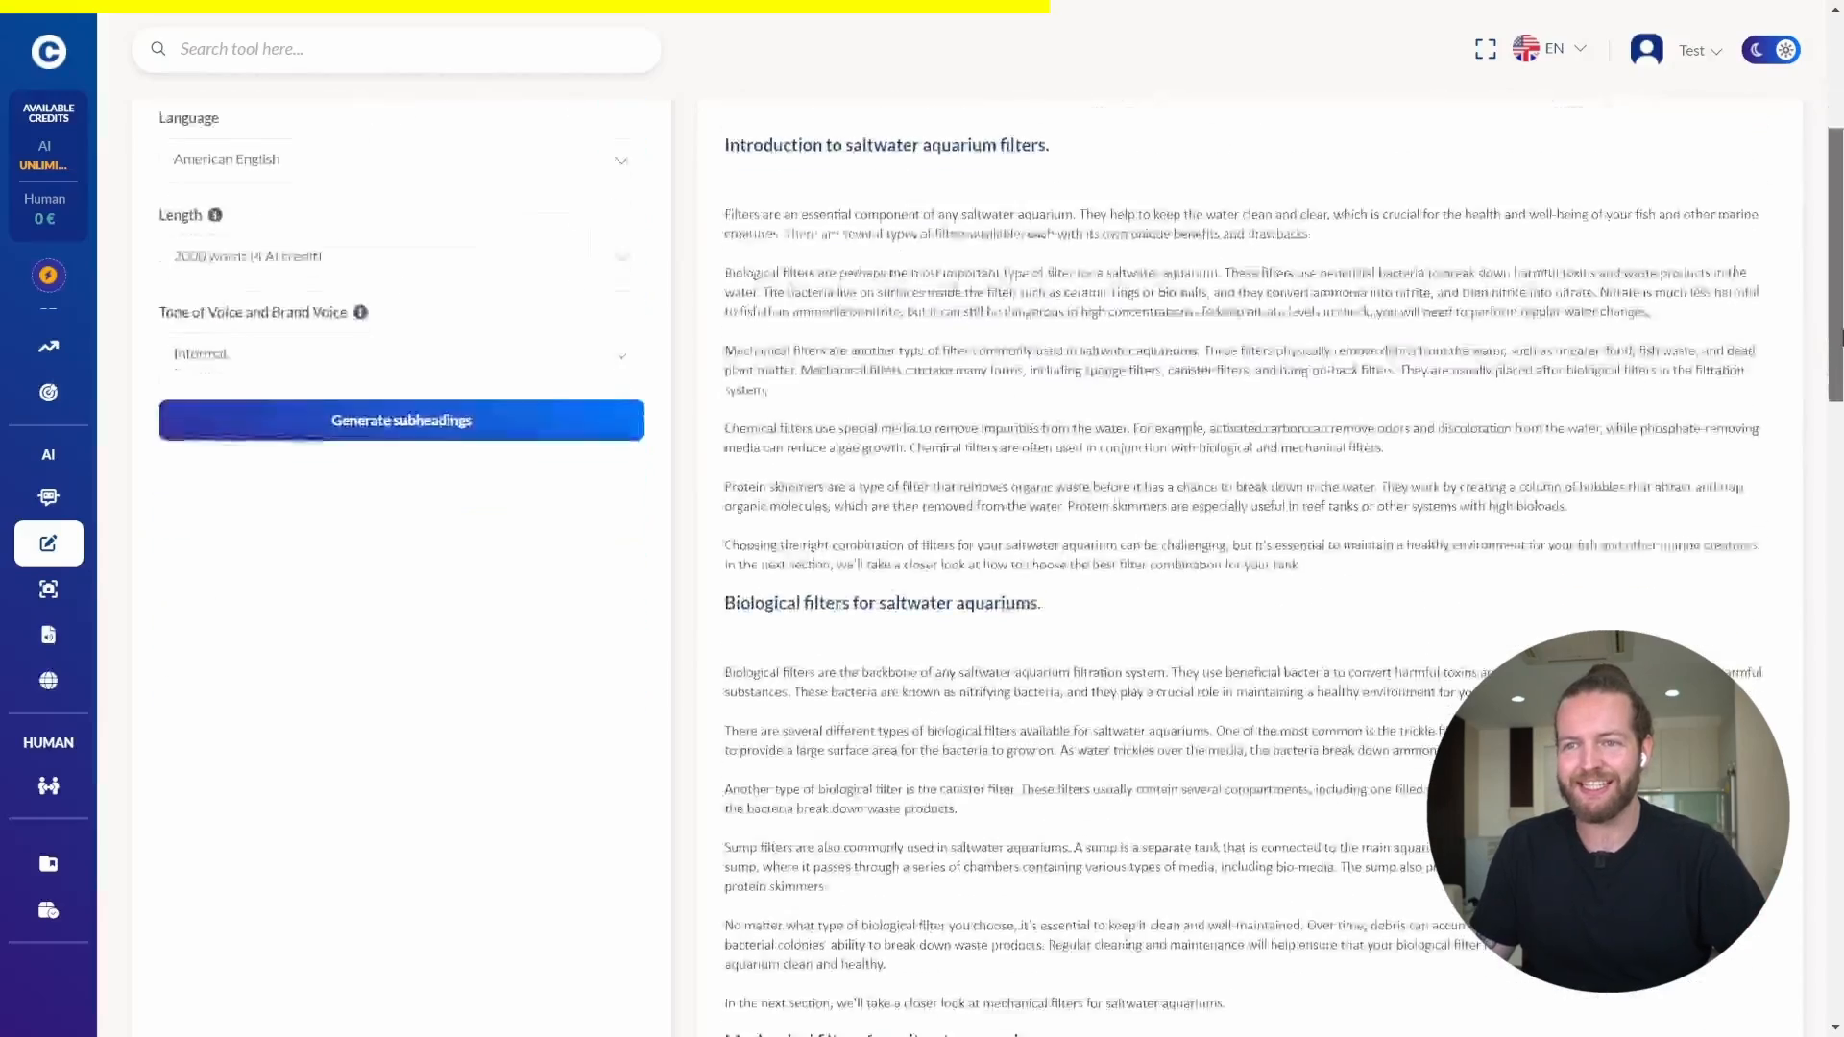
scroll("down", 3)
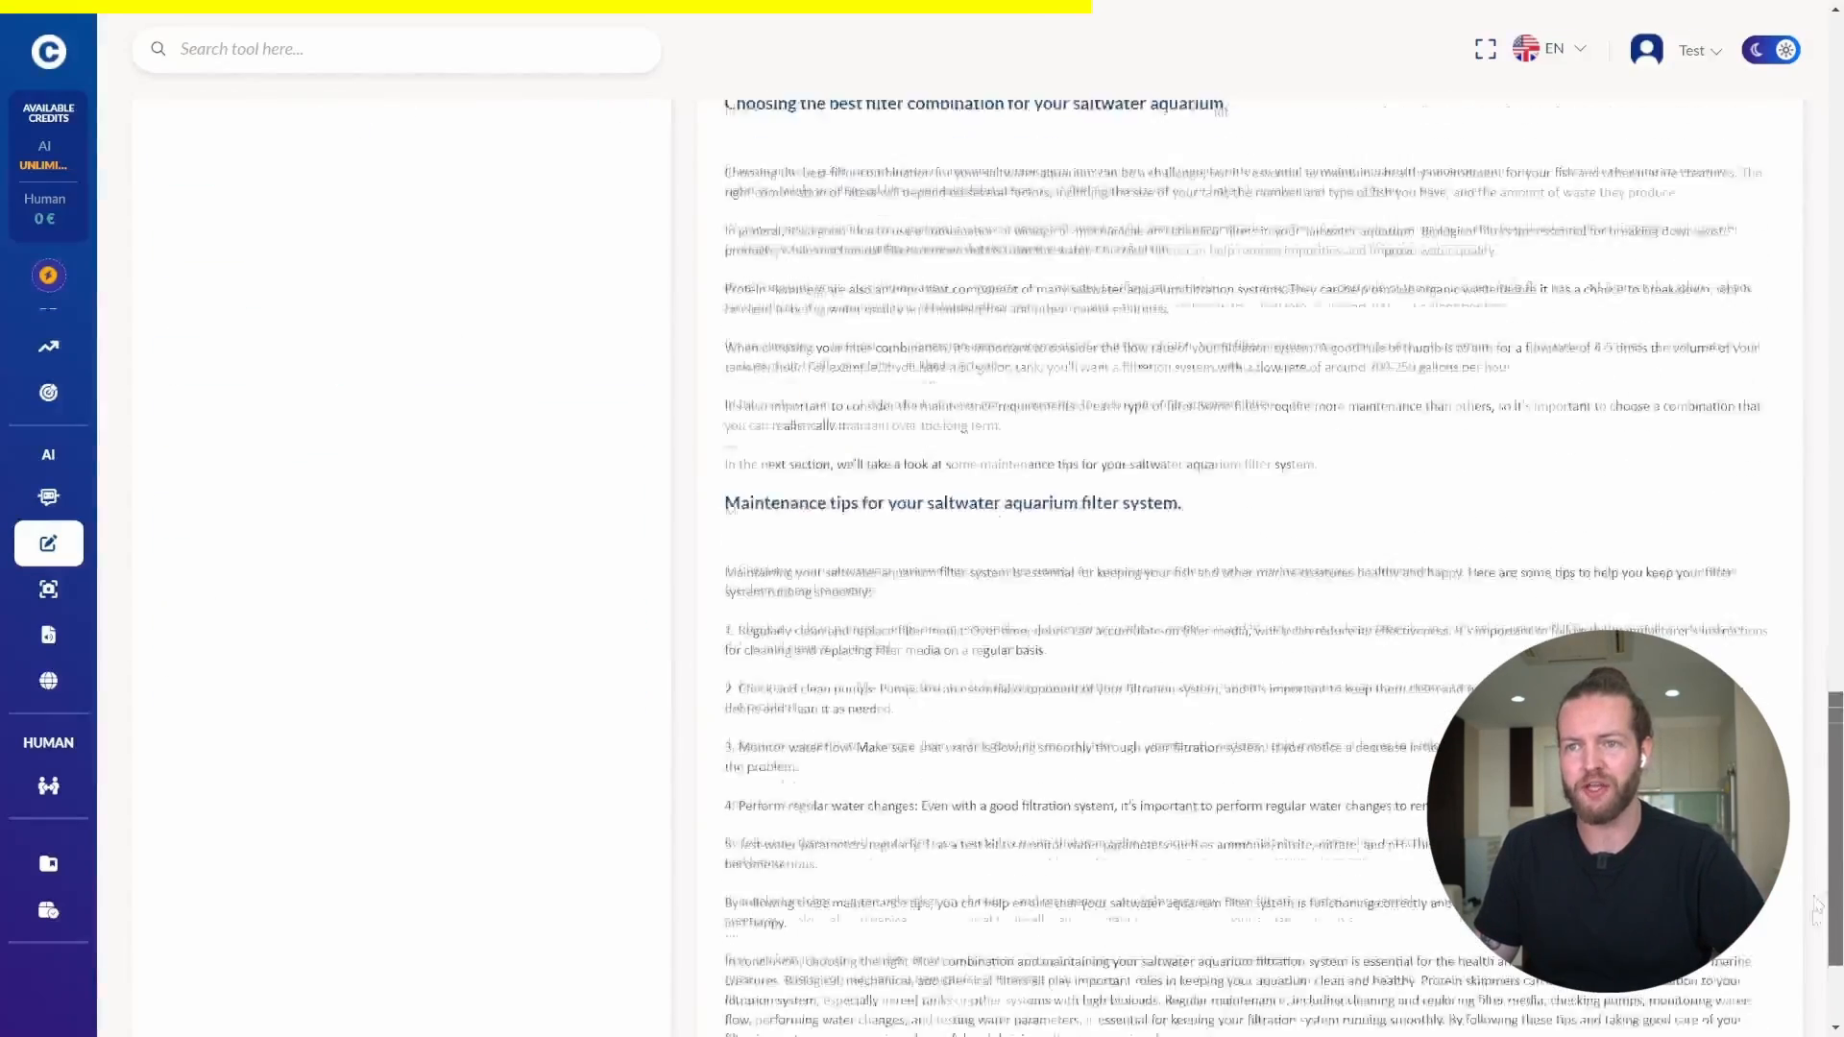
scroll("down", 3)
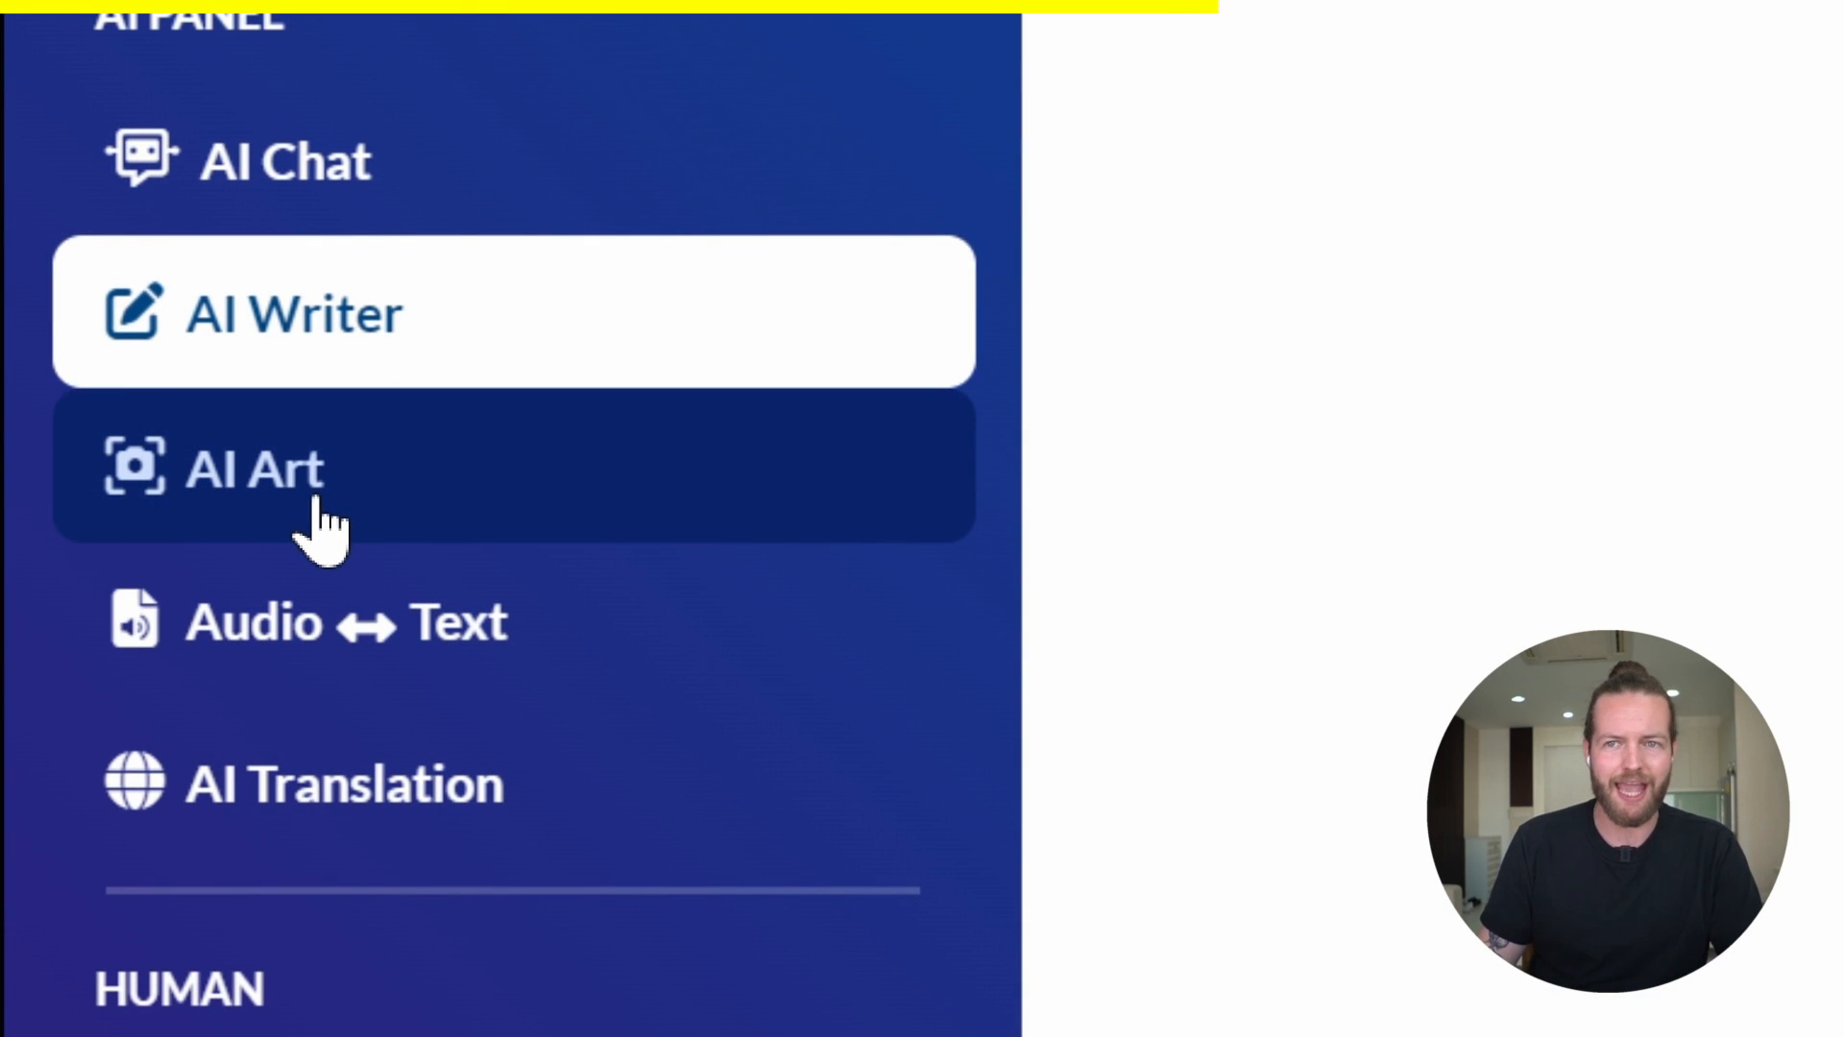
Start an AI Art image titled 'saltwater aquarium' described as 'filter for saltwater aquariums'.
left_click(253, 467)
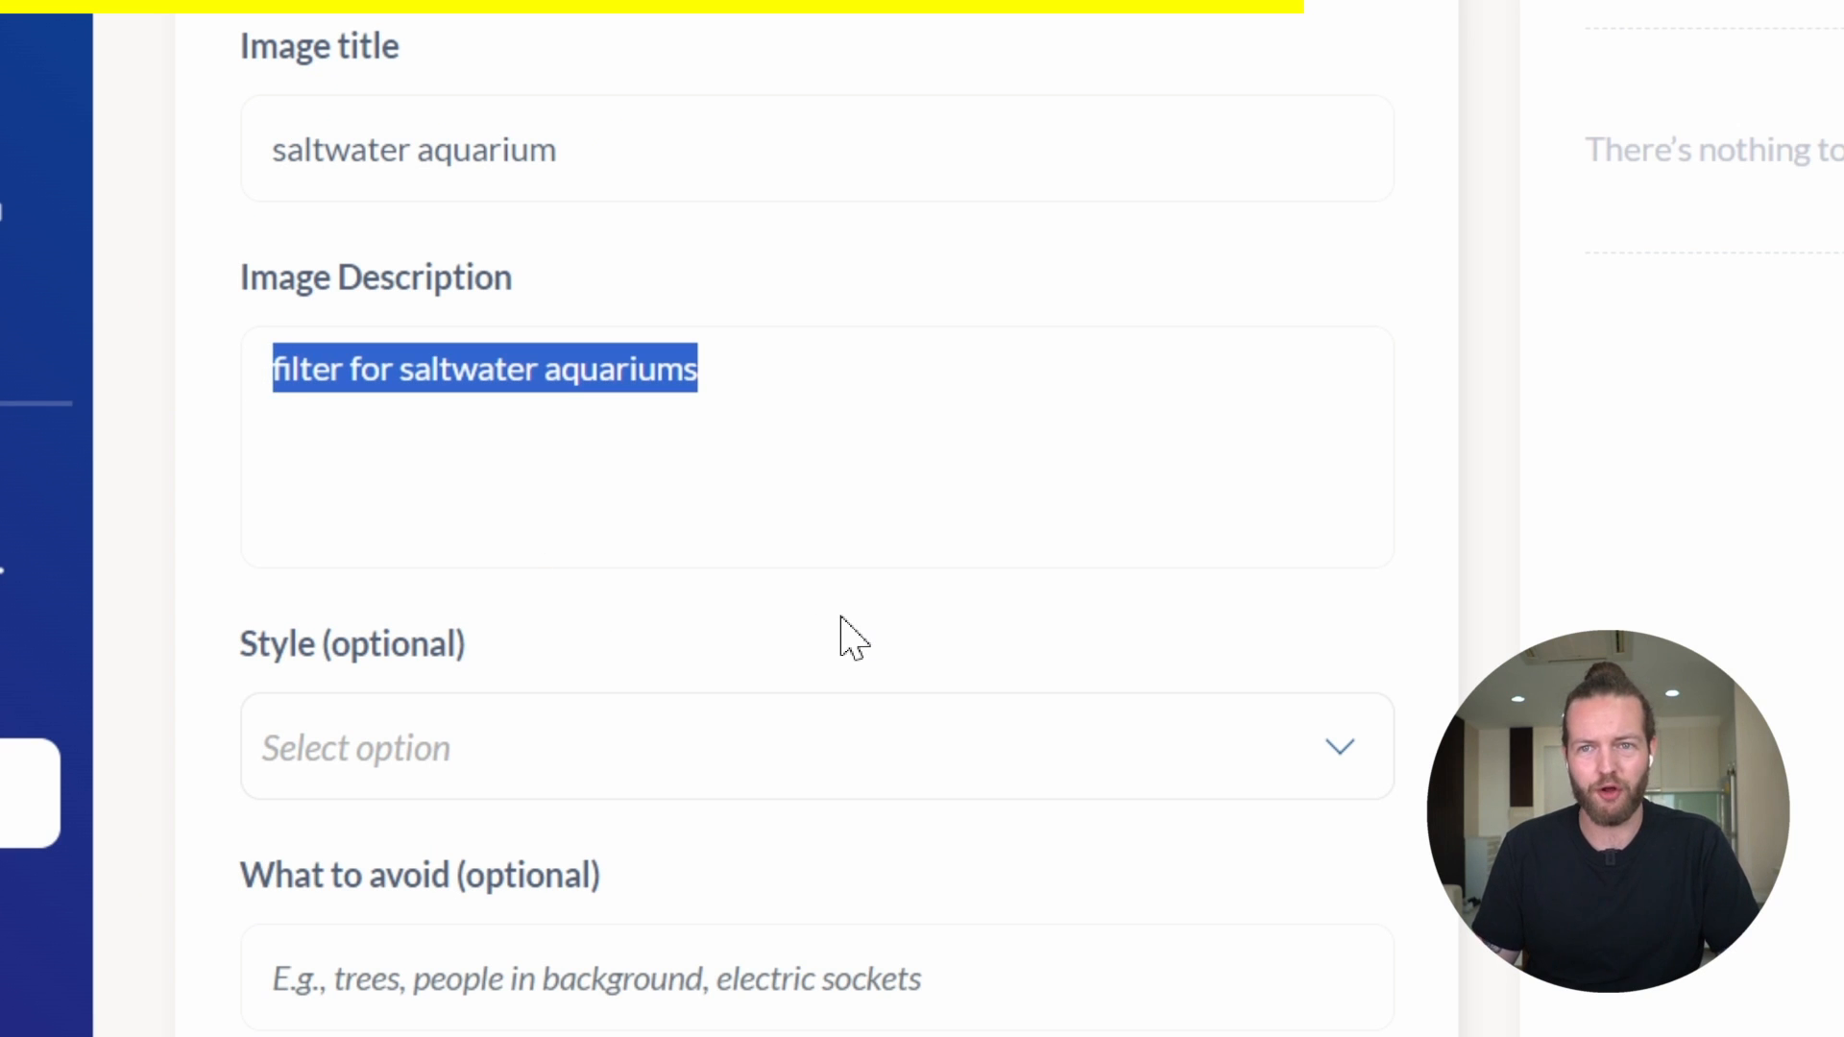
mouse_move(765, 765)
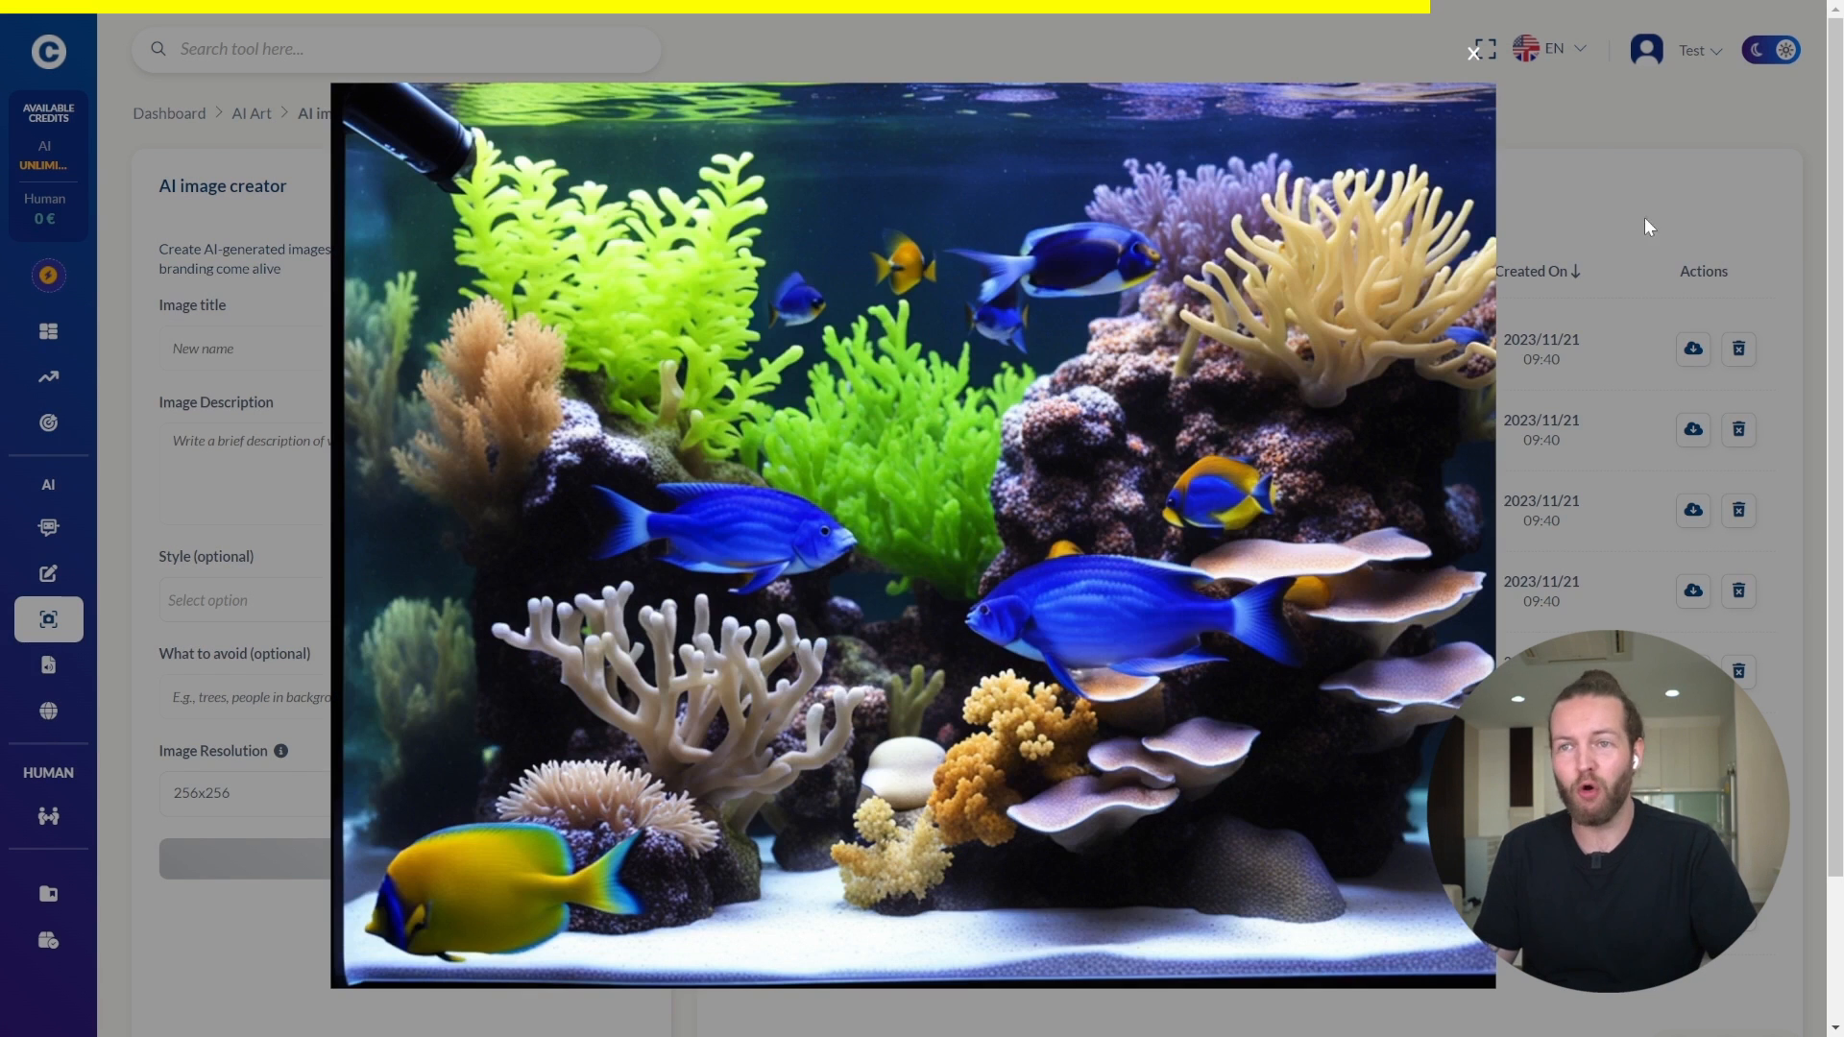
mouse_move(1633, 221)
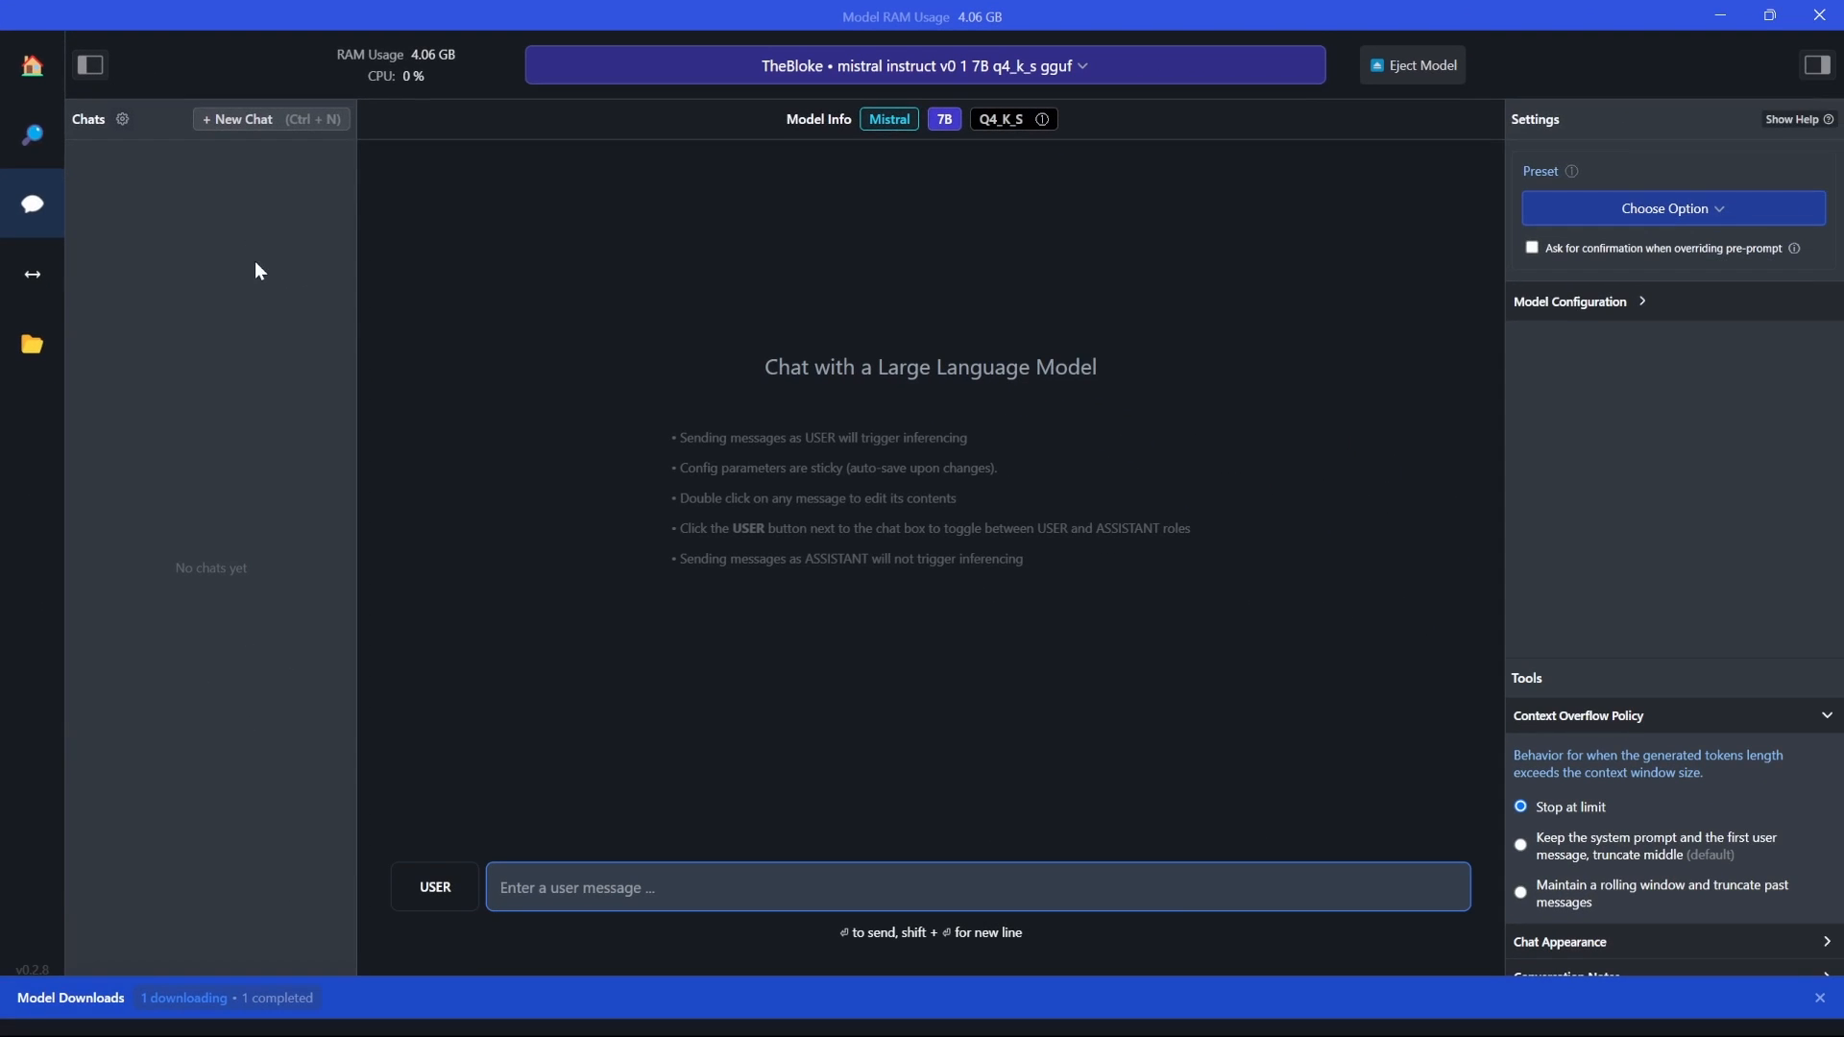
mouse_move(592, 369)
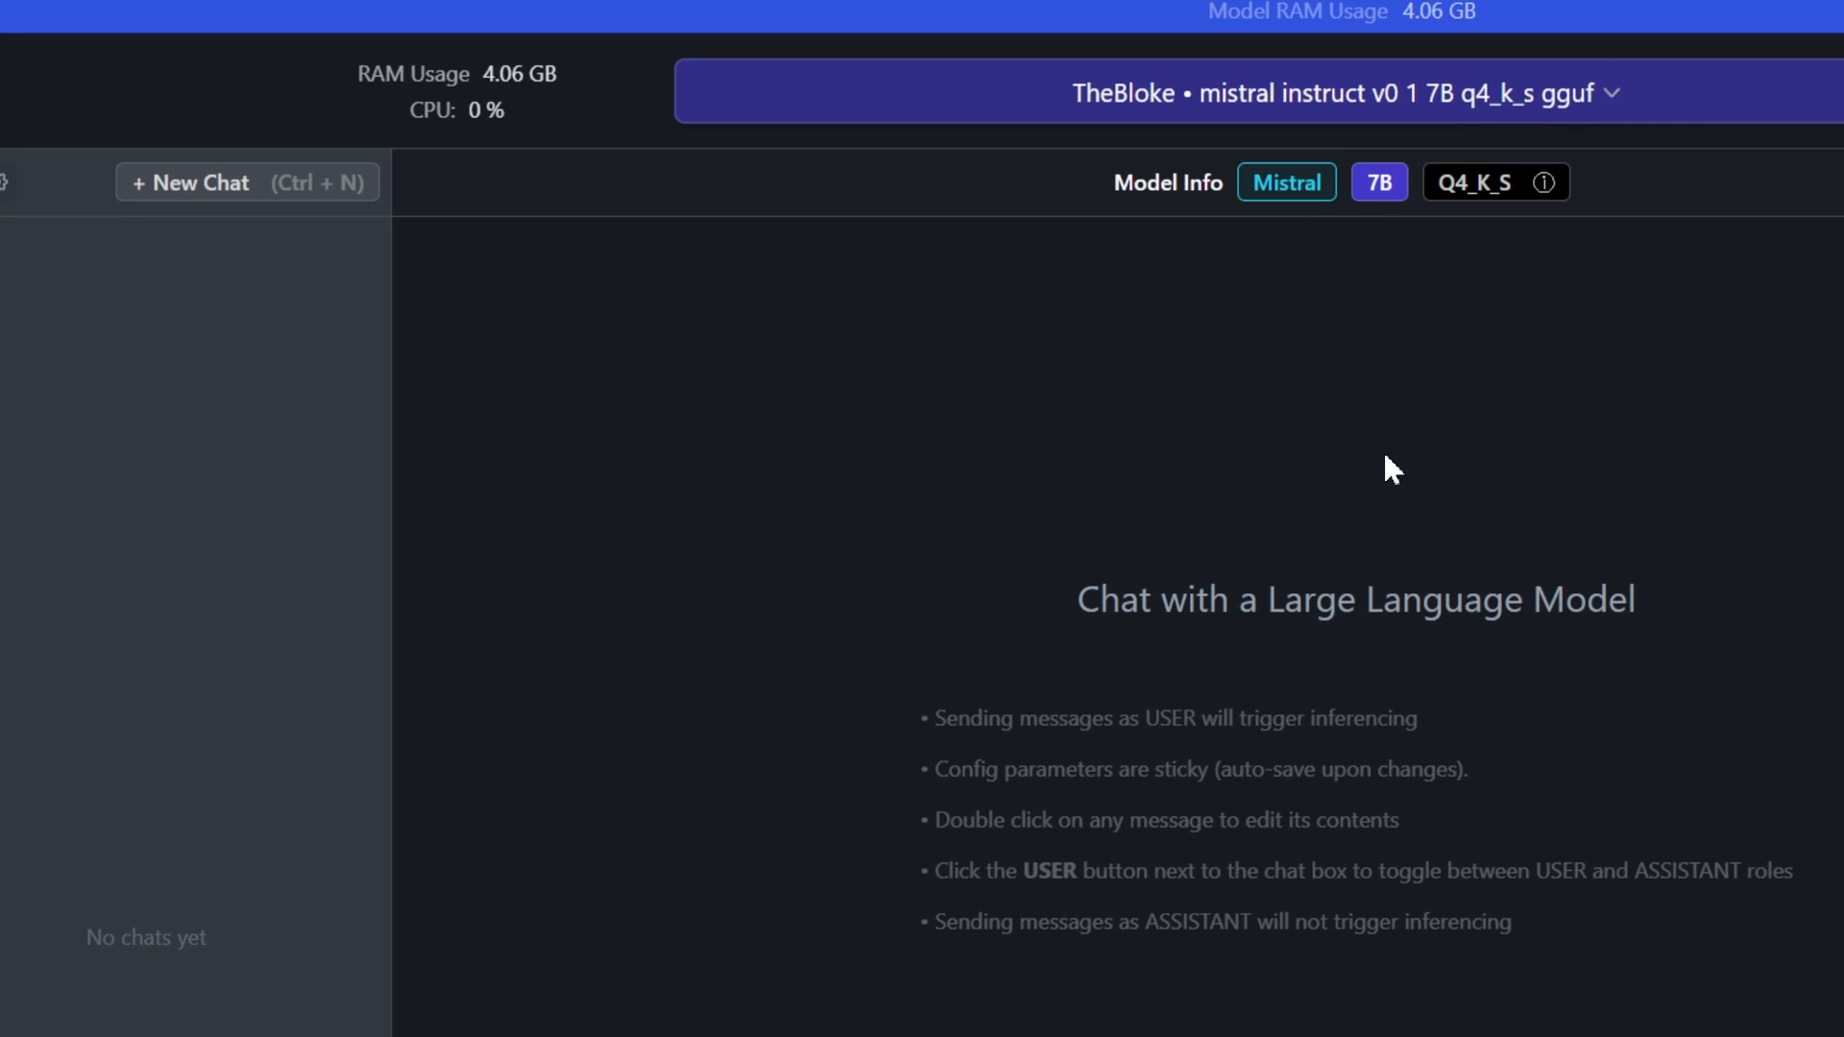
mouse_move(1458, 471)
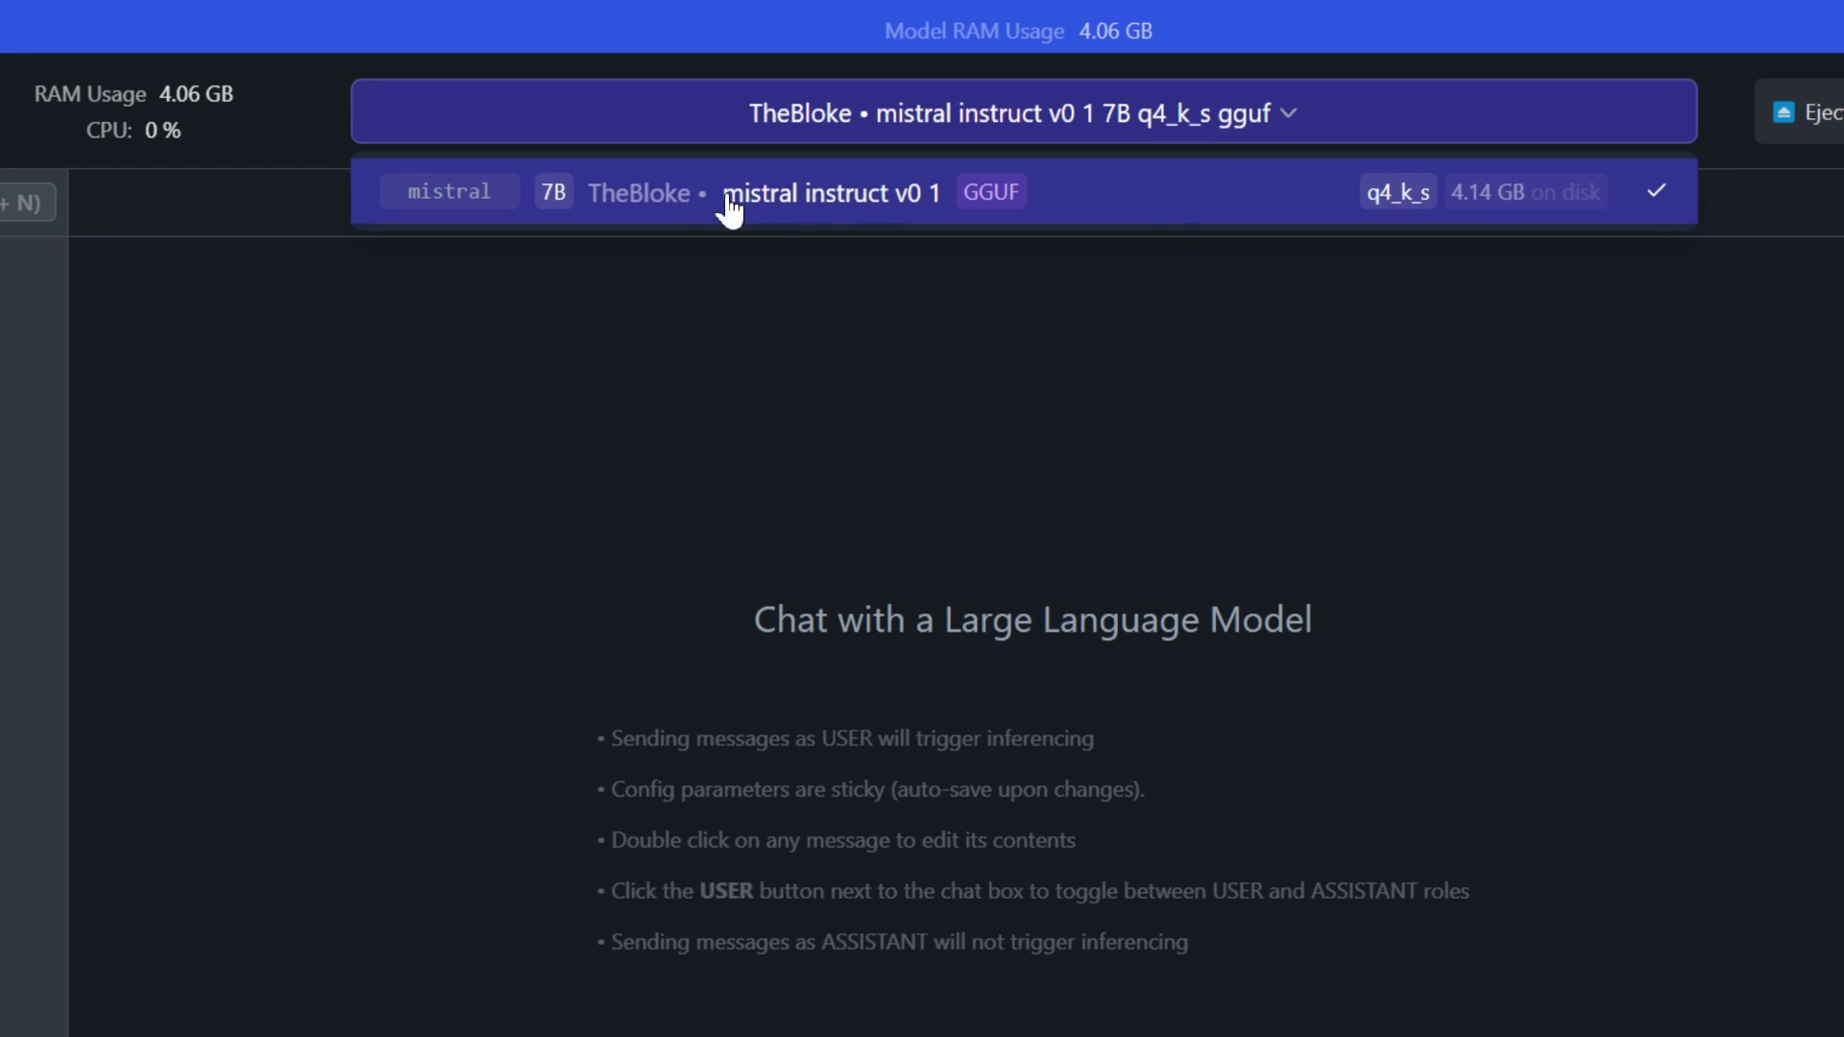
mouse_move(914, 222)
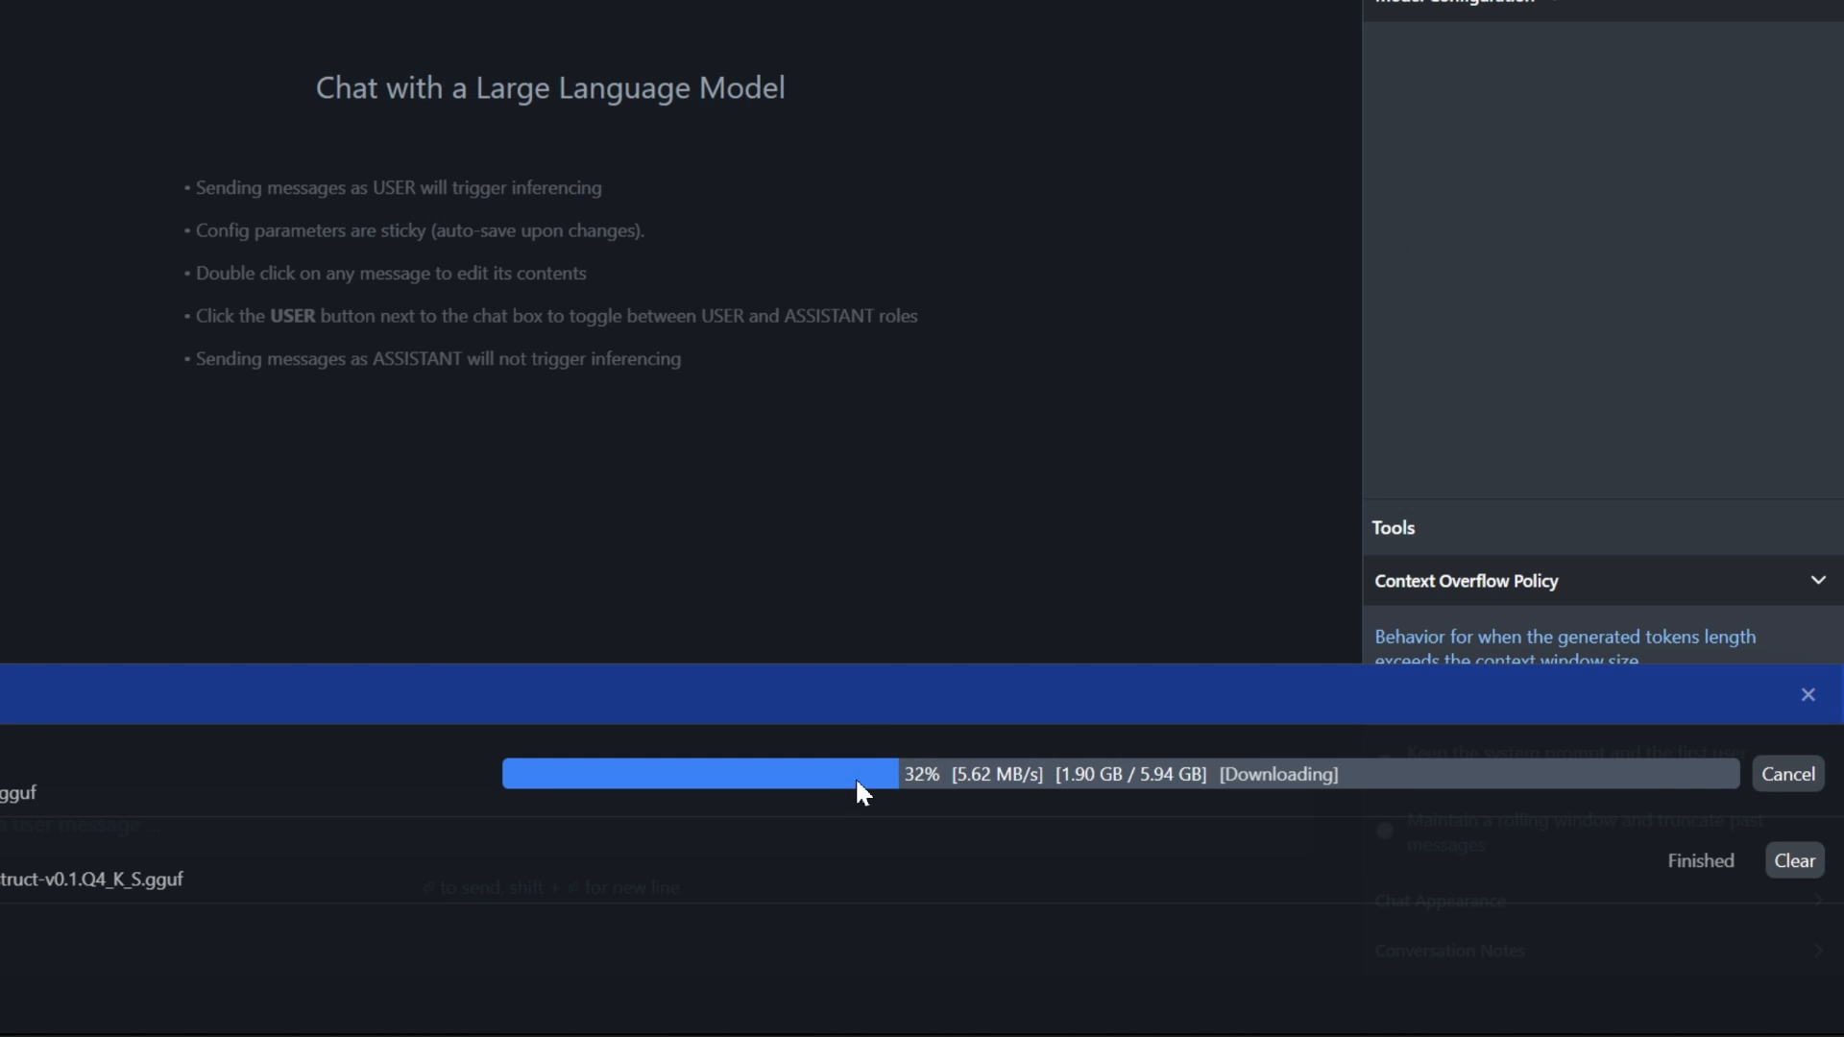
mouse_move(1252, 794)
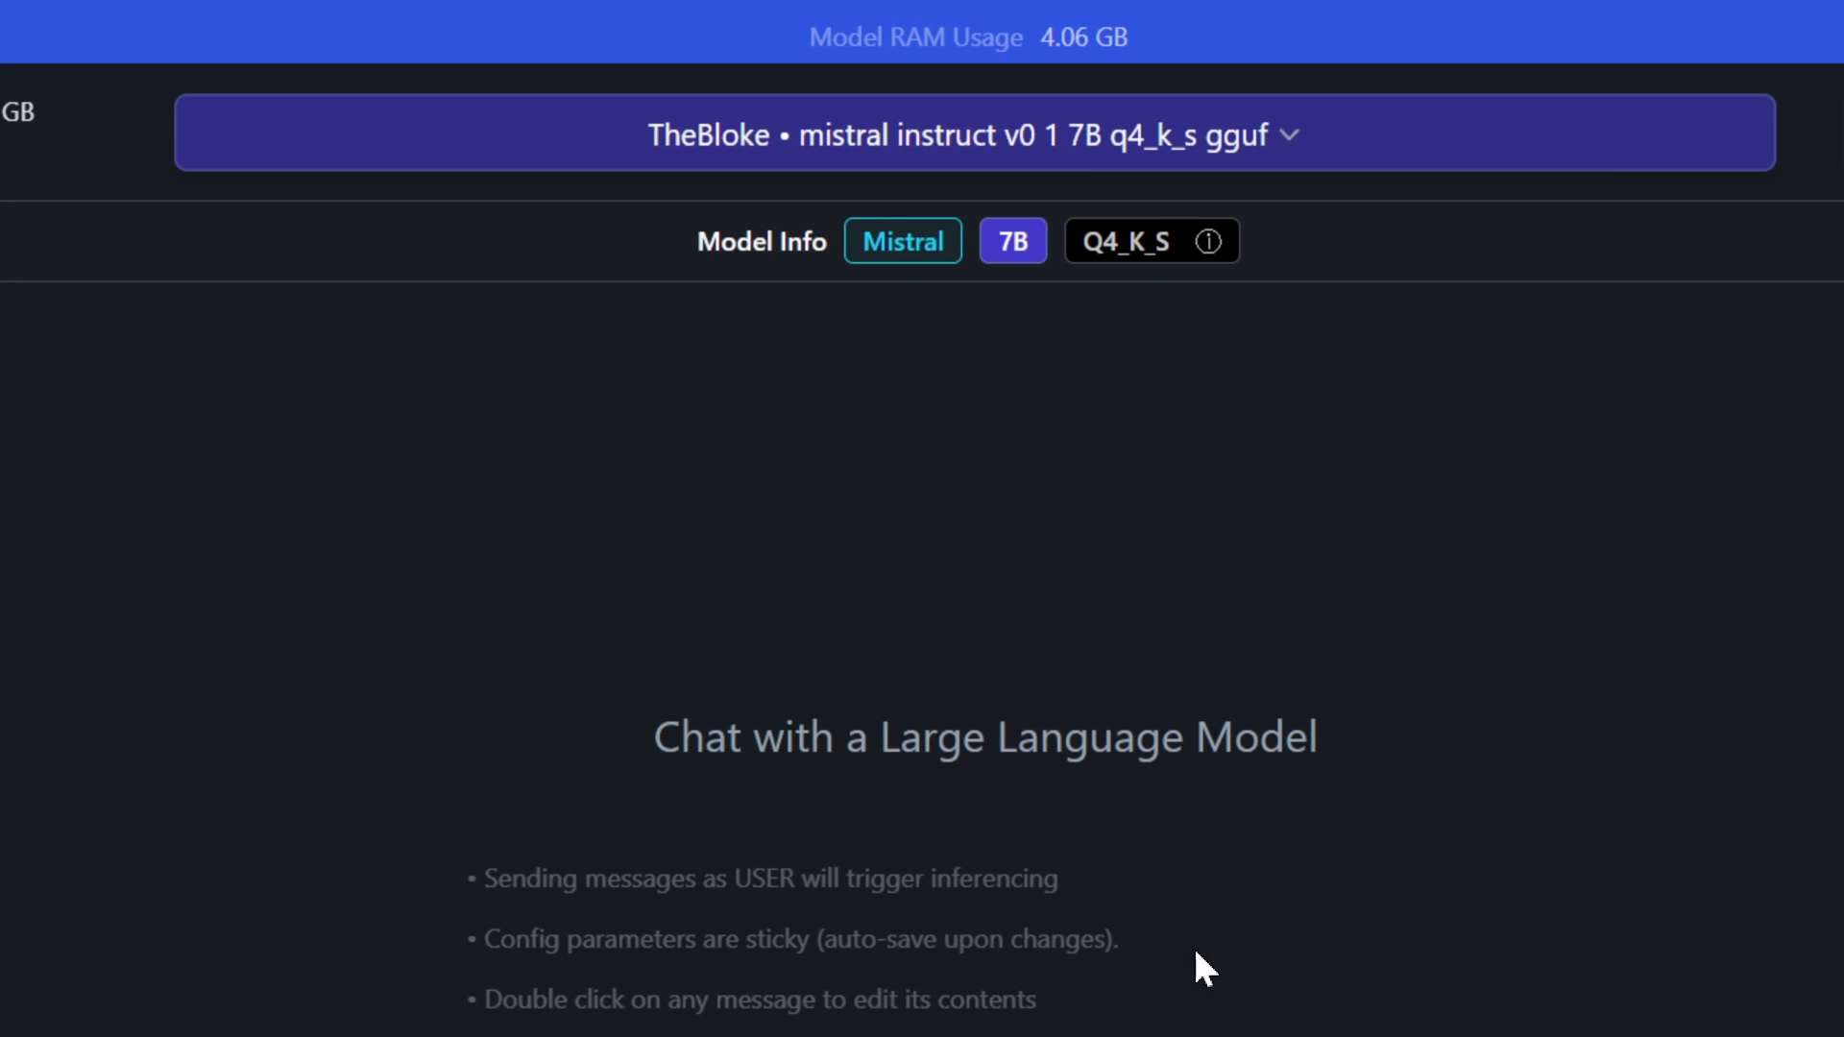
Check the downloads panel with Mistral Instruct v0.1 7B Q4_K_S loaded in the chat.
scroll("down", 3)
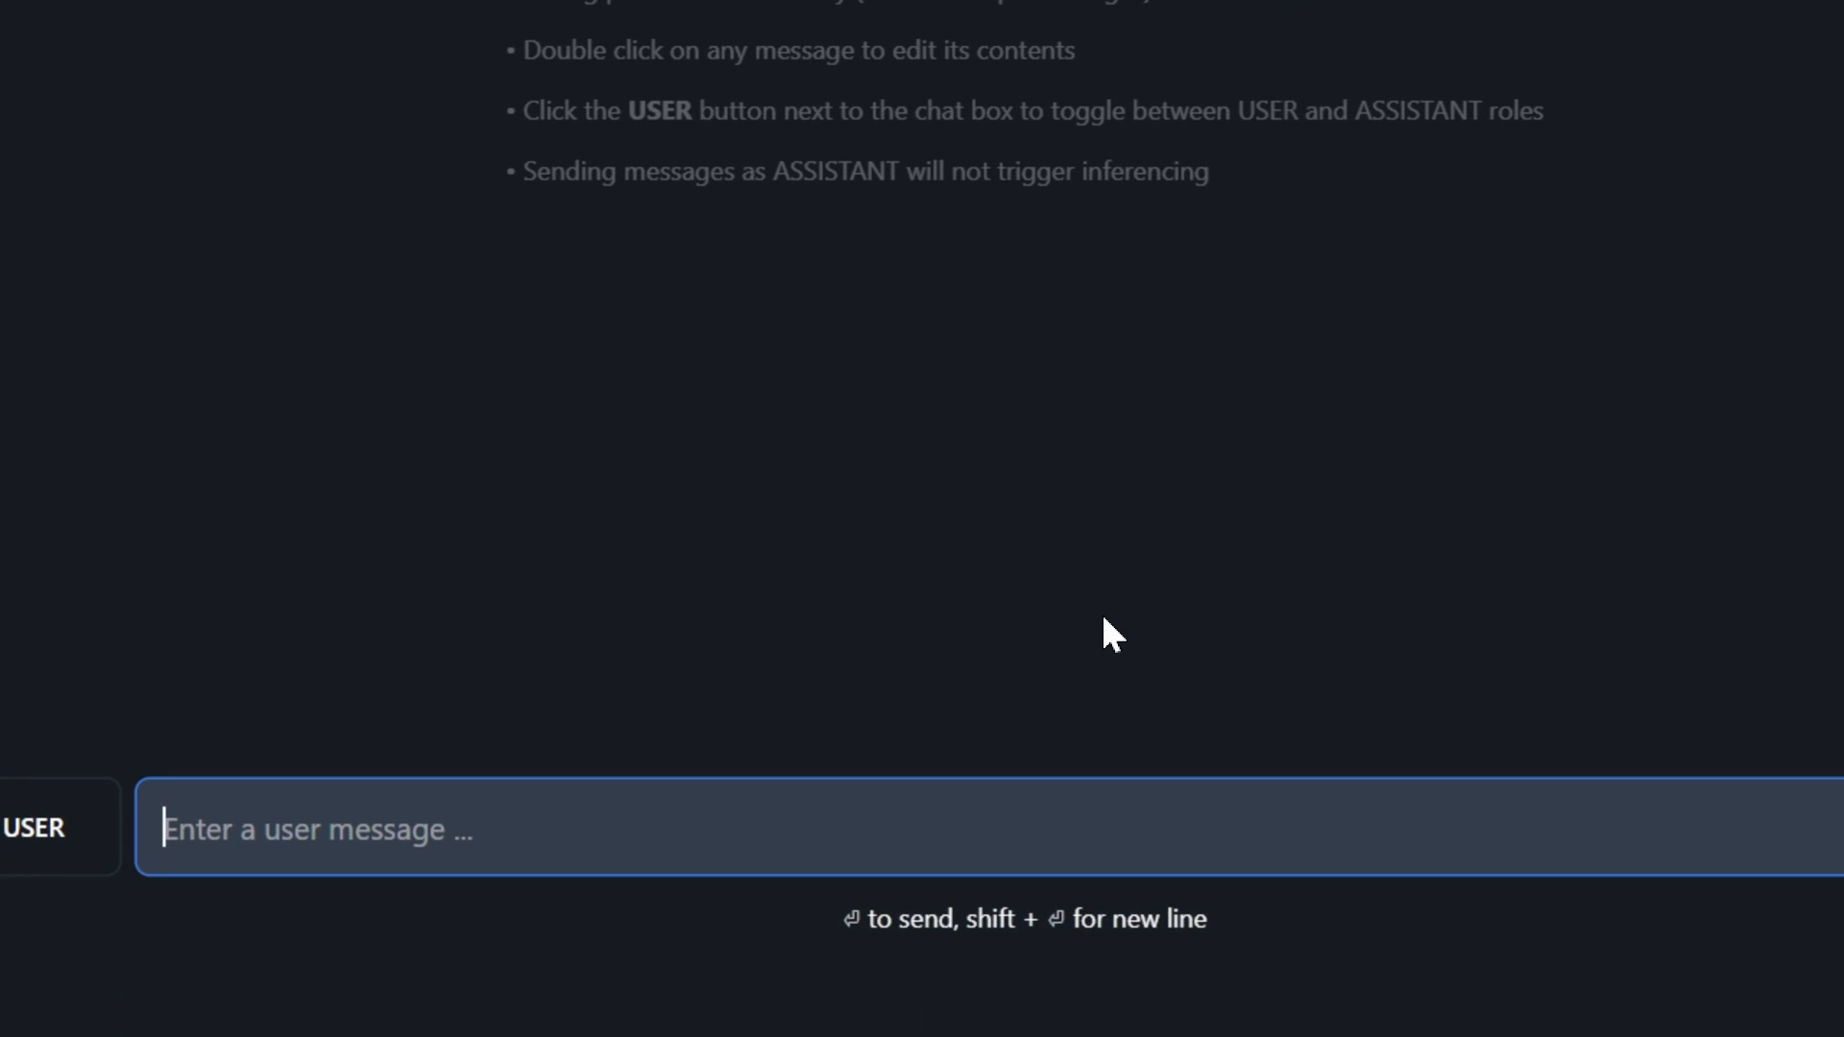
Ask Mistral for 5 pasta recipe ideas, a shopping list for recipe 1, and Warren Buffett investing lessons.
type("give me 5 pasta recipe ideas")
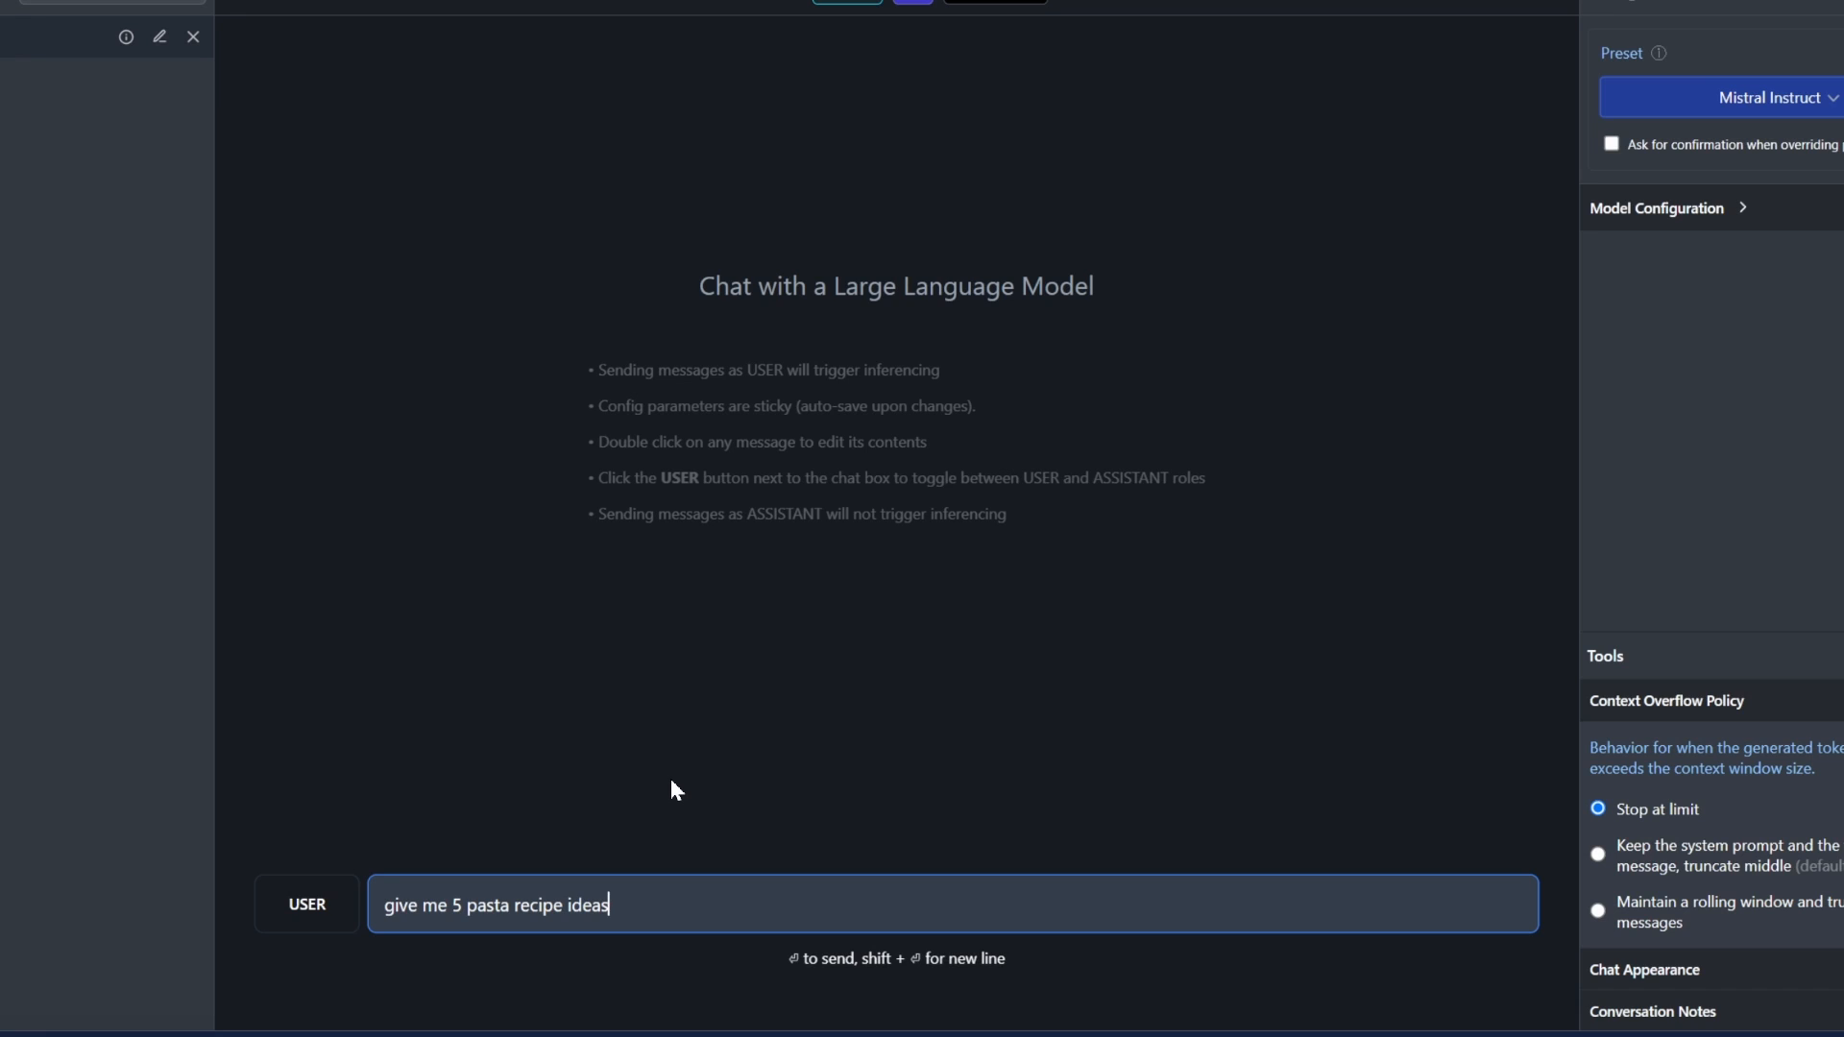
key("Return")
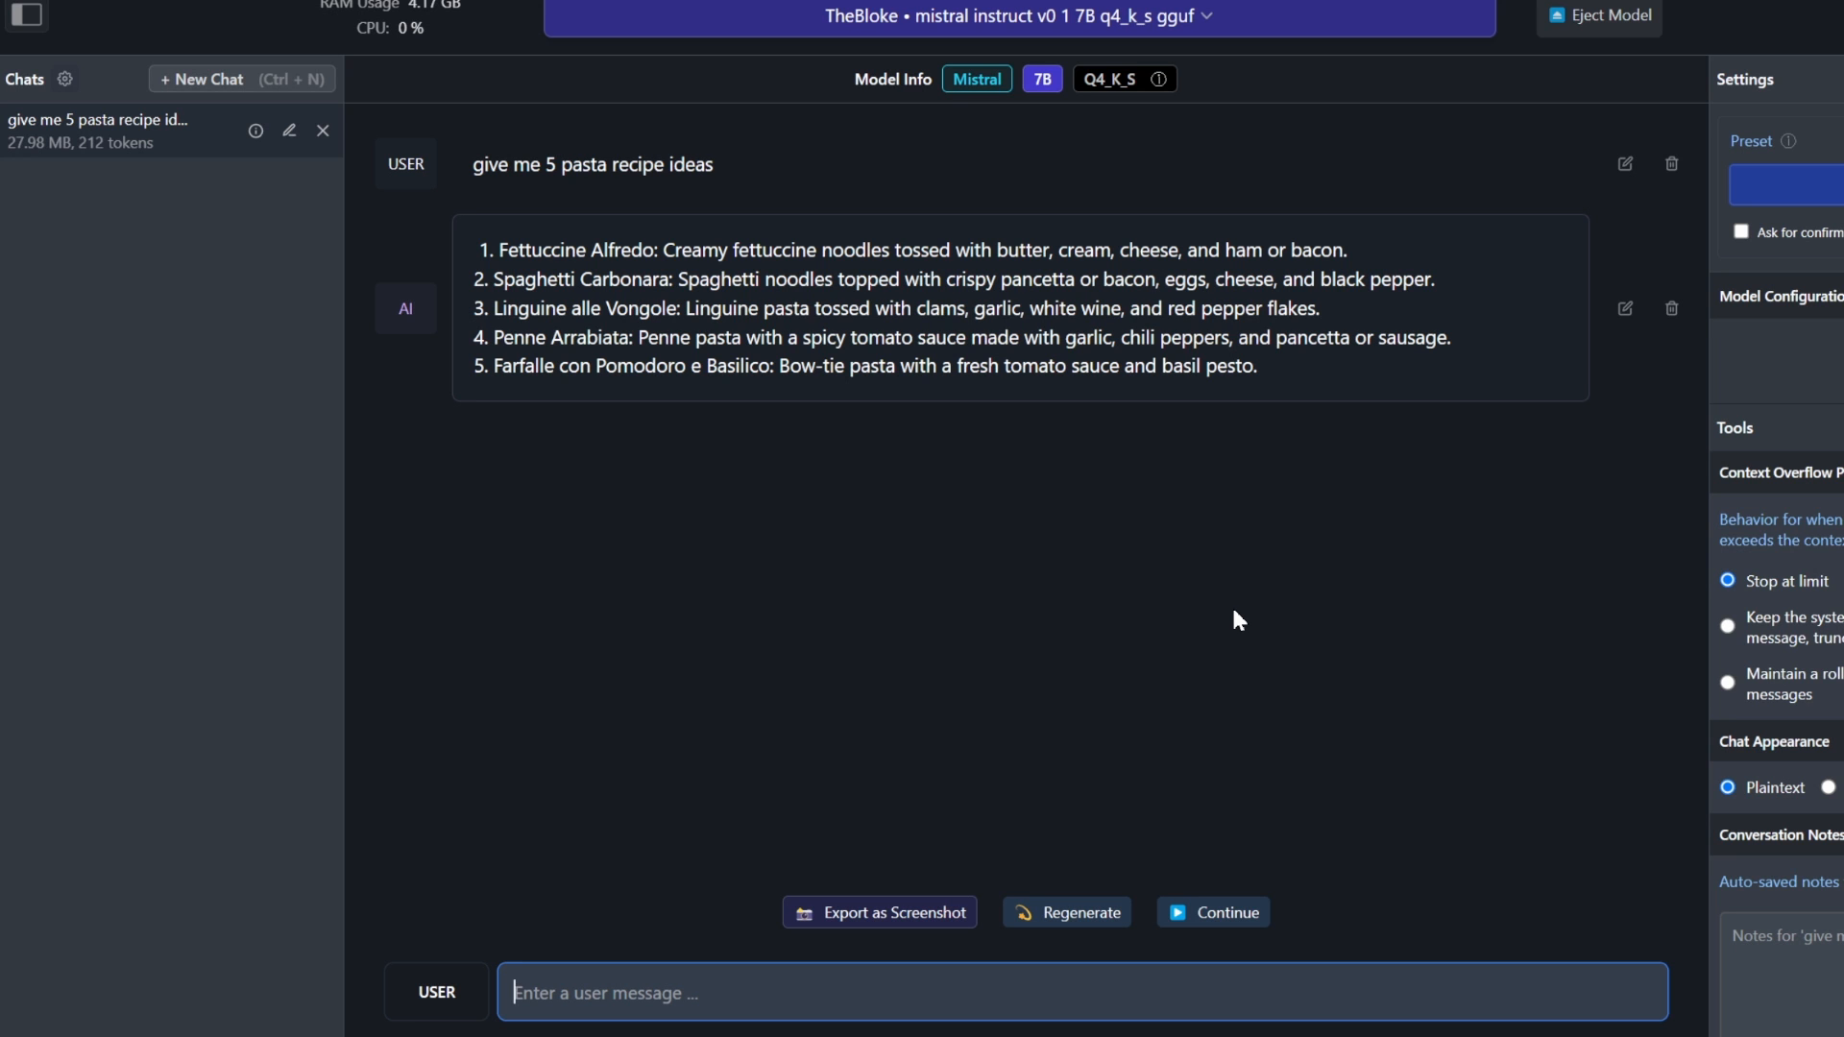
type("can you give me a shopping list for all ingredients of recipe 1")
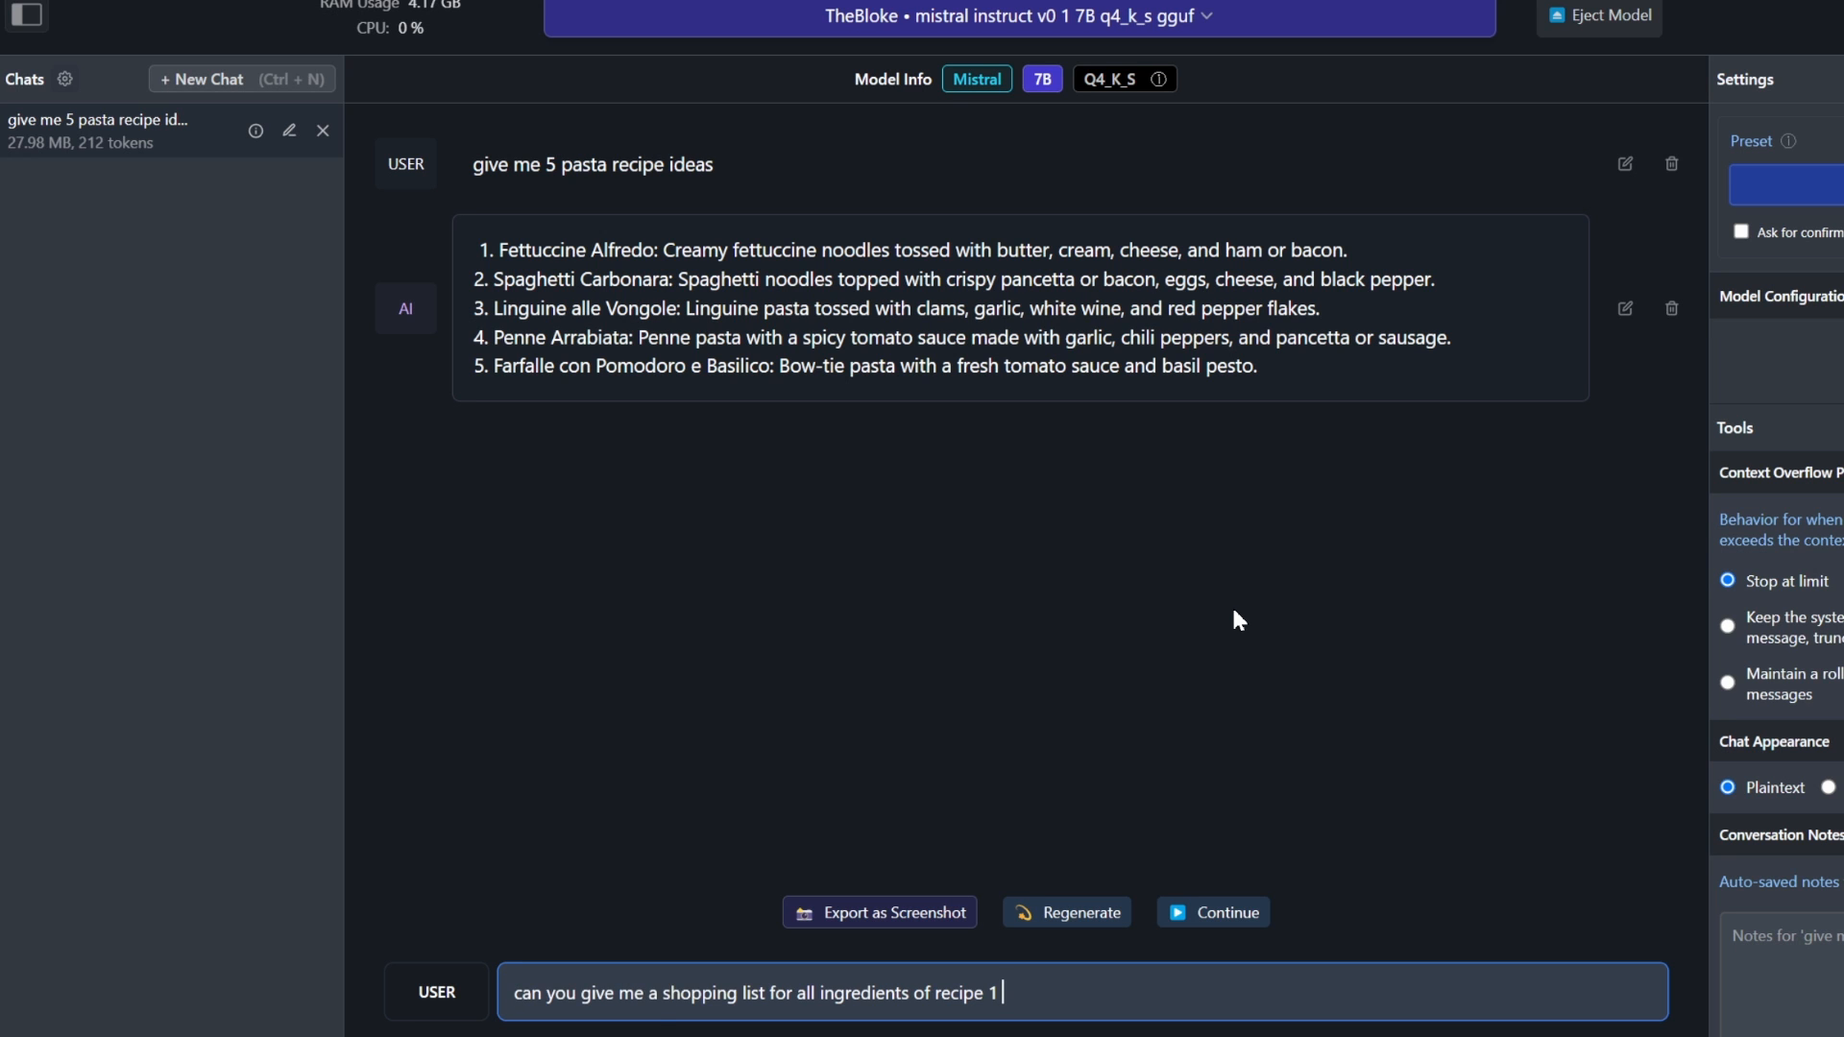
key("Return")
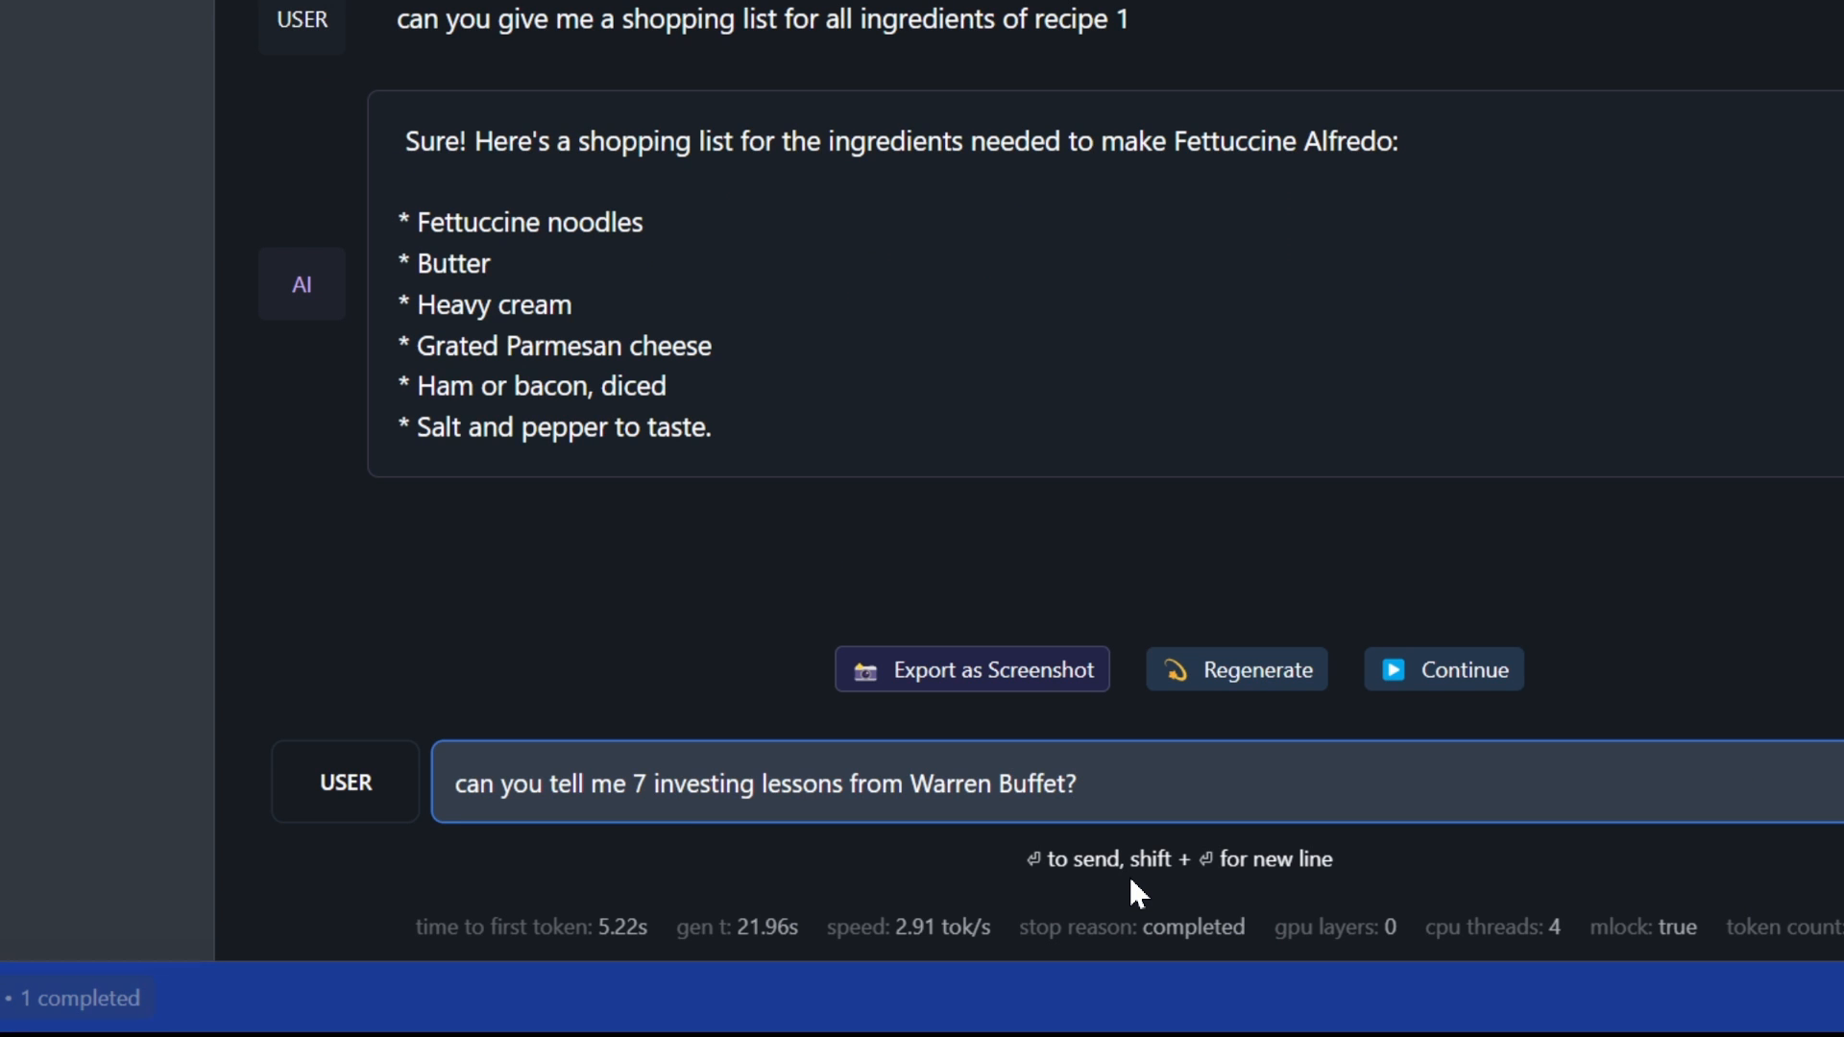
key("Return")
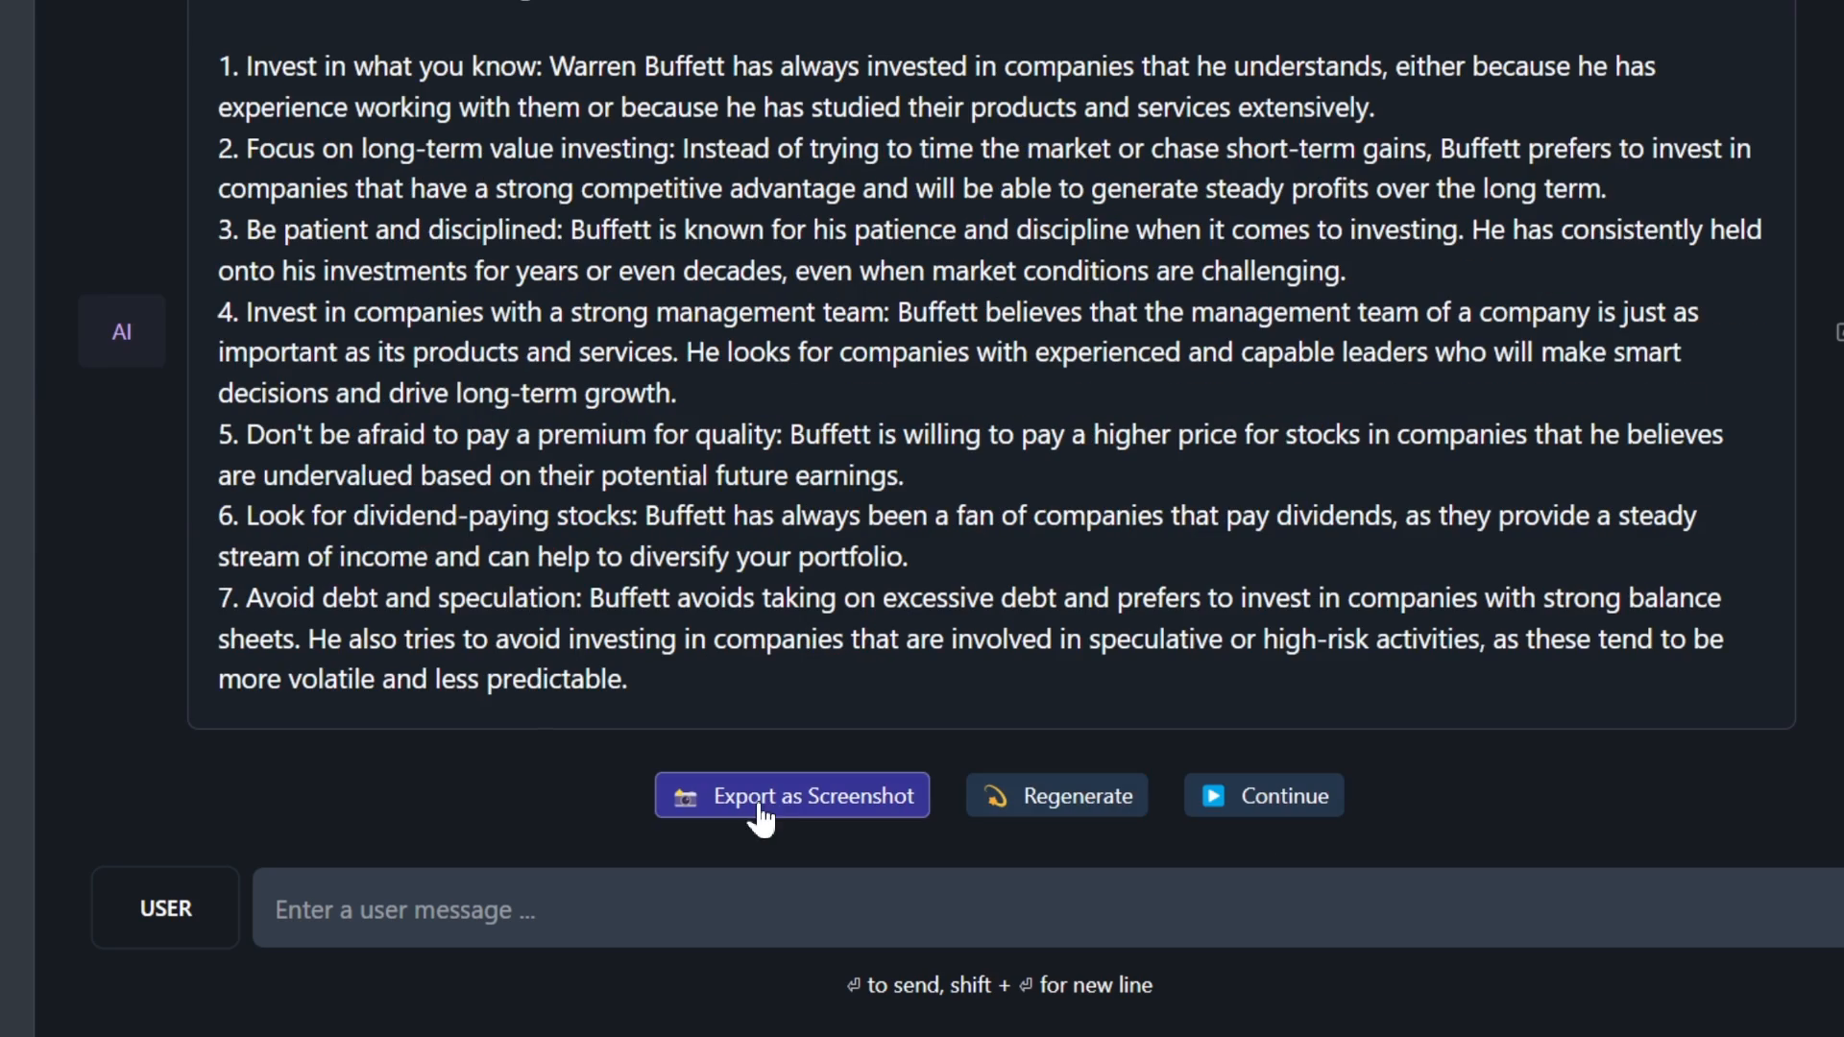
mouse_move(1093, 811)
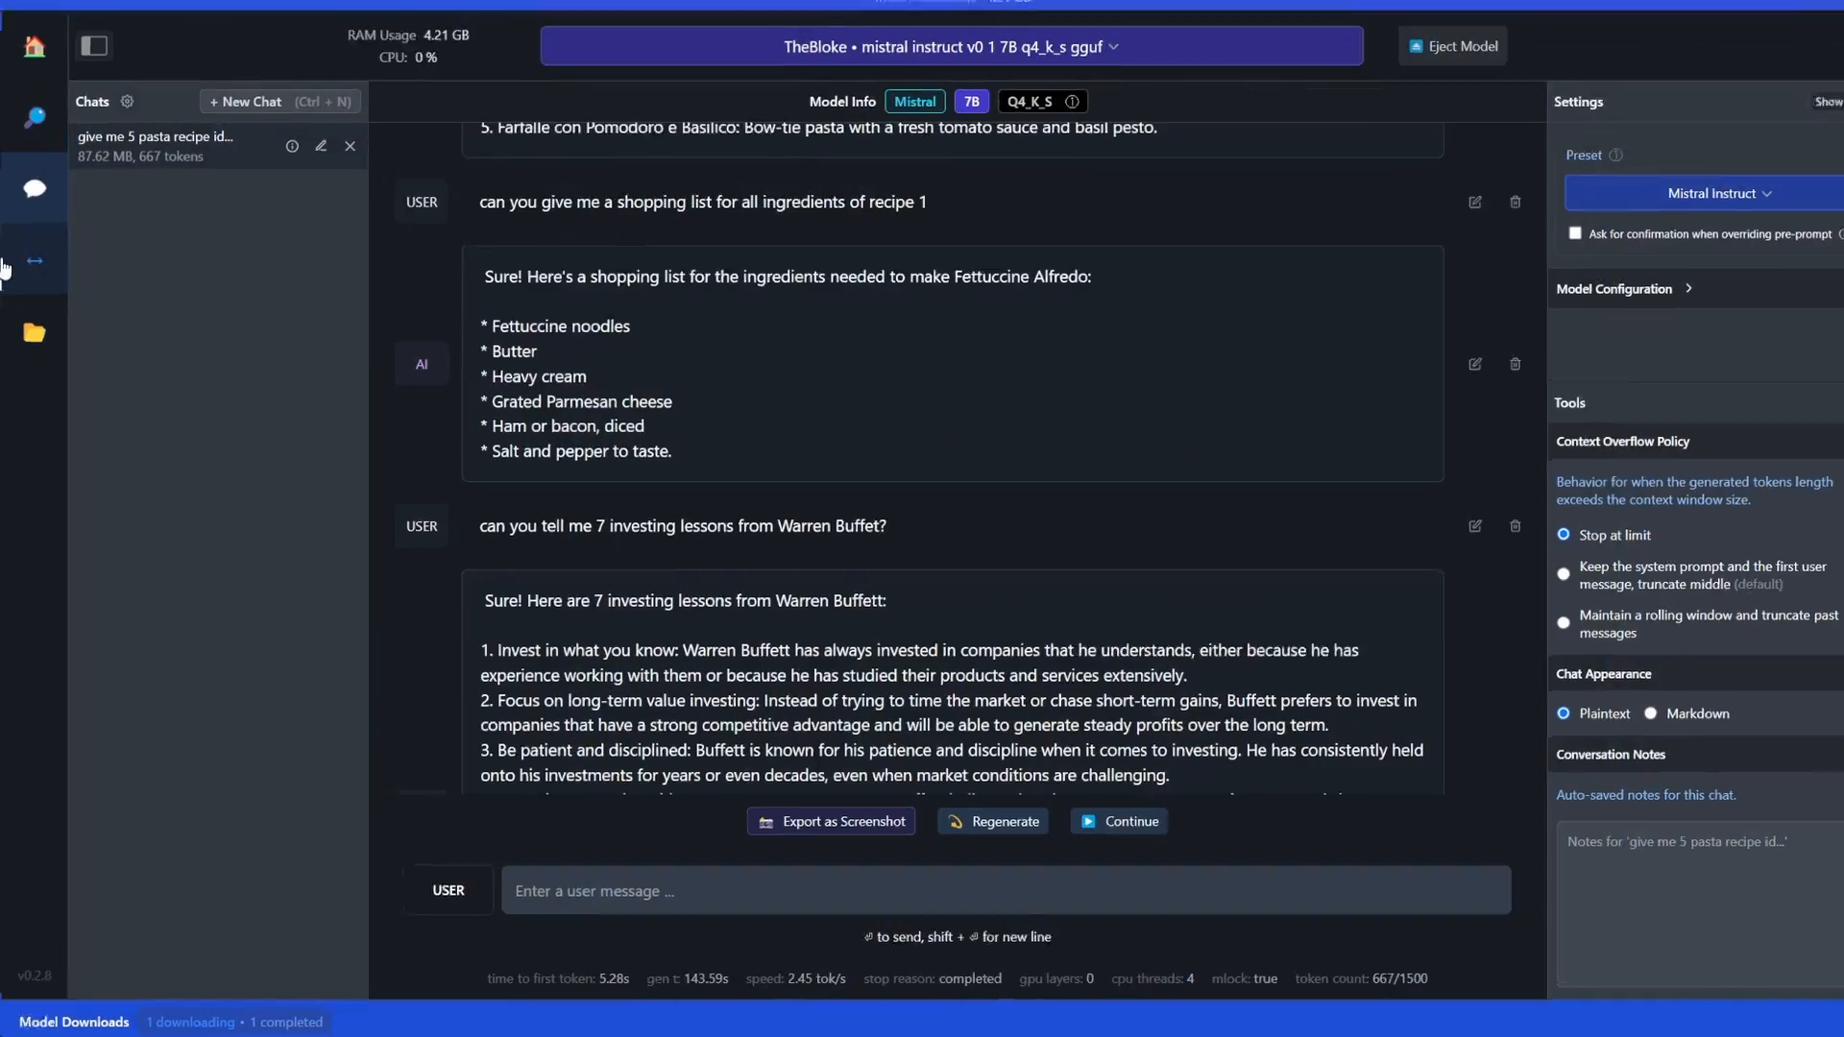
Go to the Local Inference Server page and show the Python example client request.
left_click(33, 261)
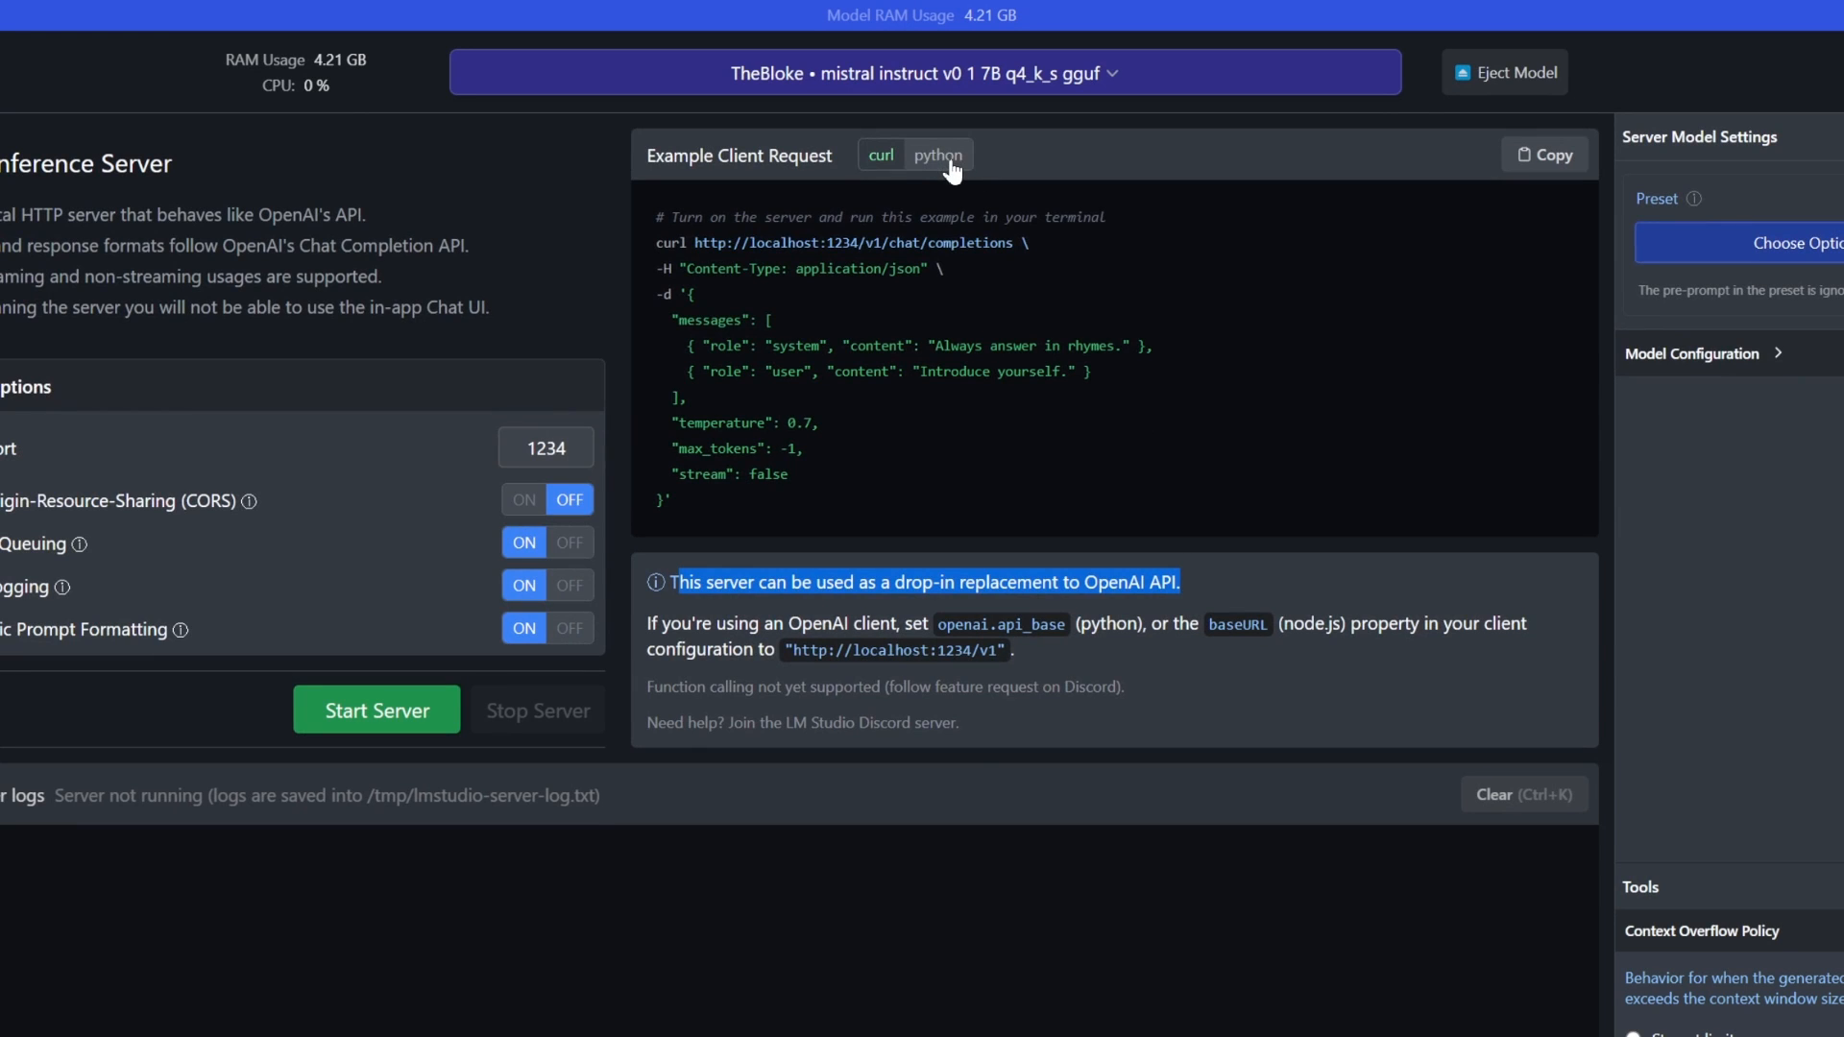
left_click(937, 154)
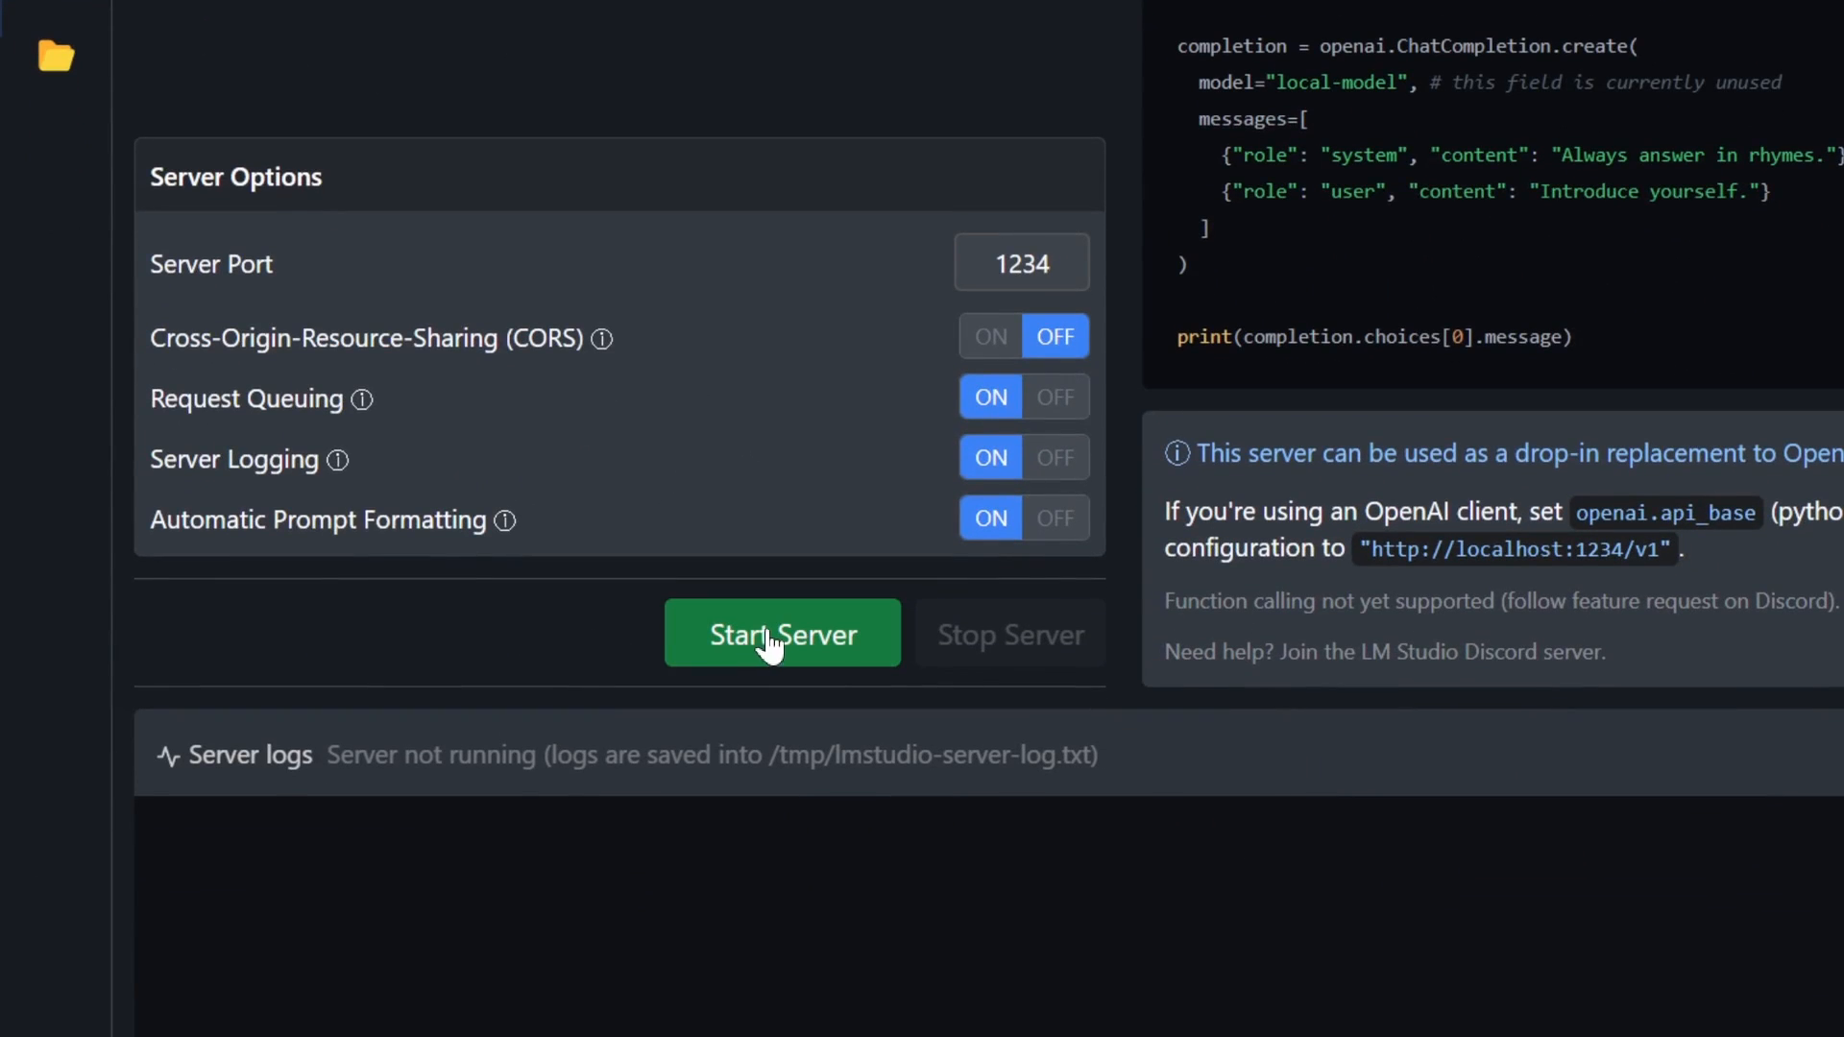
Start the local server on port 1234 and review the Python chat-completion example with its system message.
left_click(782, 634)
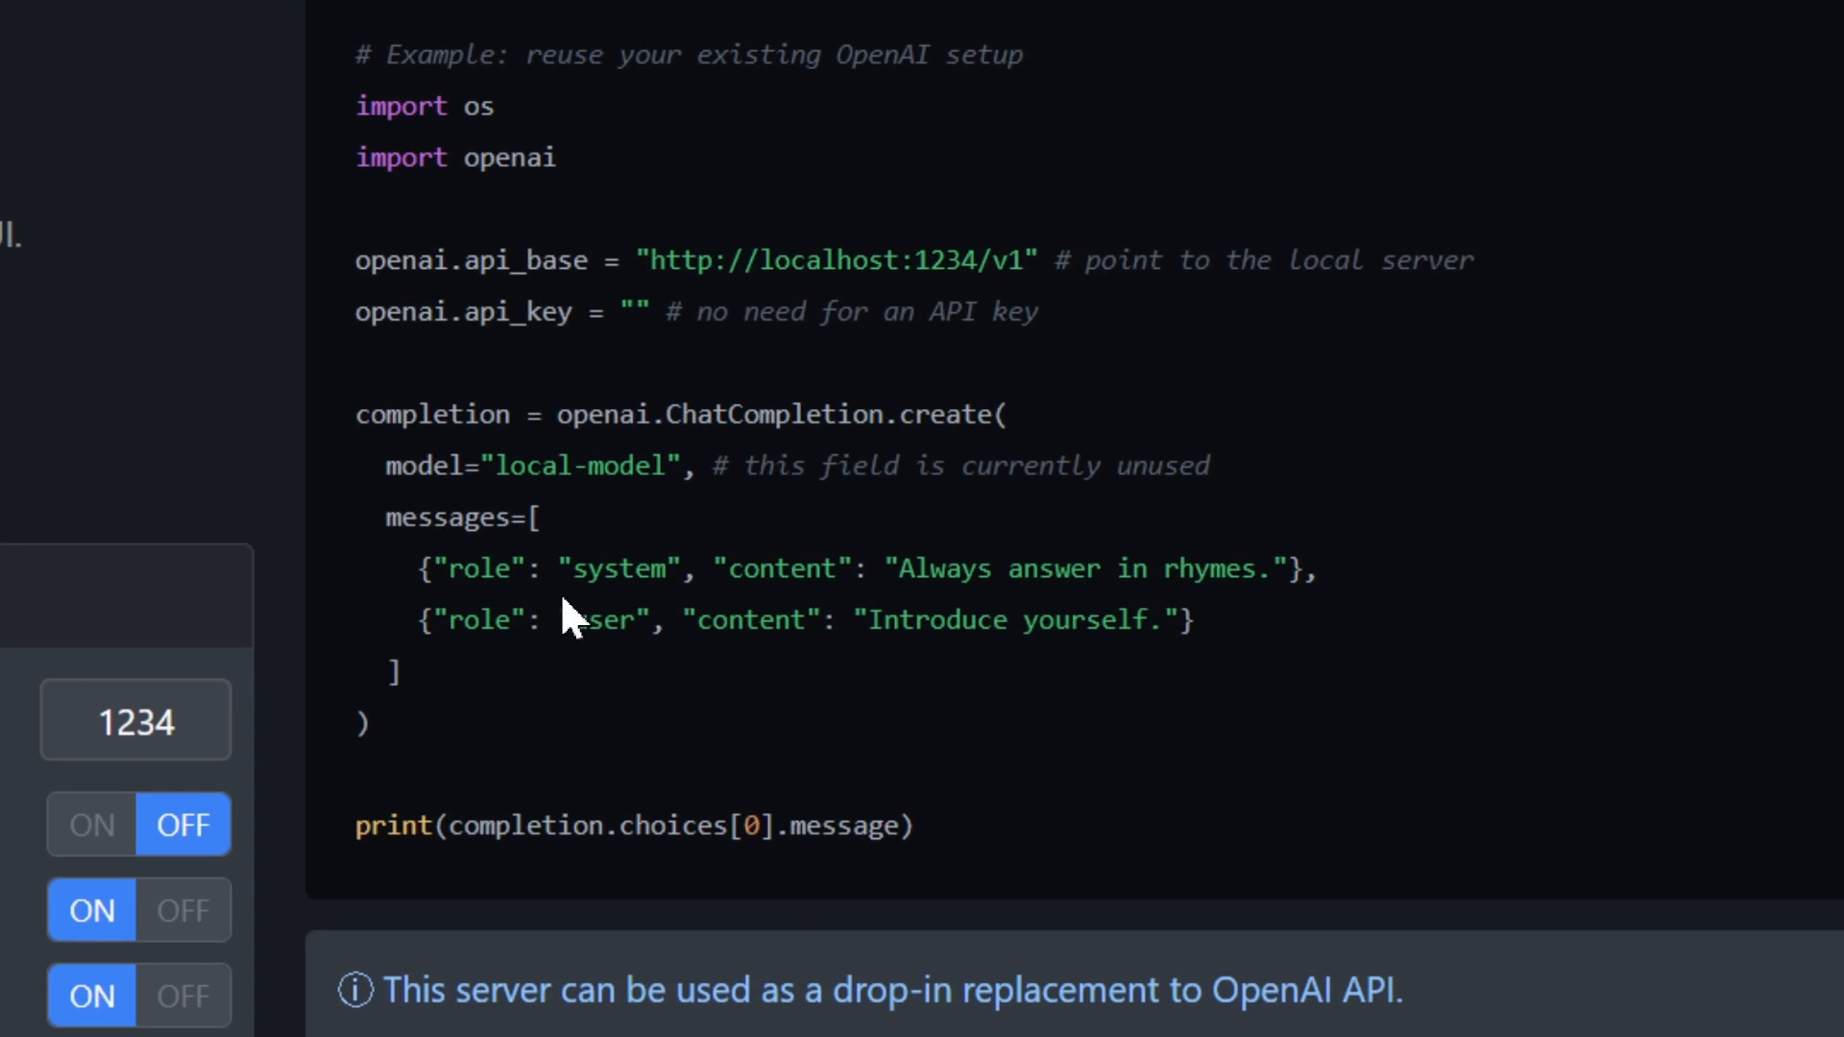
double_click(611, 569)
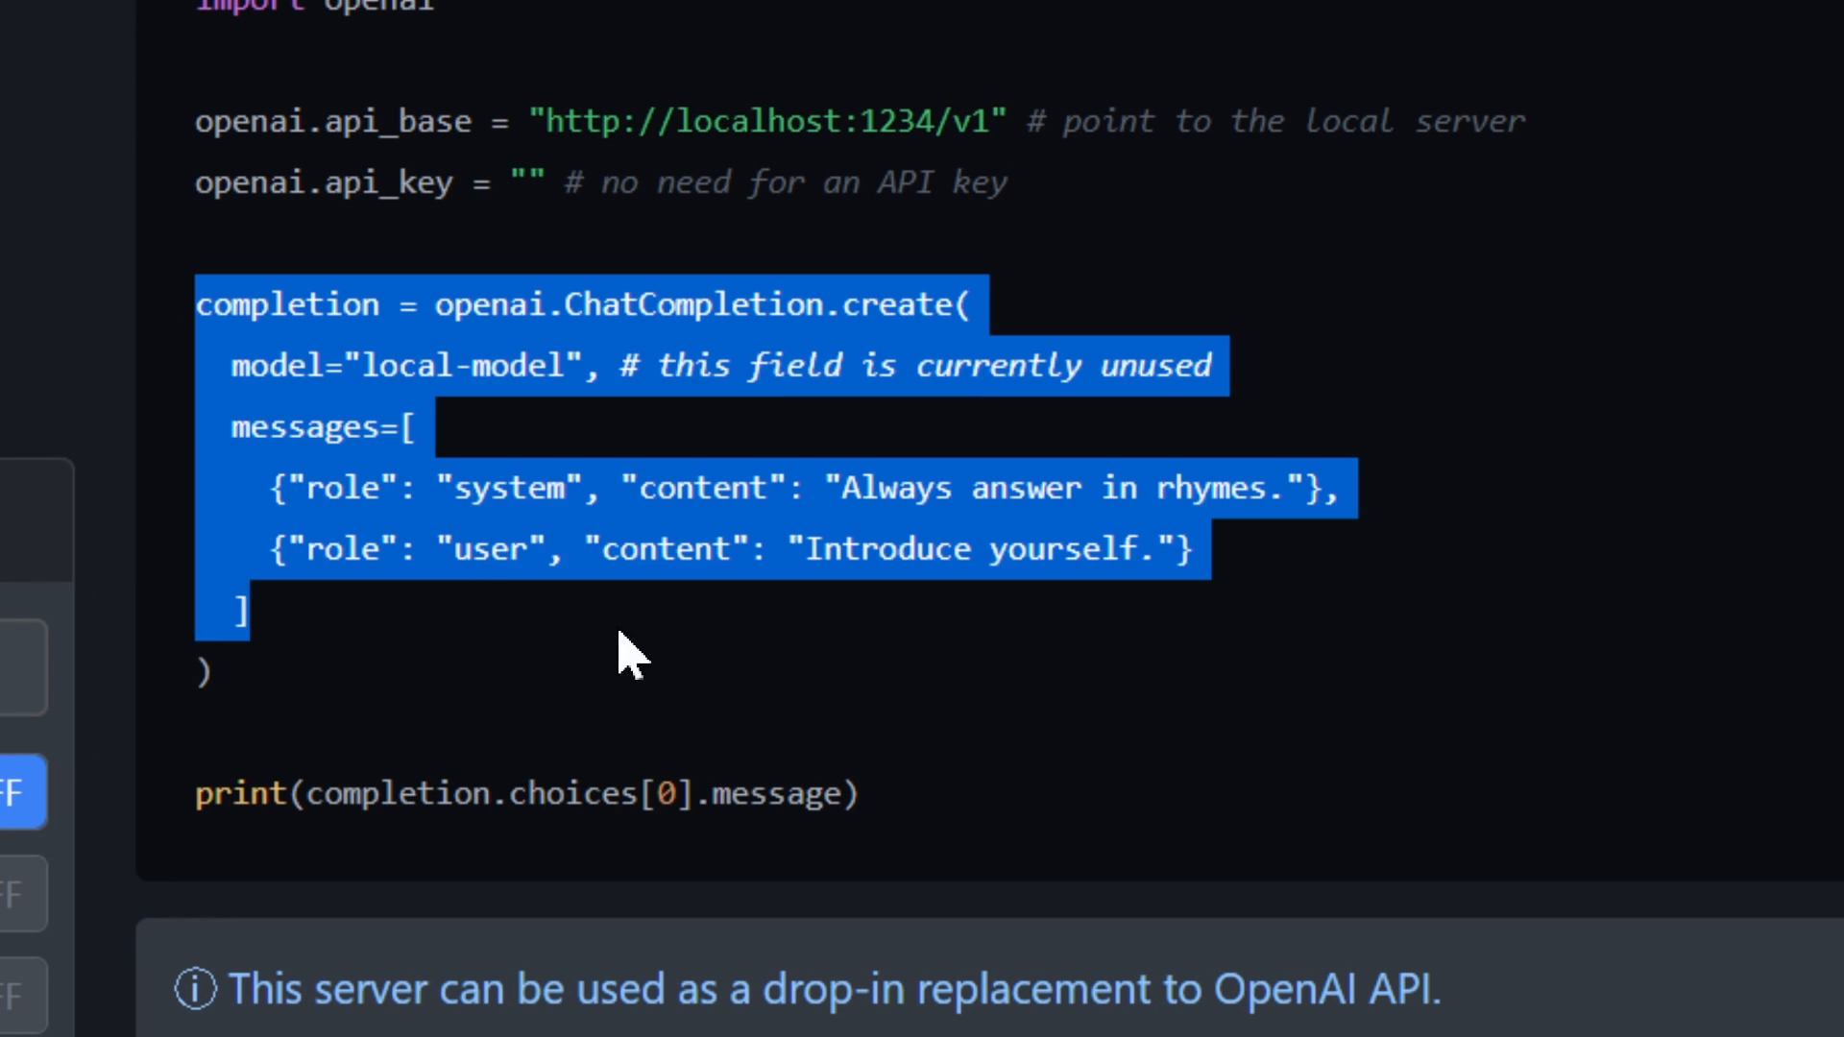
double_click(363, 489)
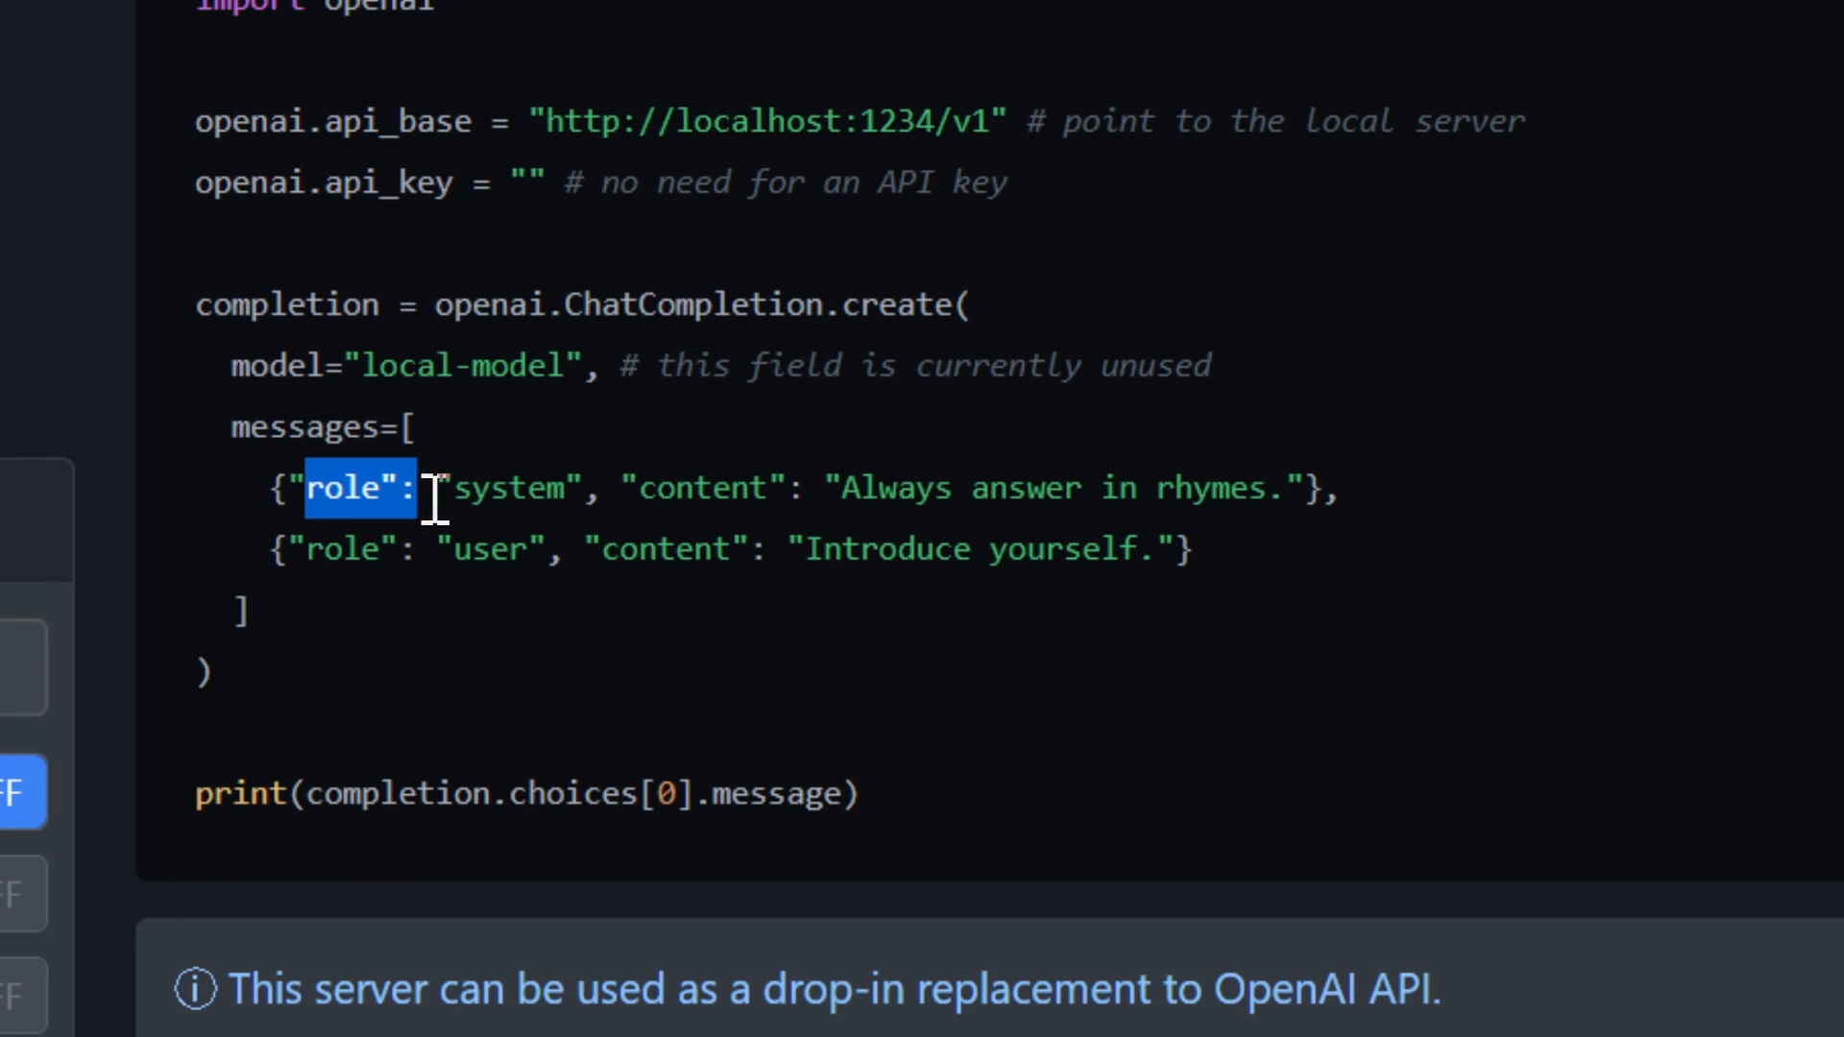
double_click(705, 486)
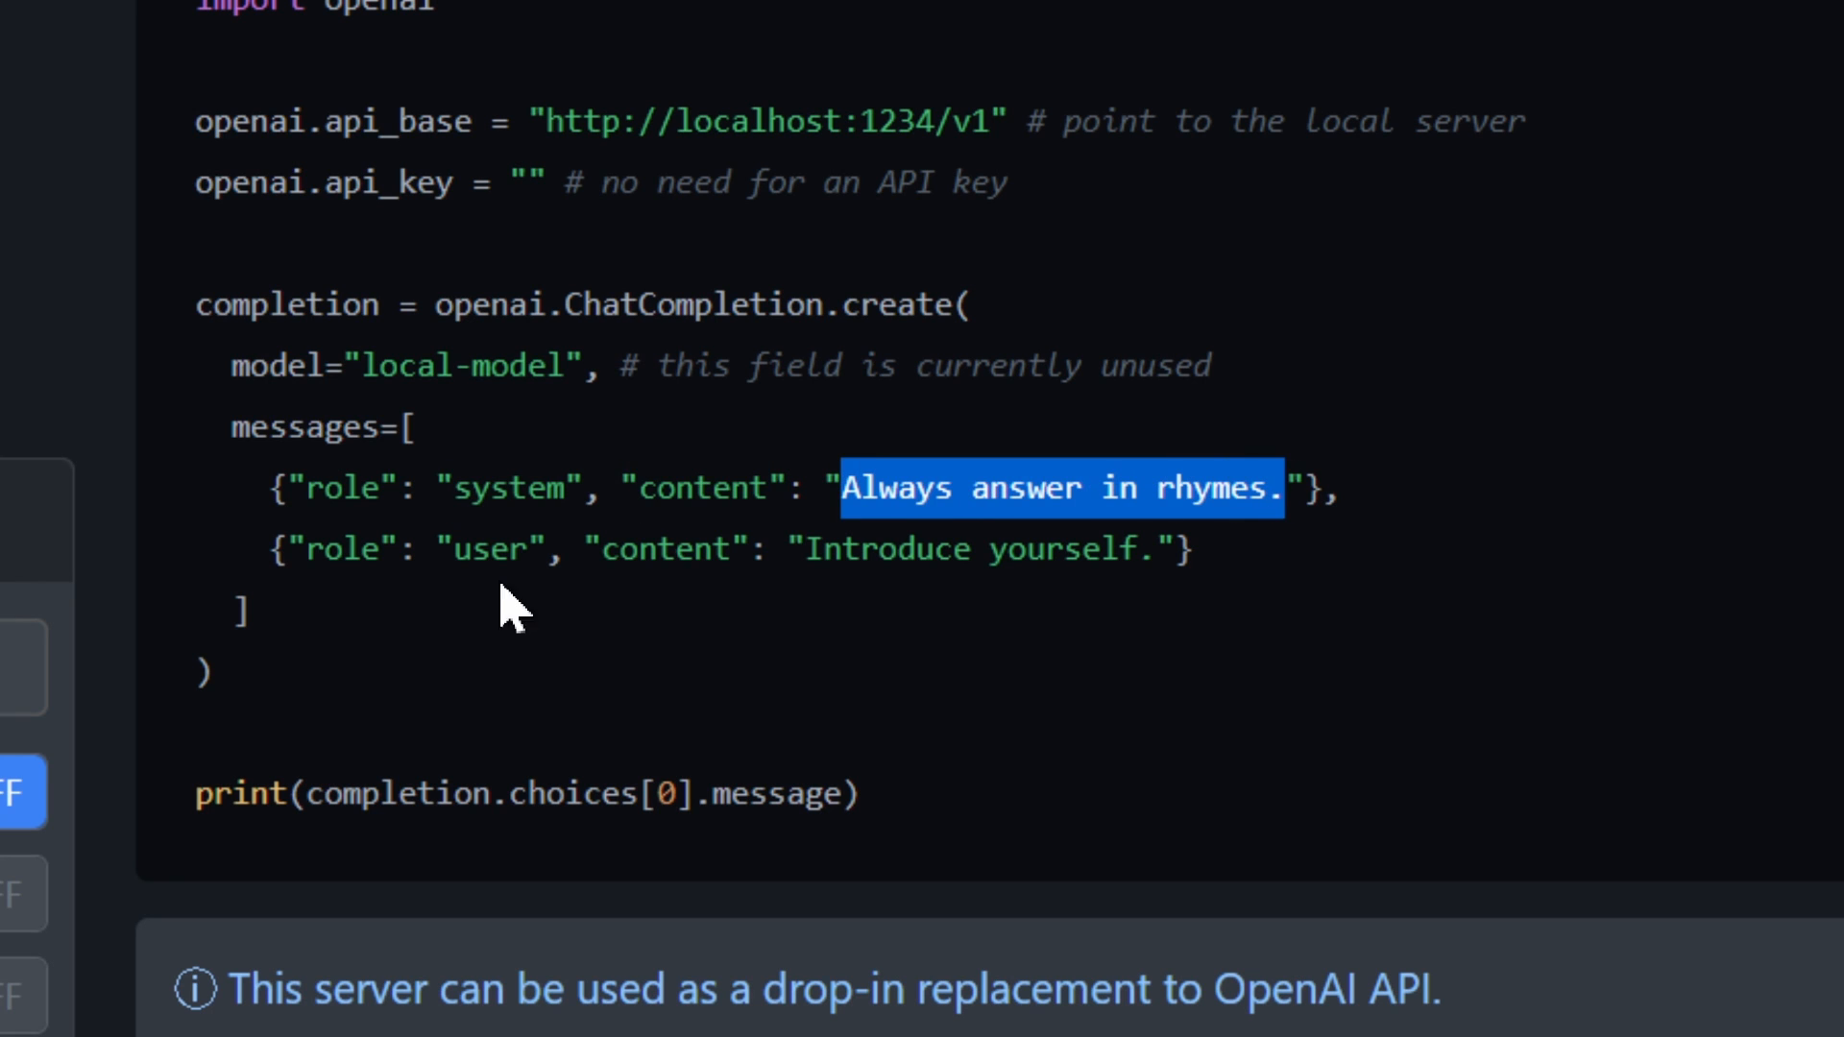
double_click(669, 552)
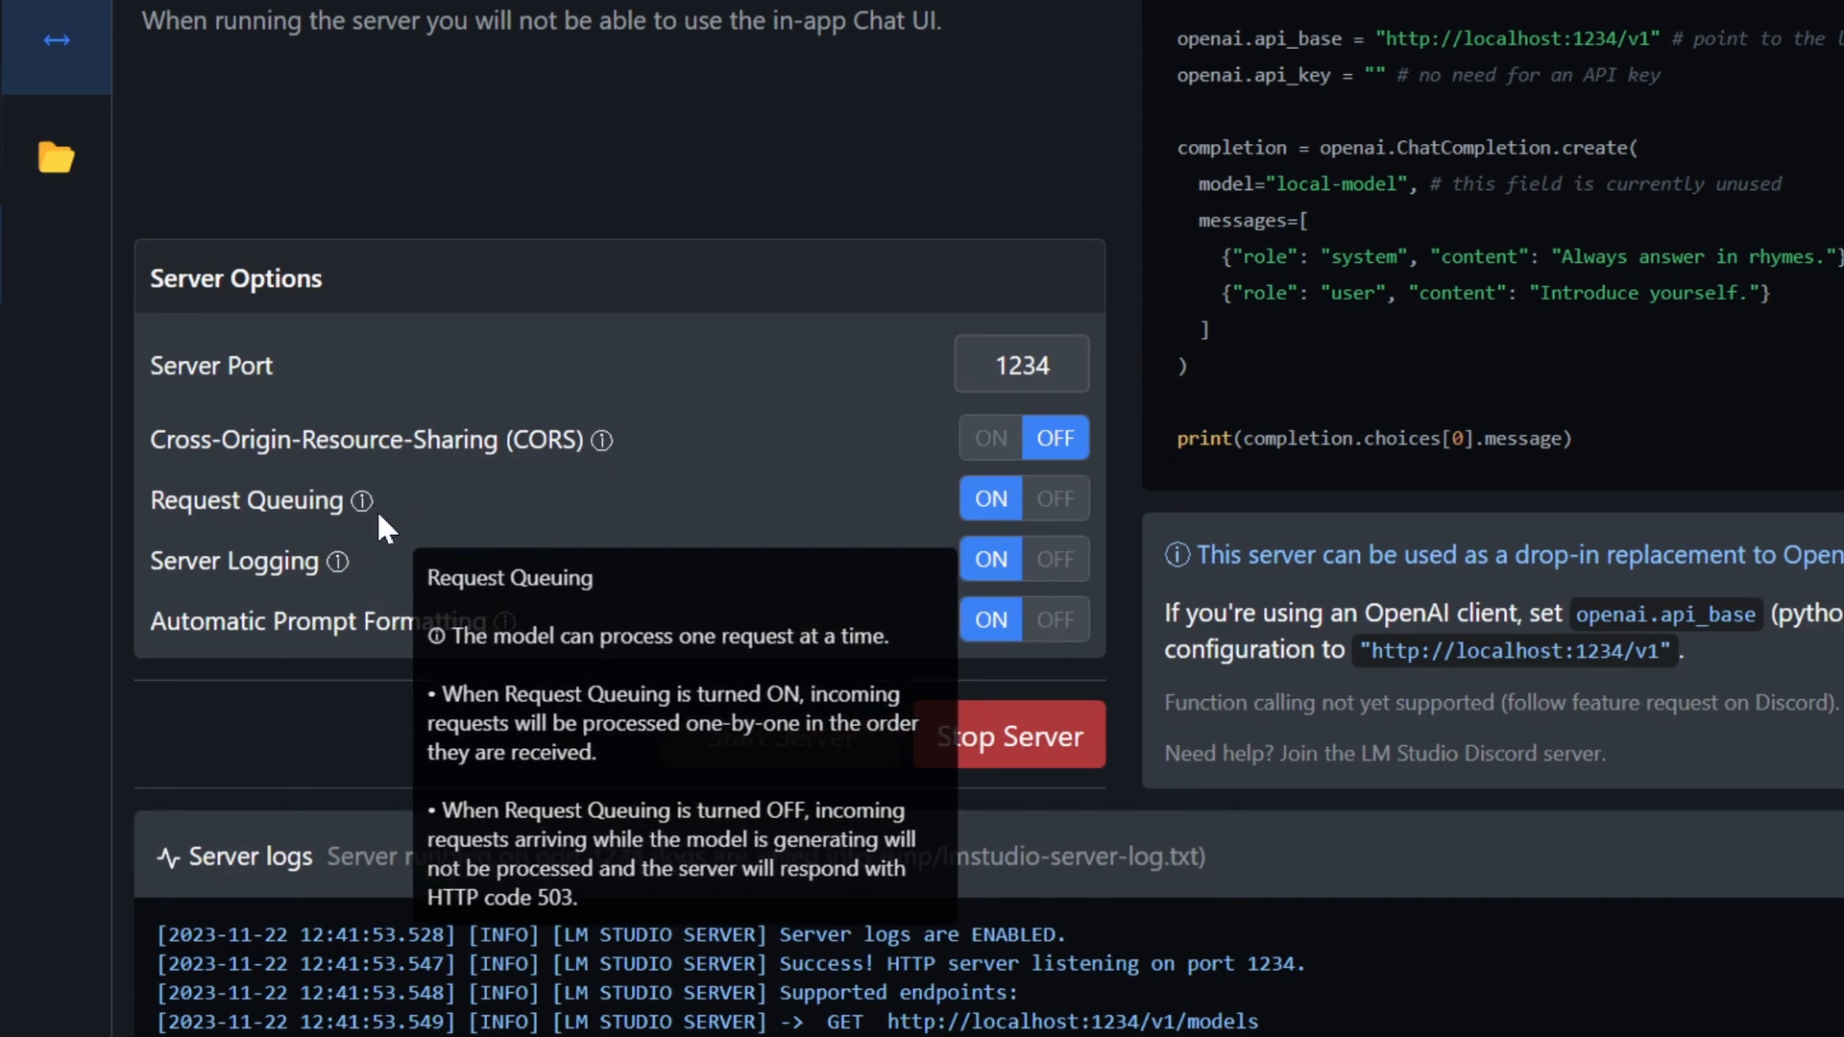
mouse_move(653, 770)
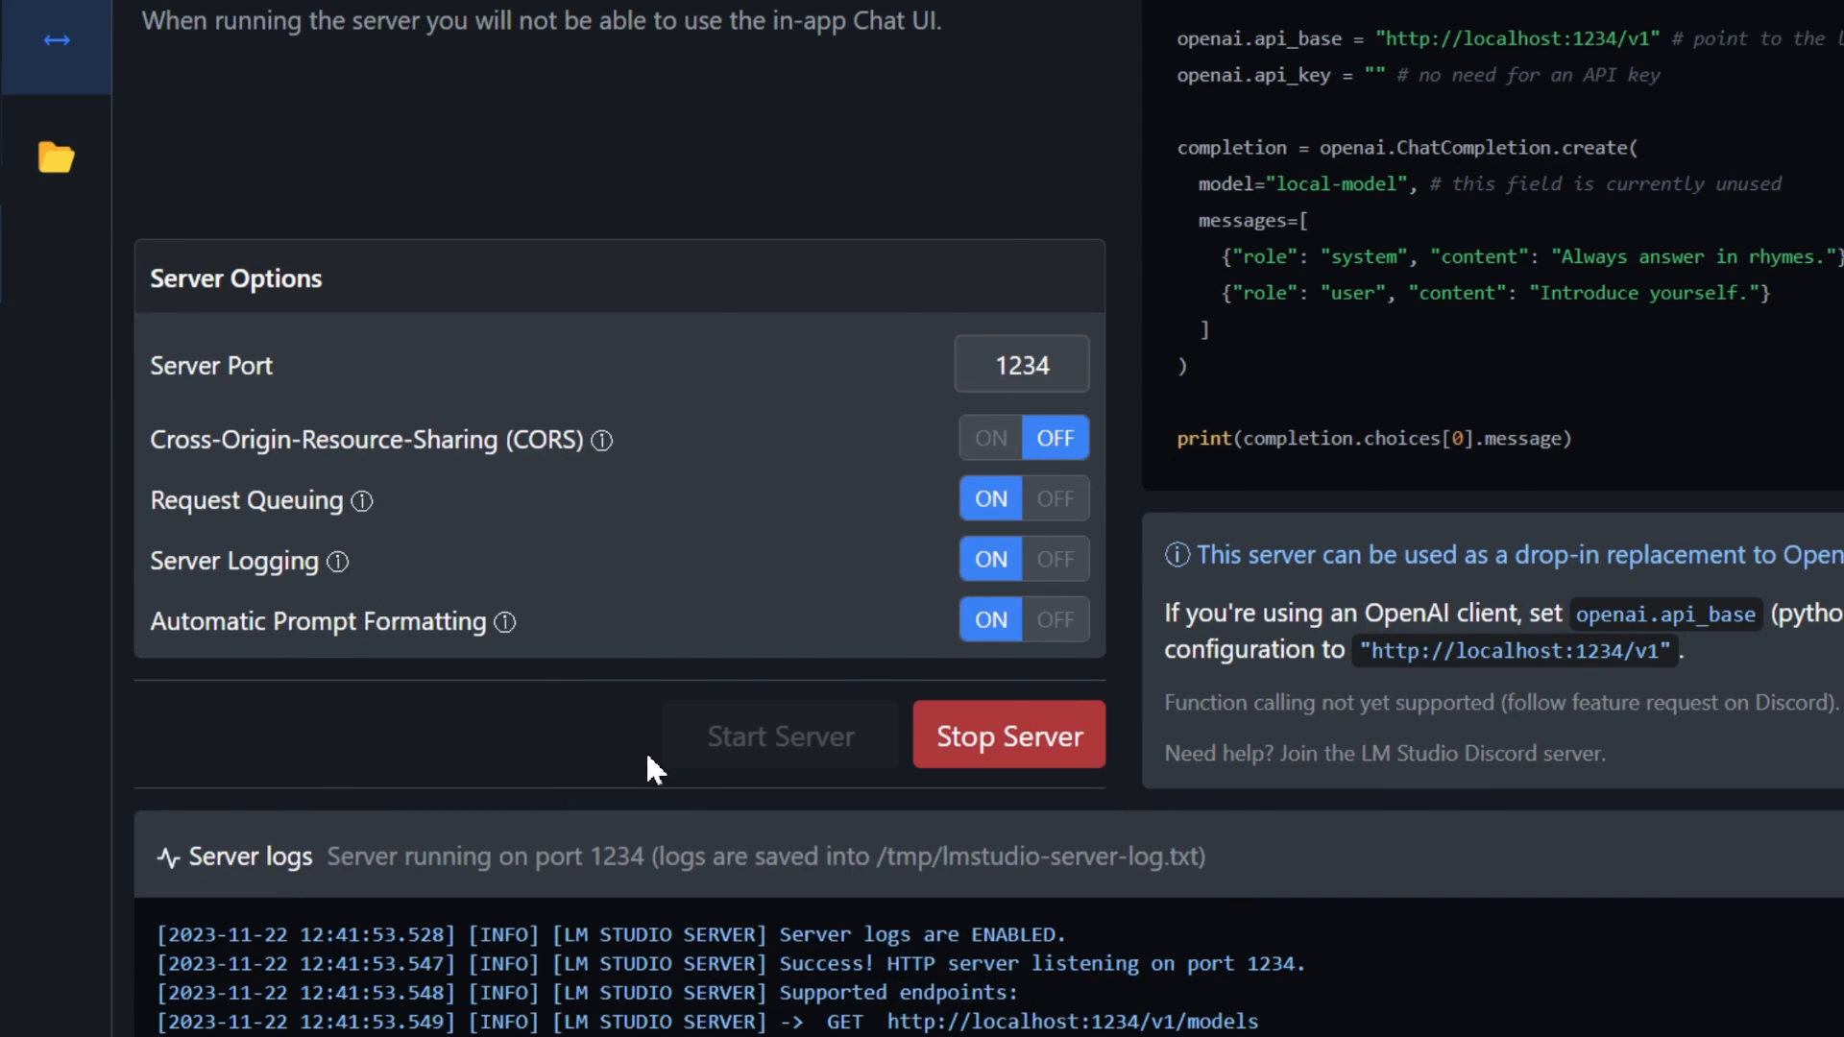